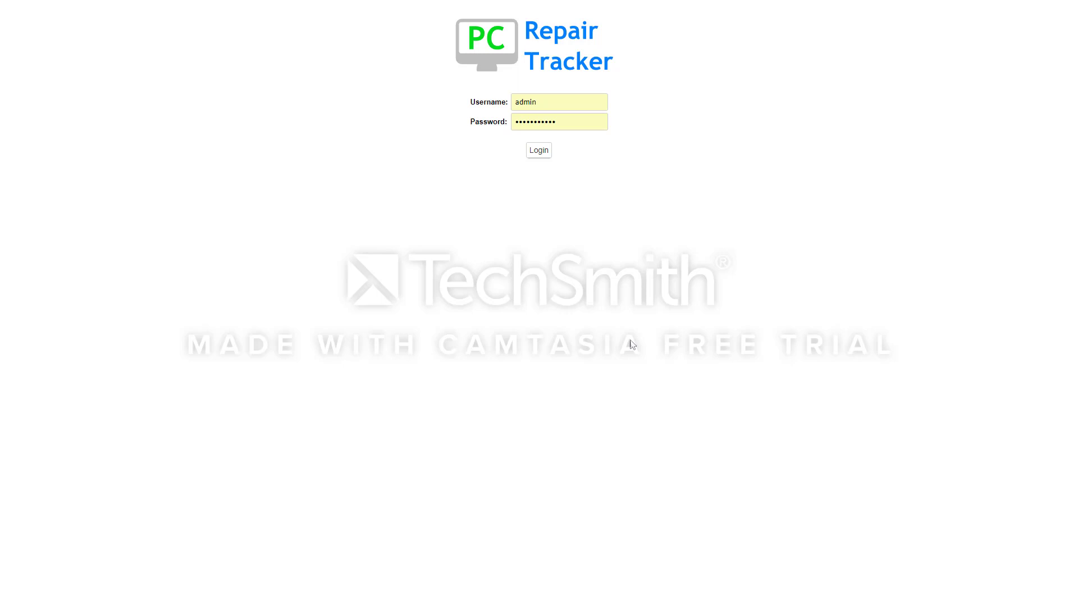
{"action": "mouse_move", "coordinate": [553, 134]}
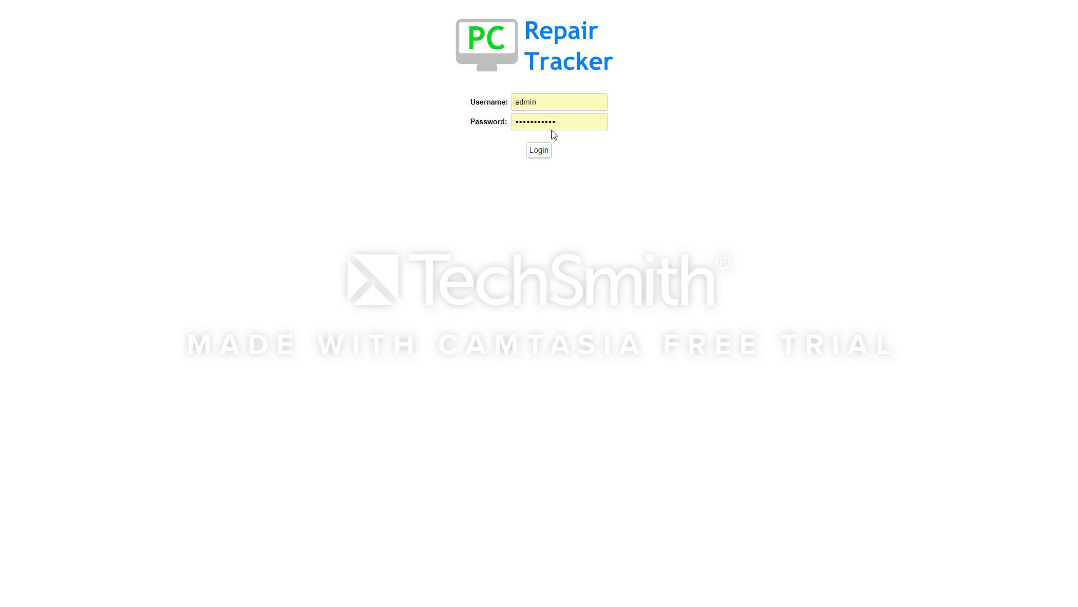
{"action": "mouse_move", "coordinate": [581, 2]}
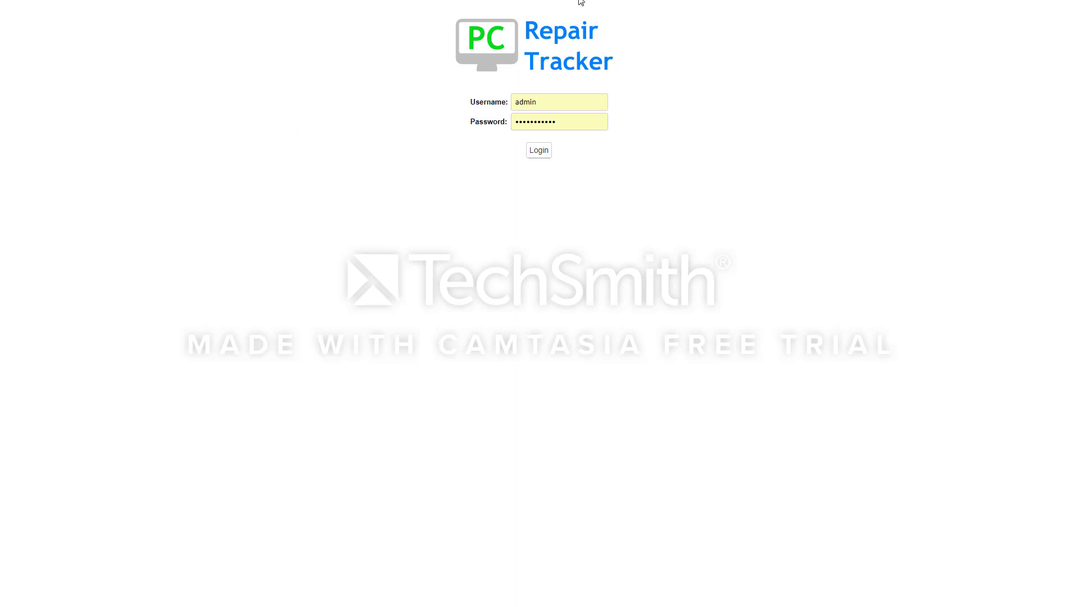
{"action": "mouse_move", "coordinate": [254, 107]}
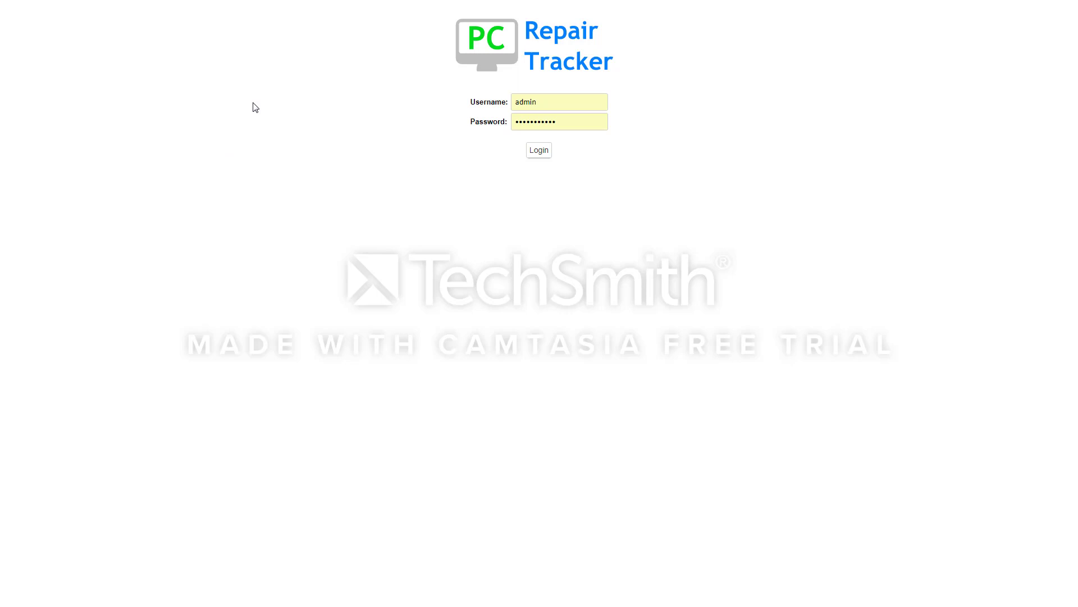
{"action": "mouse_move", "coordinate": [325, 331]}
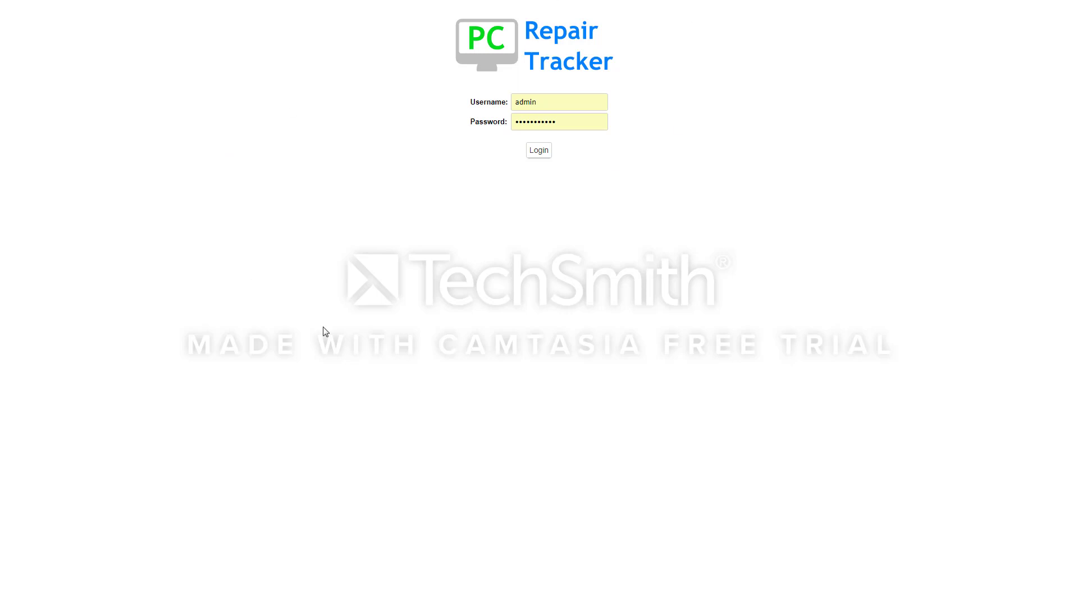
Log in to PC Repair Tracker with the admin username and password.
{"action": "left_click", "coordinate": [558, 102]}
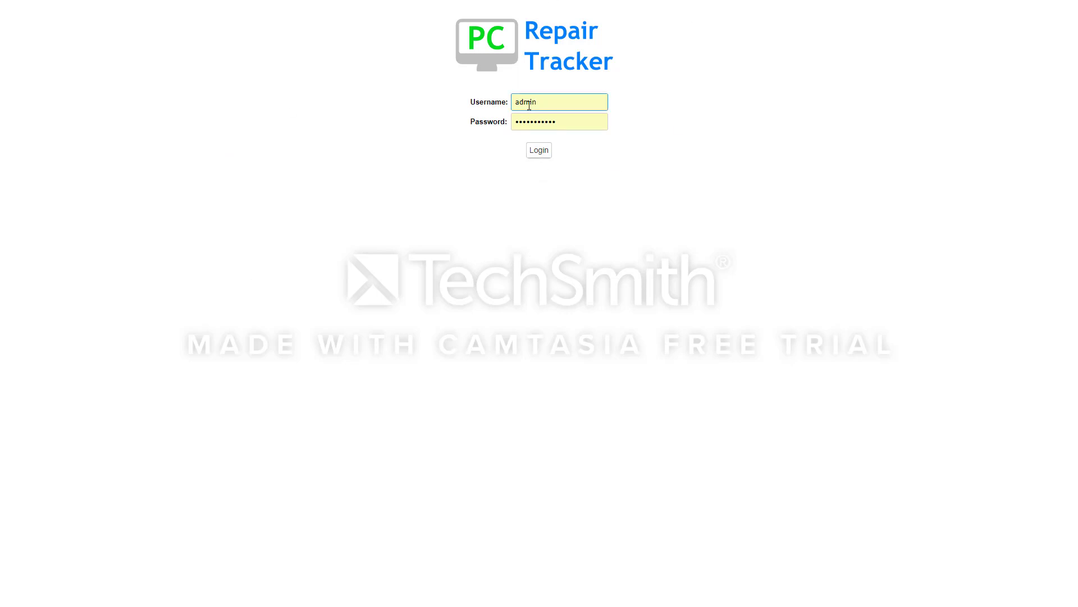
{"action": "mouse_move", "coordinate": [574, 136]}
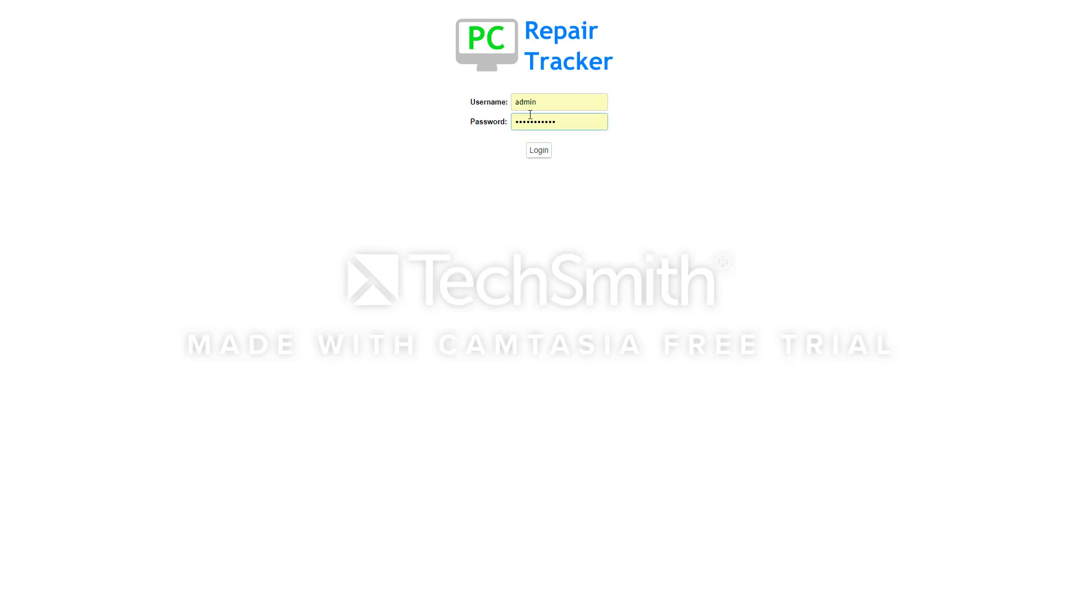
{"action": "left_click", "coordinate": [538, 150]}
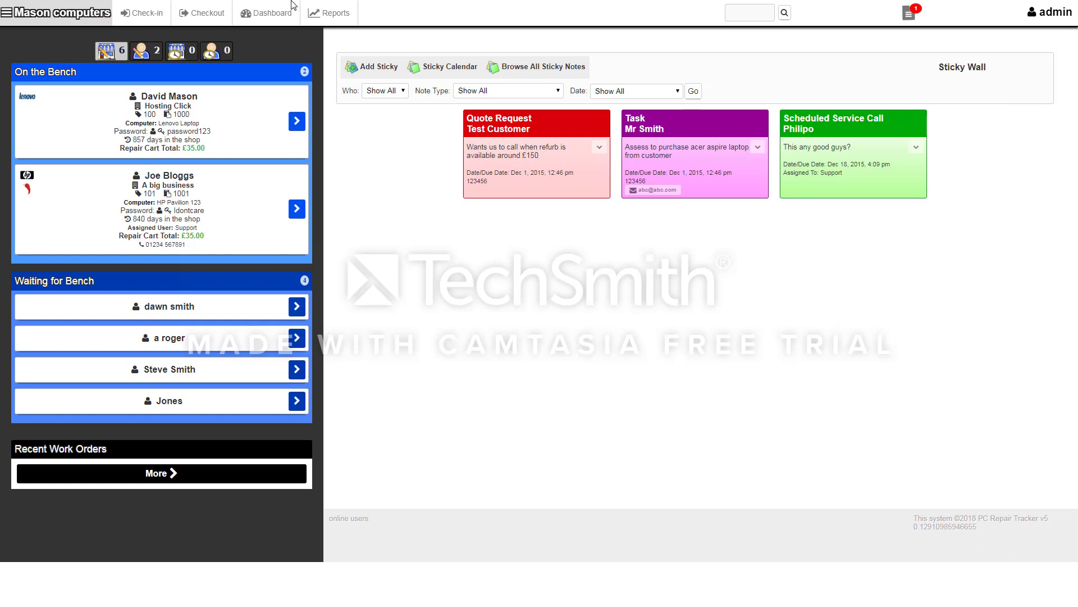
{"action": "mouse_move", "coordinate": [374, 208]}
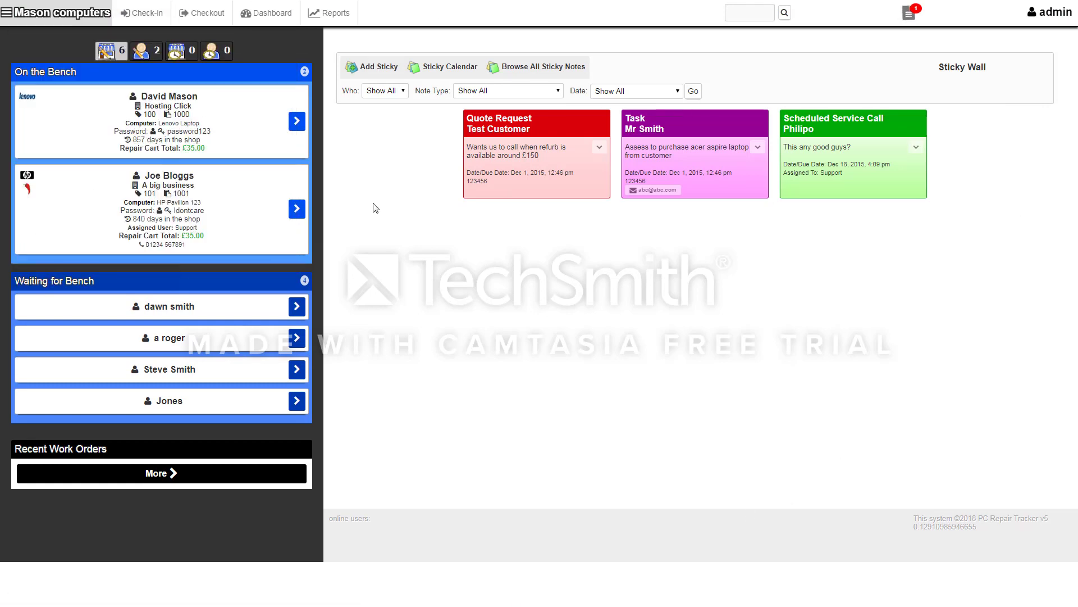
{"action": "mouse_move", "coordinate": [551, 236]}
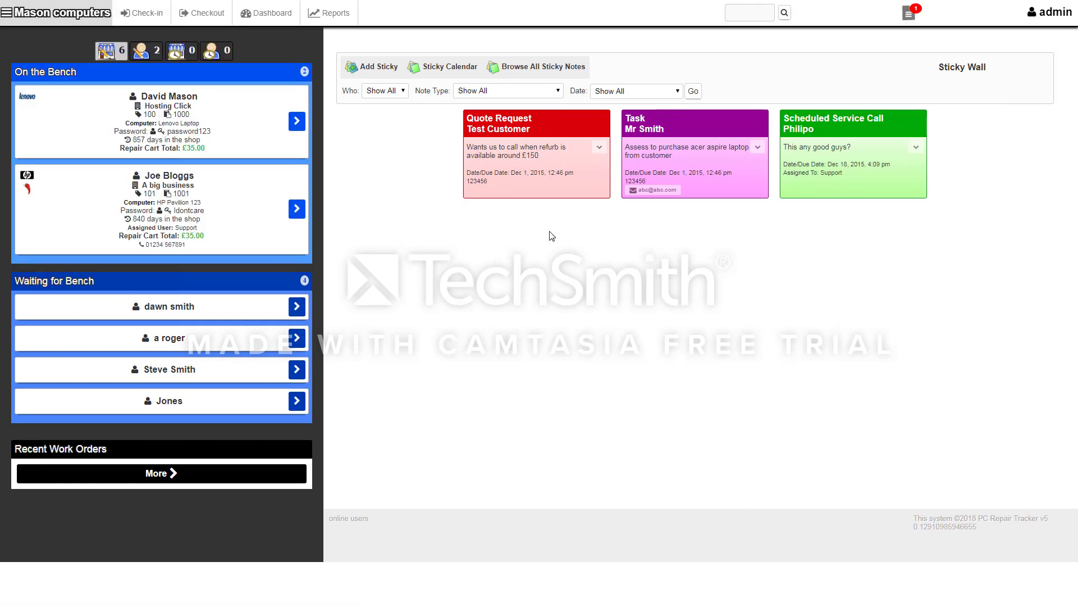
{"action": "mouse_move", "coordinate": [440, 119]}
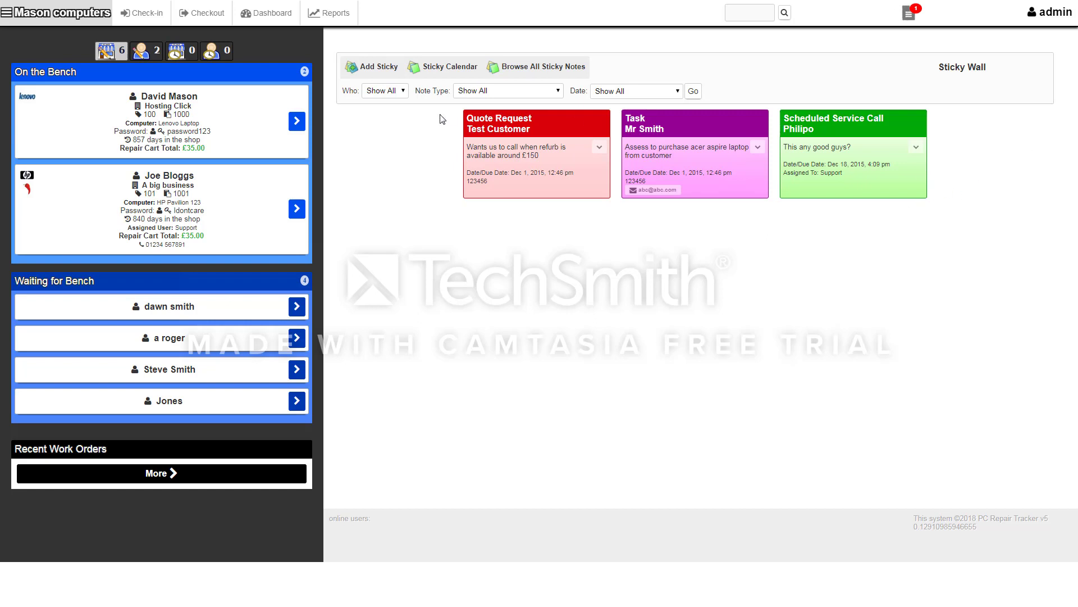
{"action": "mouse_move", "coordinate": [898, 406]}
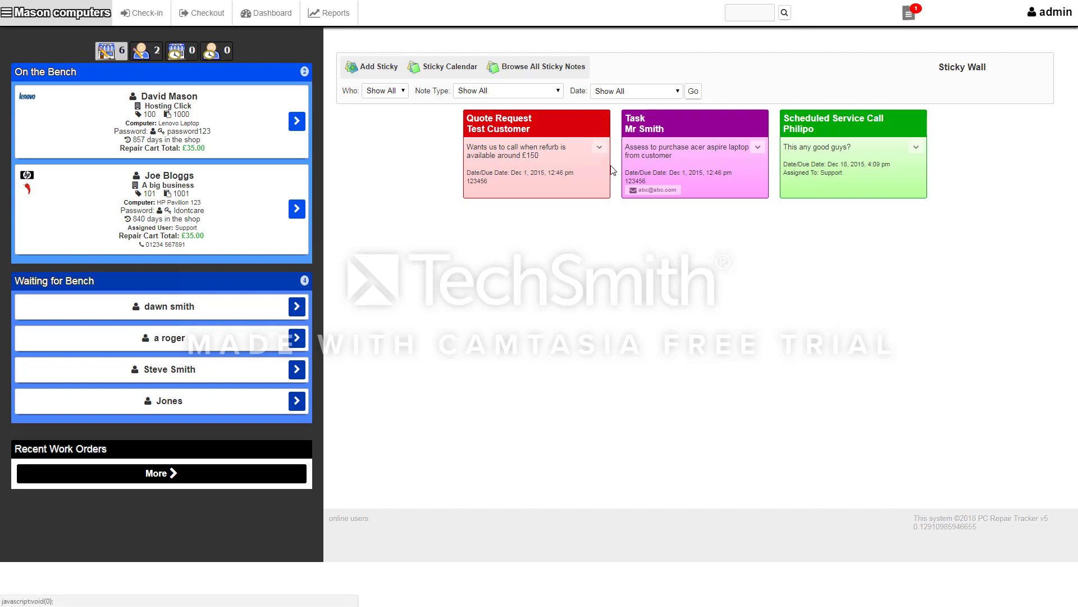
{"action": "left_click", "coordinate": [598, 147]}
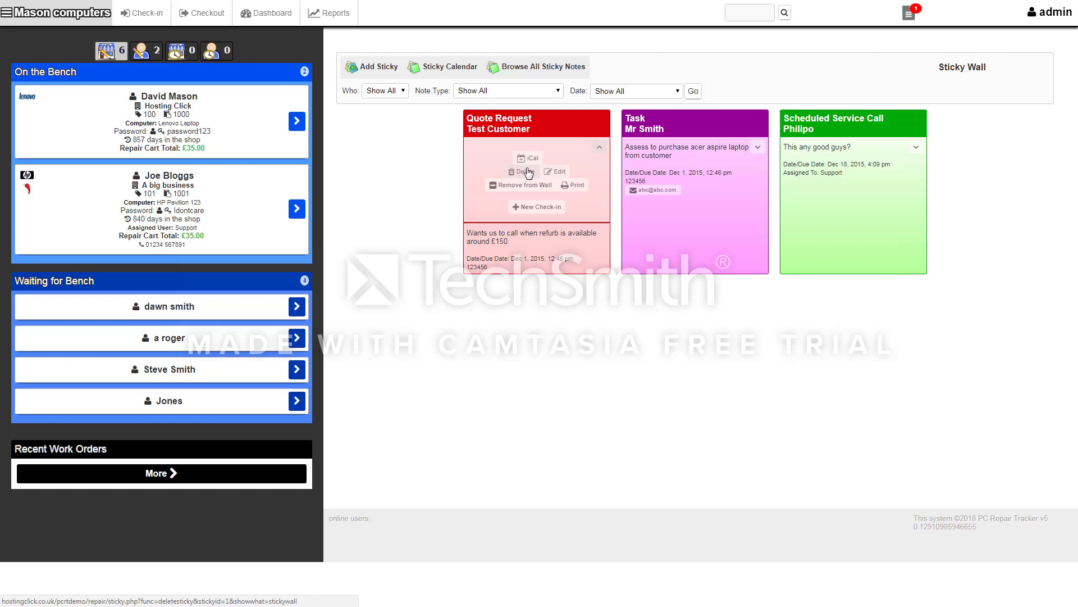
{"action": "mouse_move", "coordinate": [371, 67]}
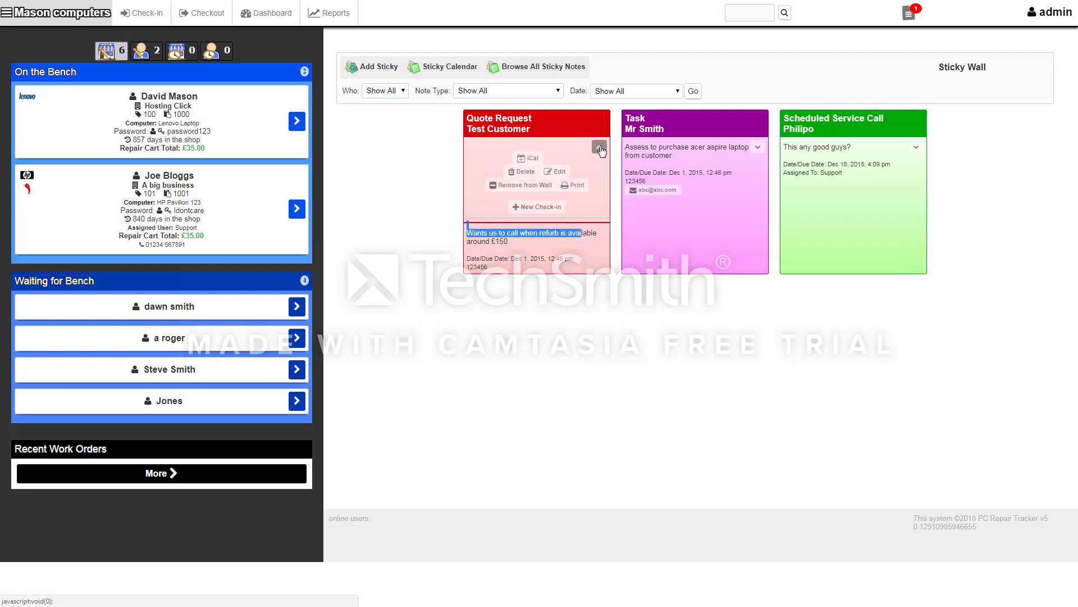
{"action": "left_click", "coordinate": [599, 150]}
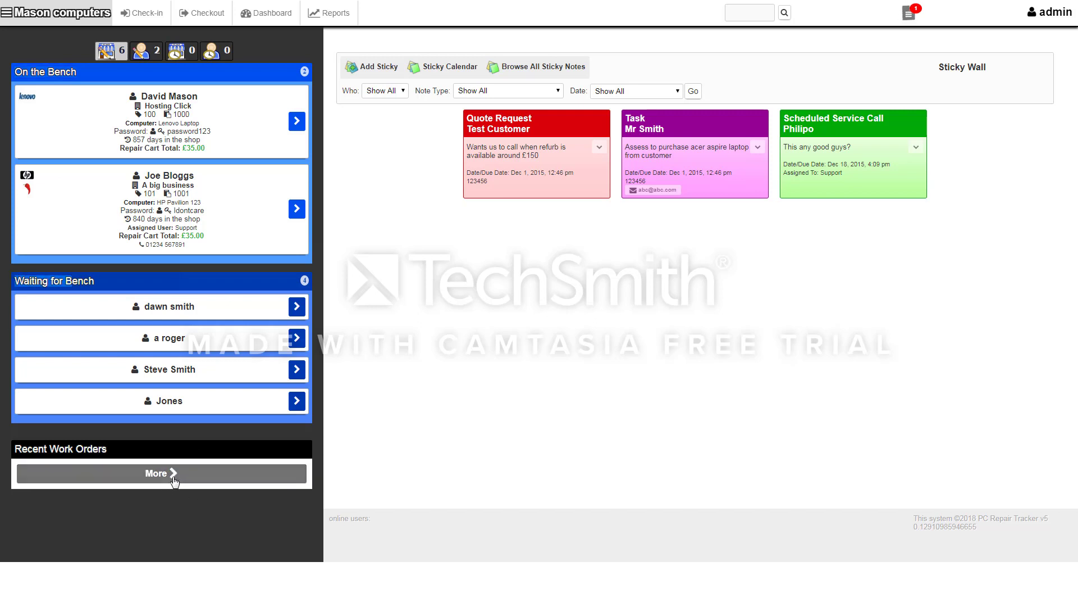
Open Browse Work Orders from Recent Work Orders' More link and expand the navigation menu.
{"action": "left_click", "coordinate": [161, 473]}
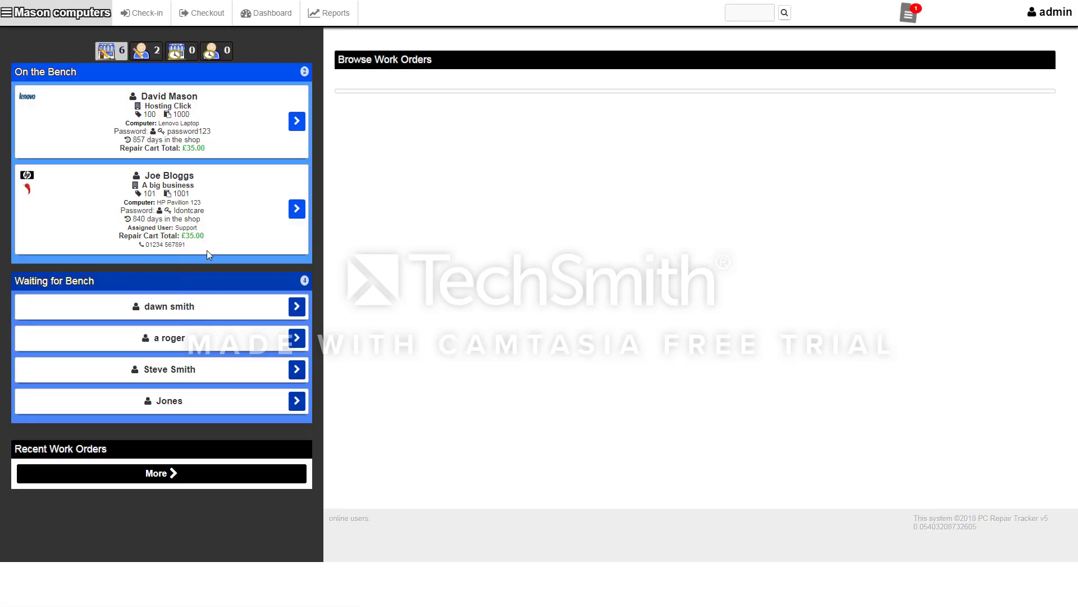
{"action": "mouse_move", "coordinate": [351, 321]}
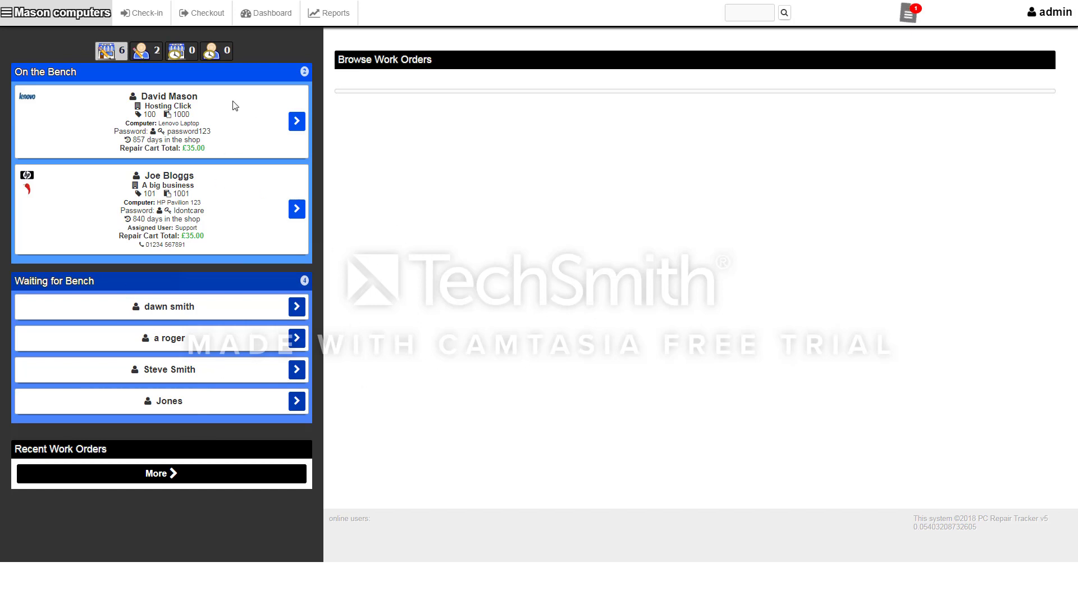
{"action": "left_click", "coordinate": [11, 12]}
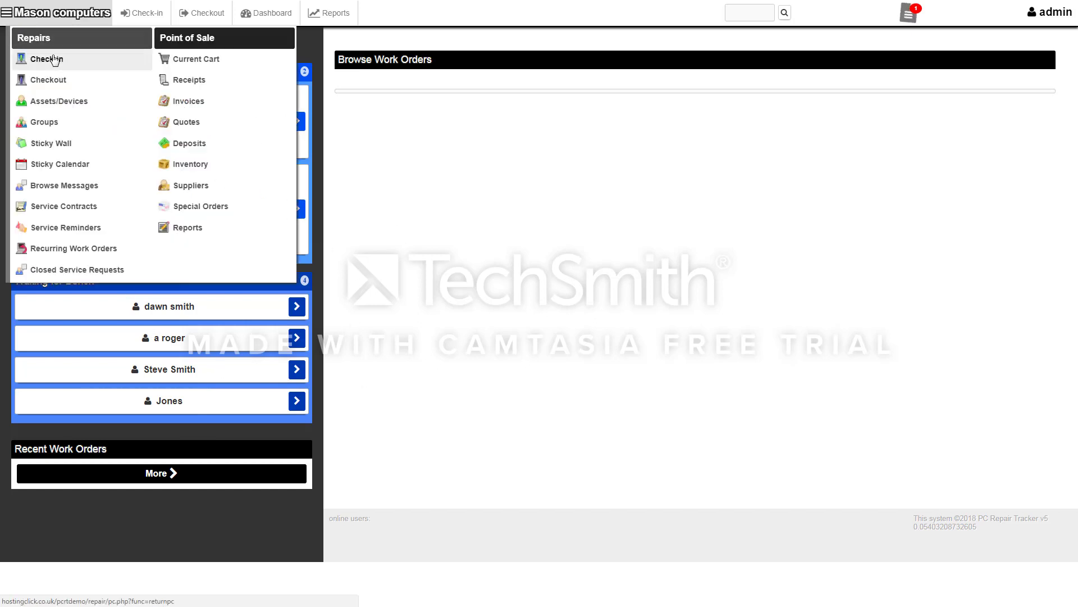
{"action": "mouse_move", "coordinate": [48, 79]}
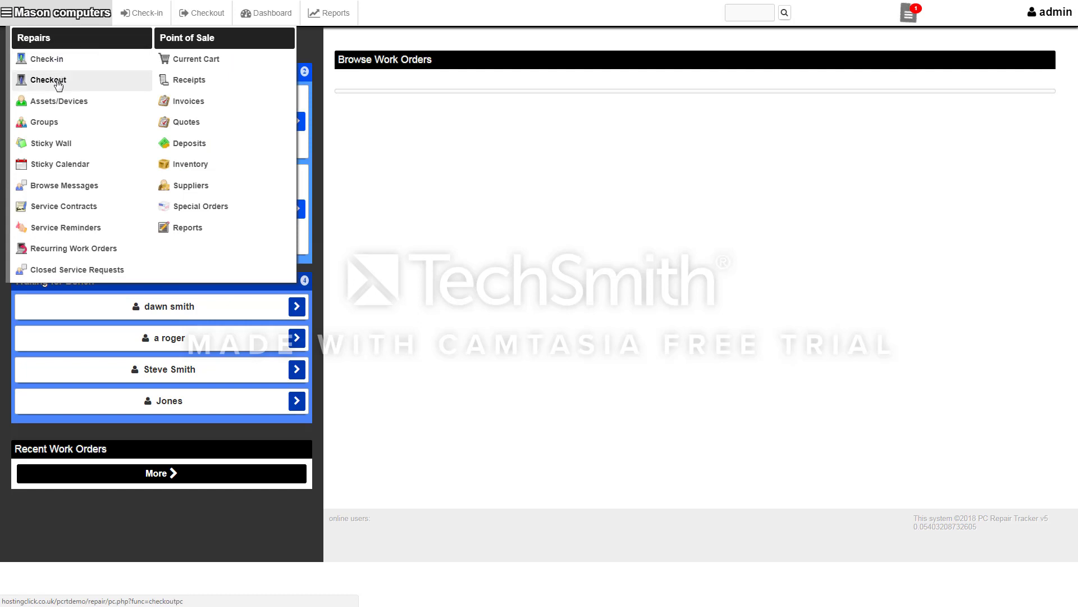
{"action": "mouse_move", "coordinate": [49, 143]}
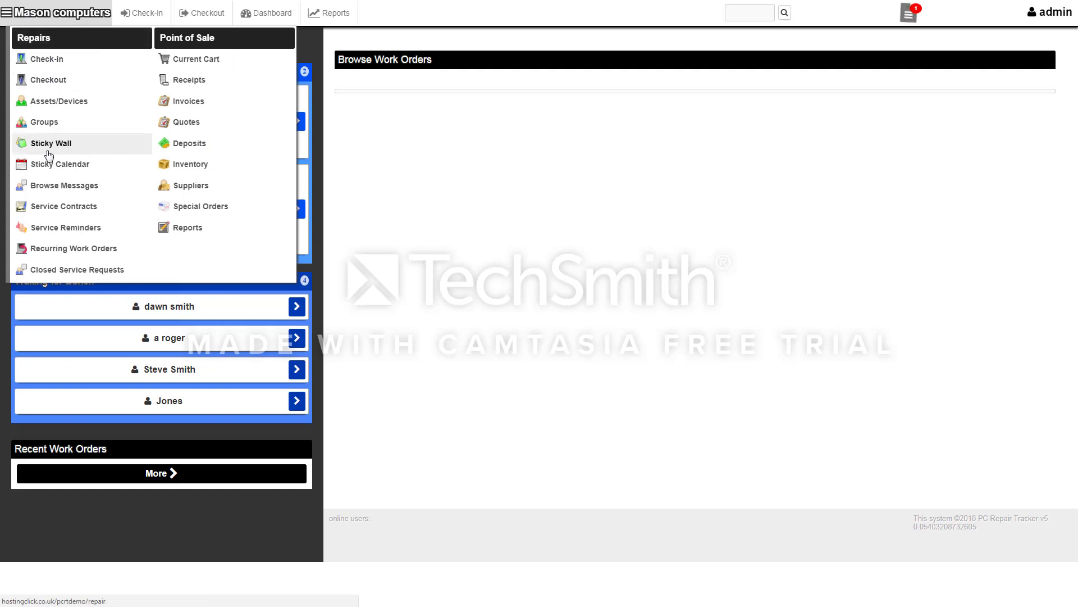
{"action": "mouse_move", "coordinate": [65, 185]}
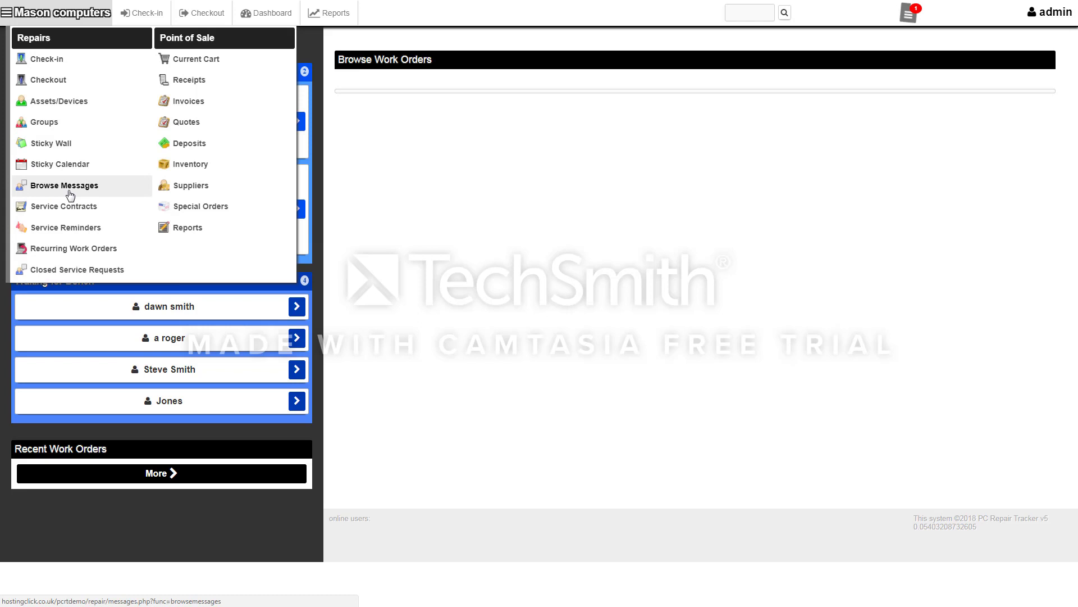
{"action": "mouse_move", "coordinate": [94, 191]}
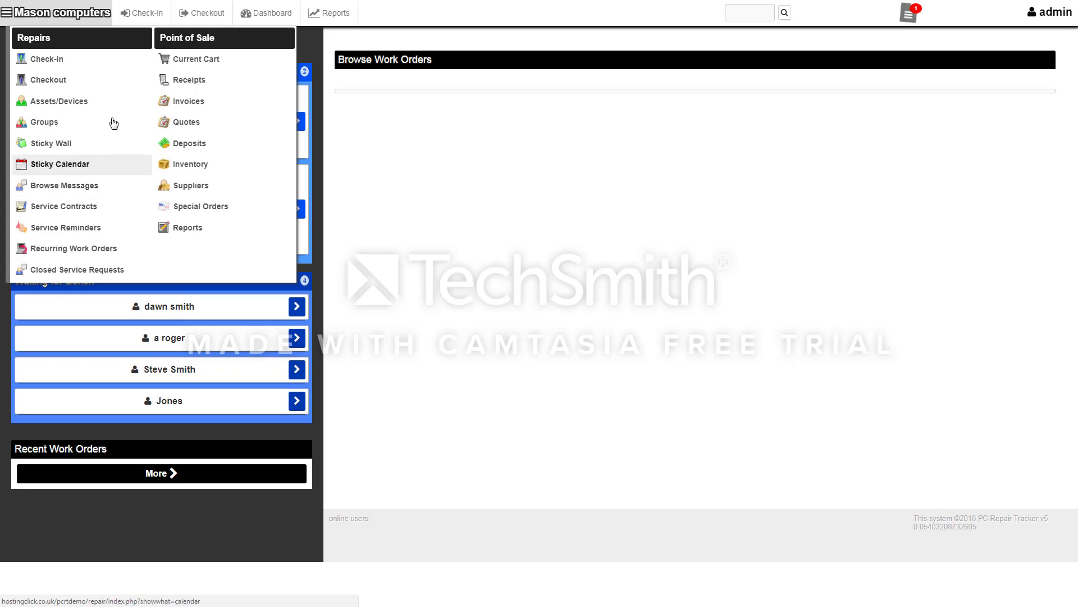
{"action": "mouse_move", "coordinate": [207, 38]}
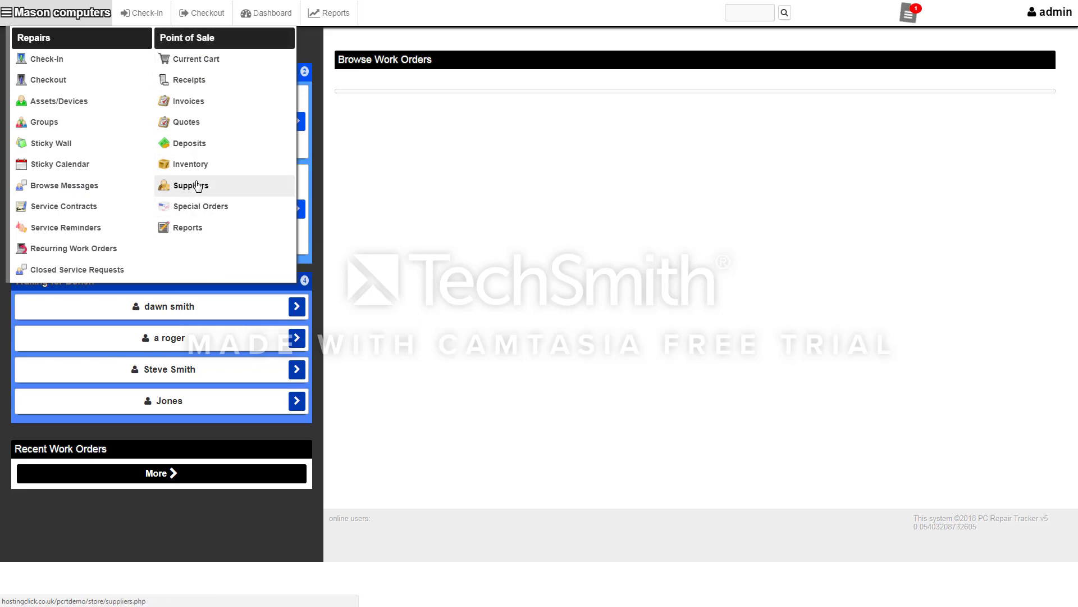
{"action": "mouse_move", "coordinate": [187, 227]}
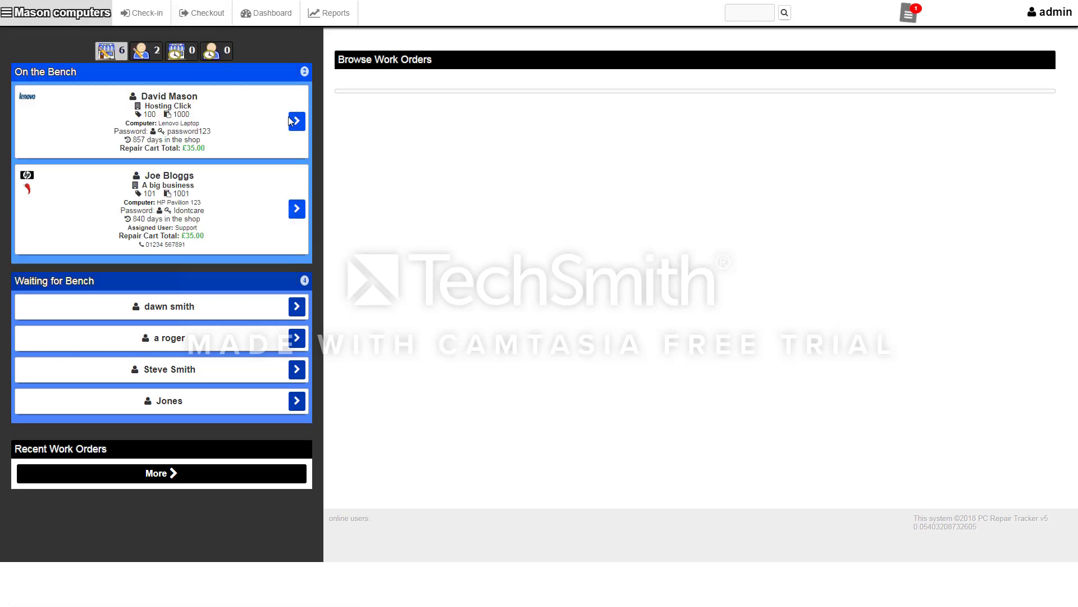
{"action": "left_click", "coordinate": [10, 13]}
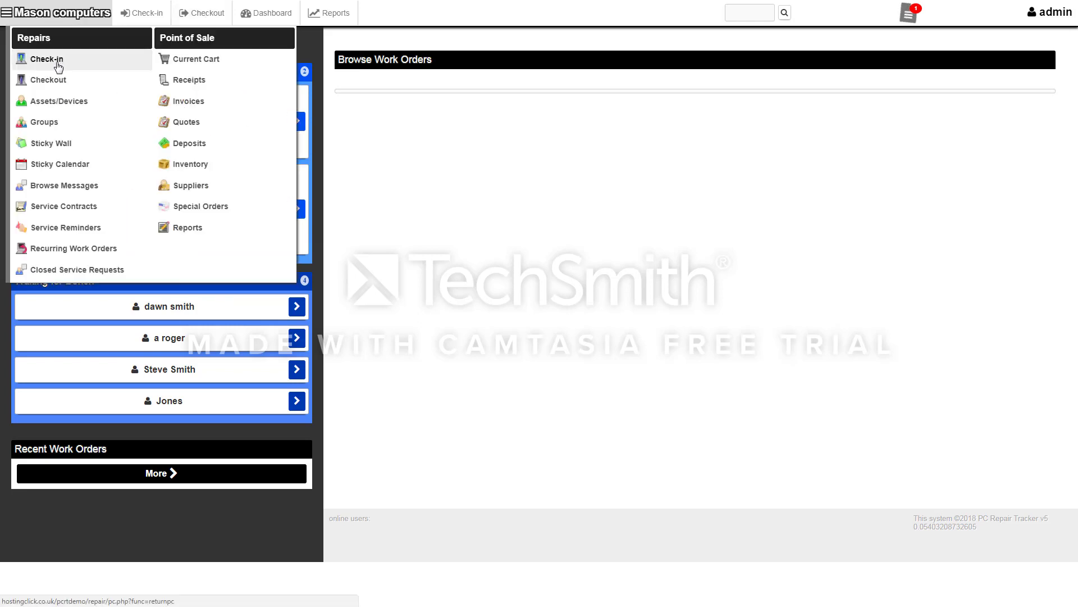
{"action": "left_click", "coordinate": [47, 58]}
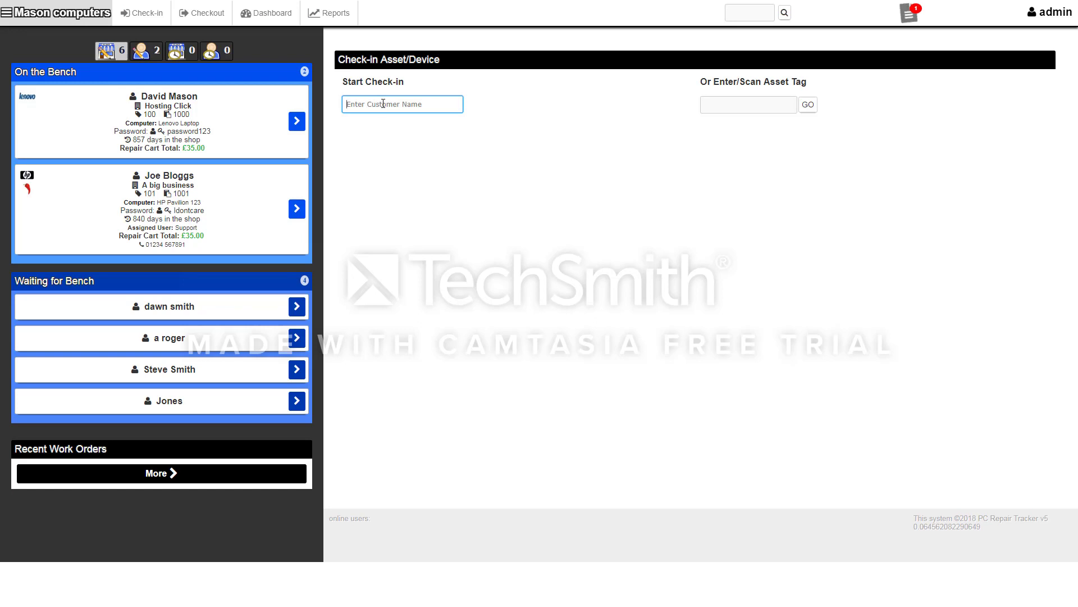
{"action": "type", "text": "da"}
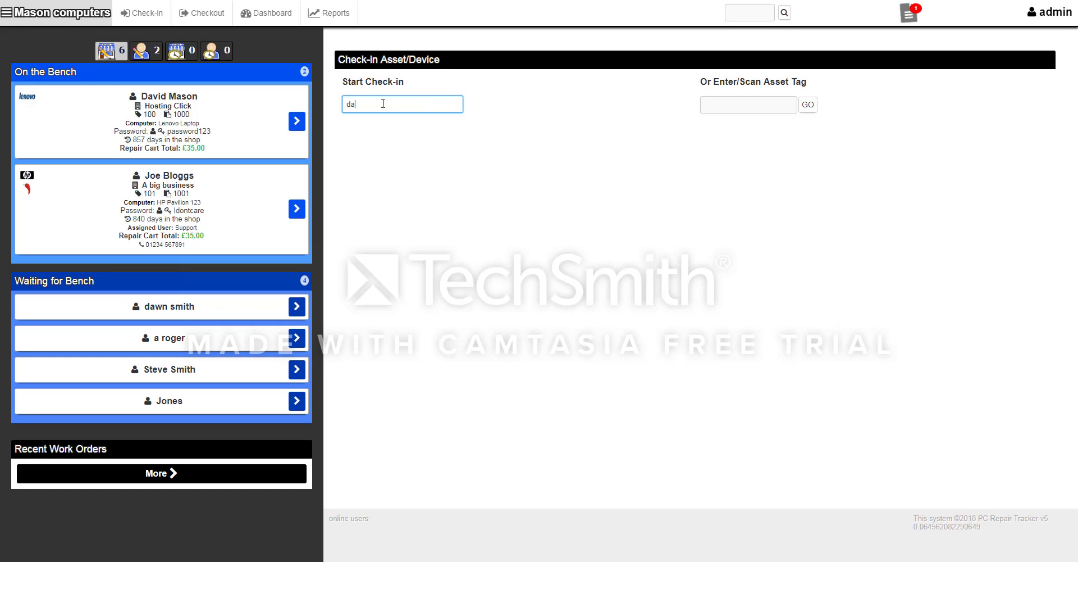
{"action": "type", "text": "vid"}
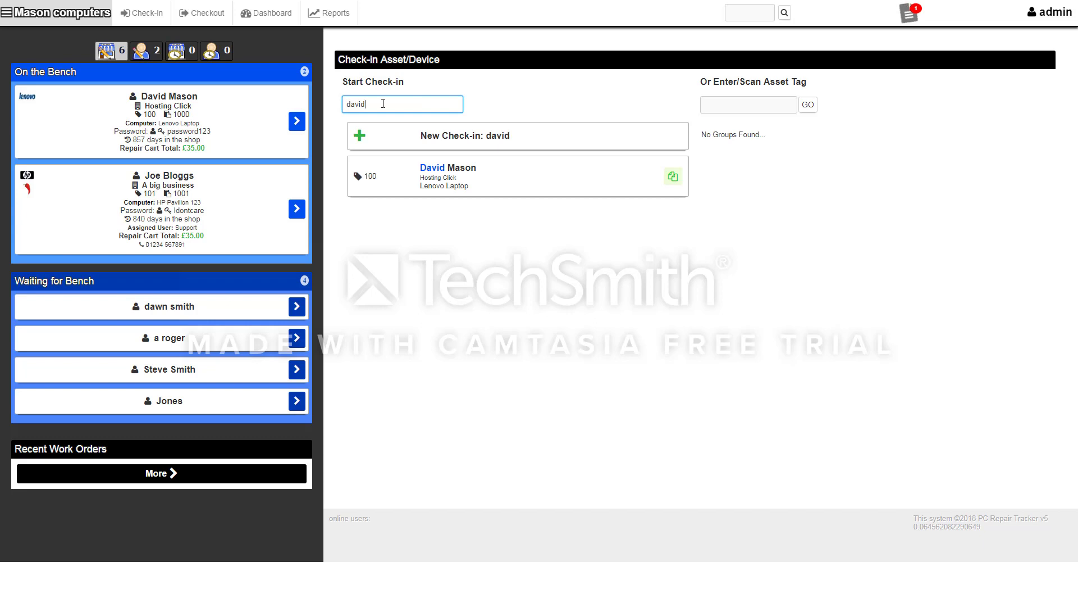
{"action": "mouse_move", "coordinate": [517, 135]}
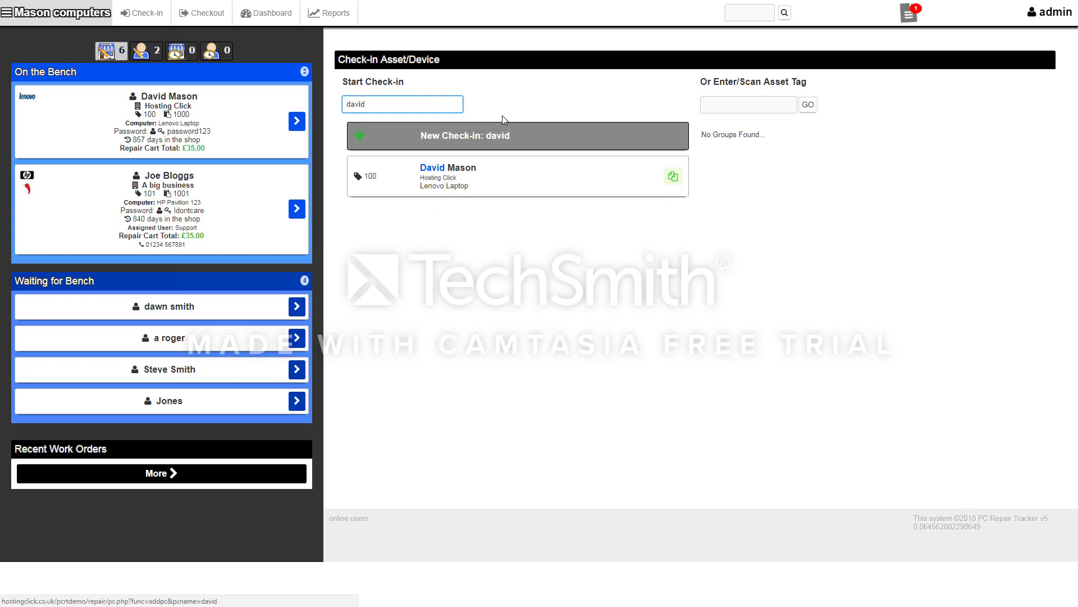
{"action": "type", "text": "Ma"}
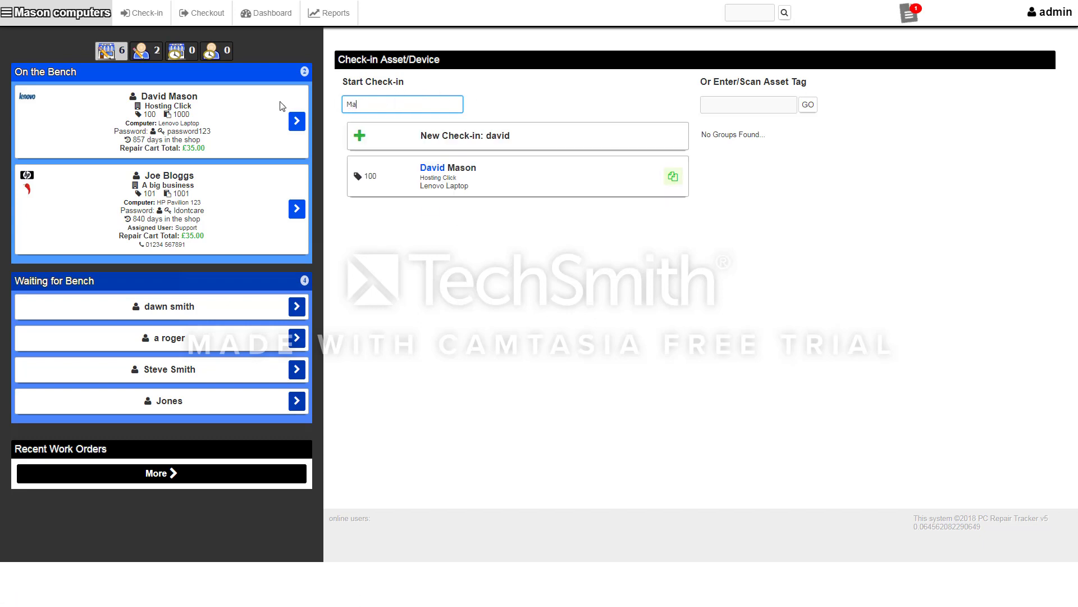
{"action": "type", "text": "rk"}
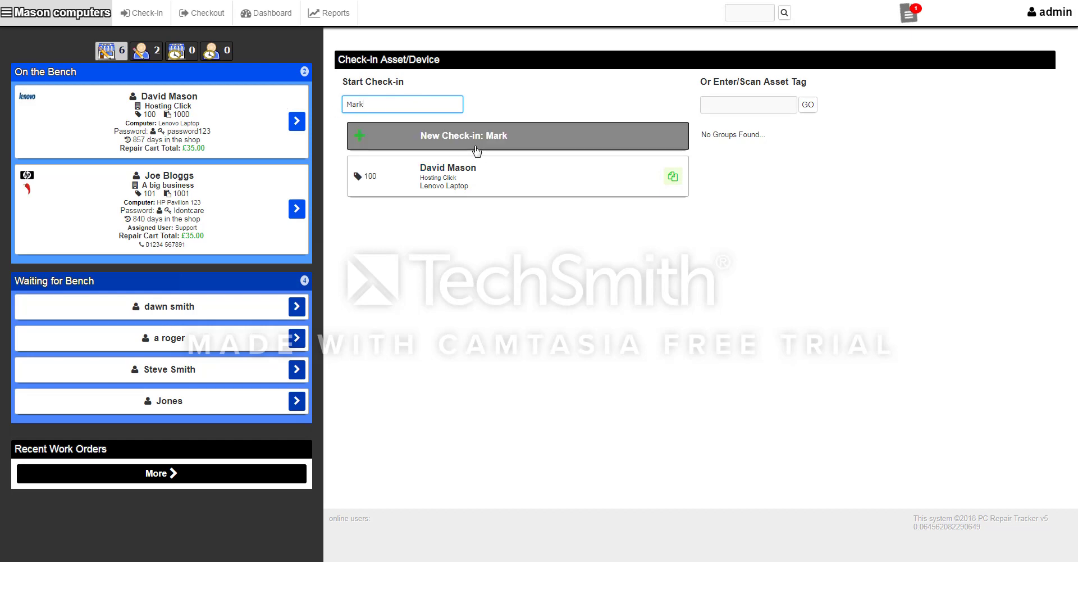
{"action": "type", "text": "Hugh"}
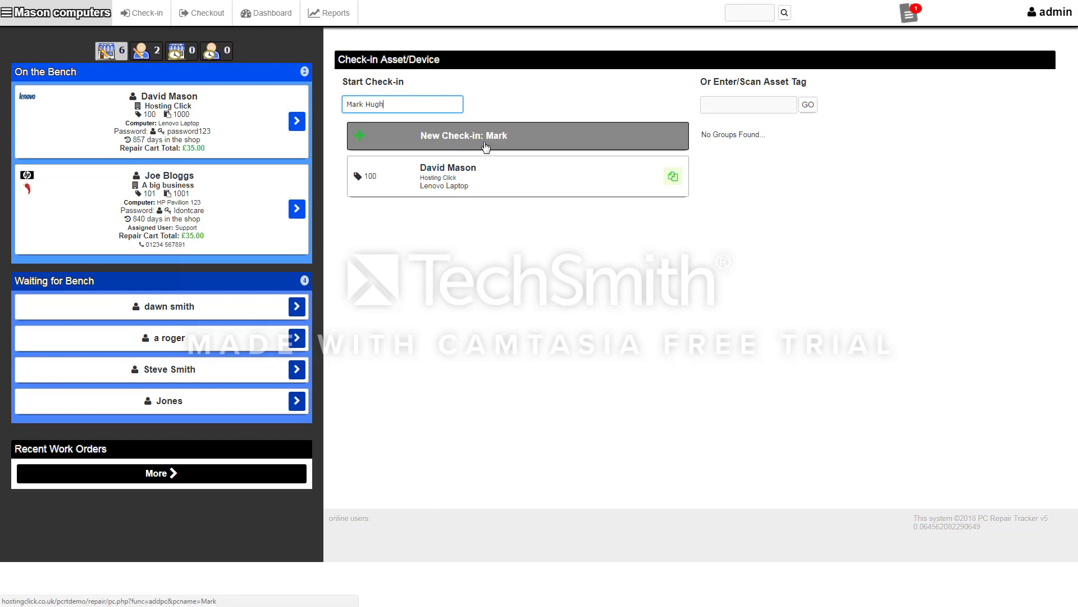
{"action": "left_click", "coordinate": [517, 136]}
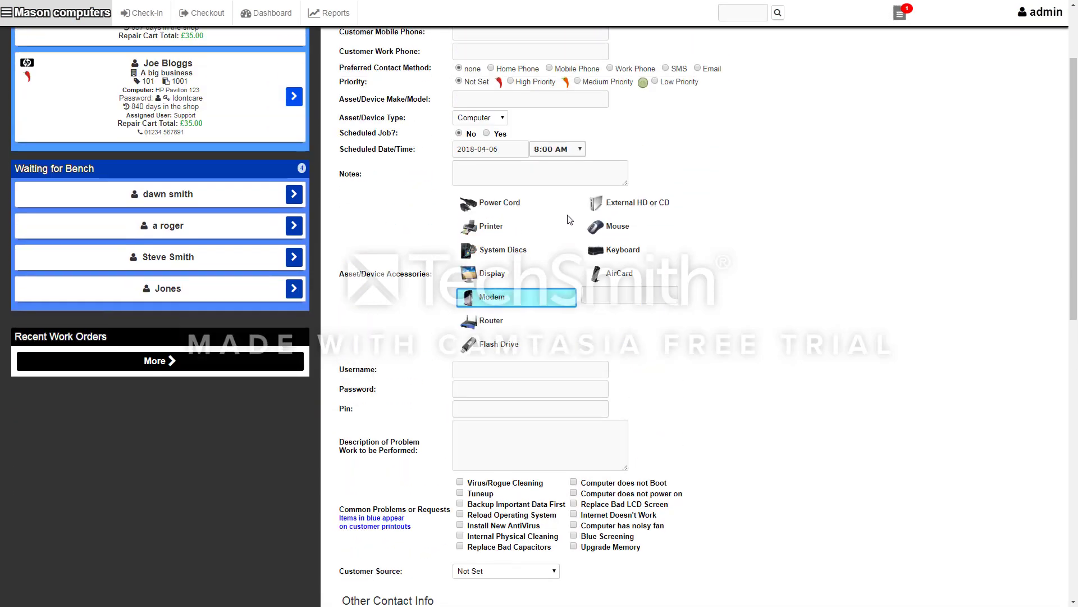
{"action": "scroll", "scroll_direction": "up", "scroll_amount": 3}
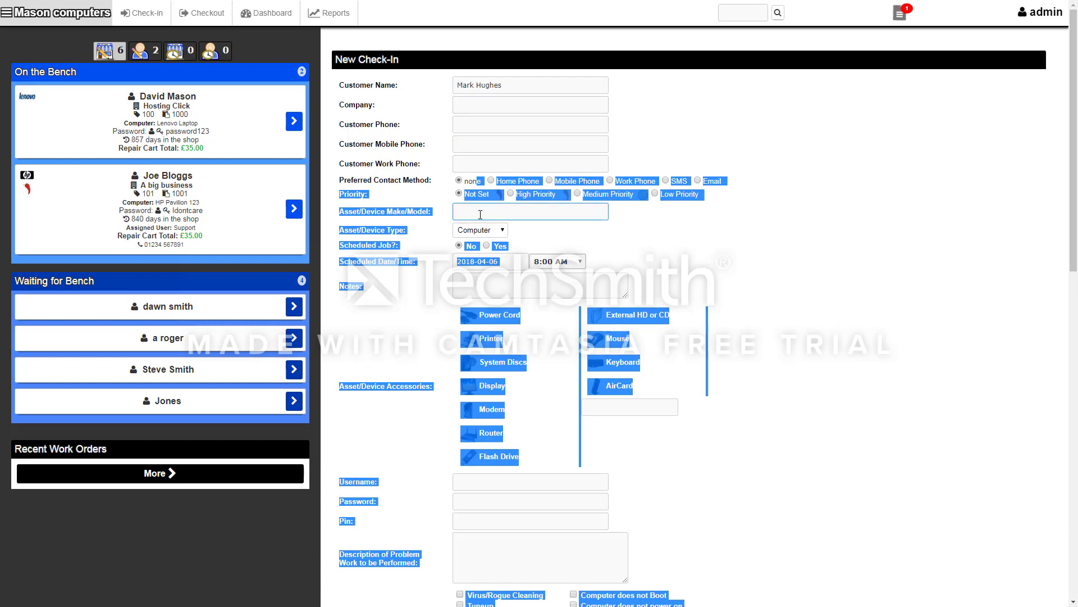
{"action": "left_click", "coordinate": [530, 211]}
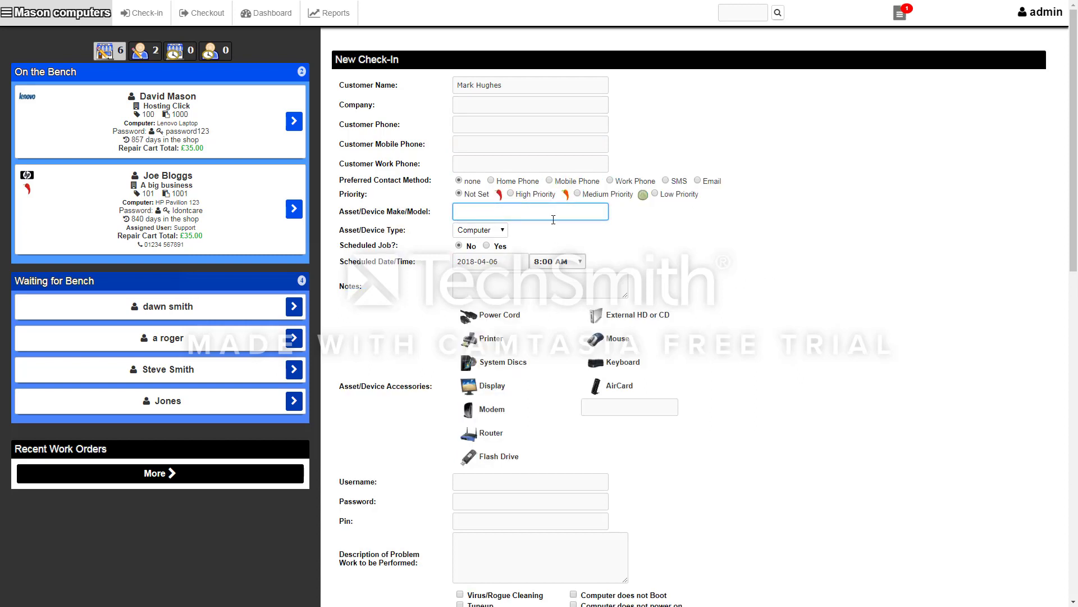
{"action": "left_click", "coordinate": [539, 286]}
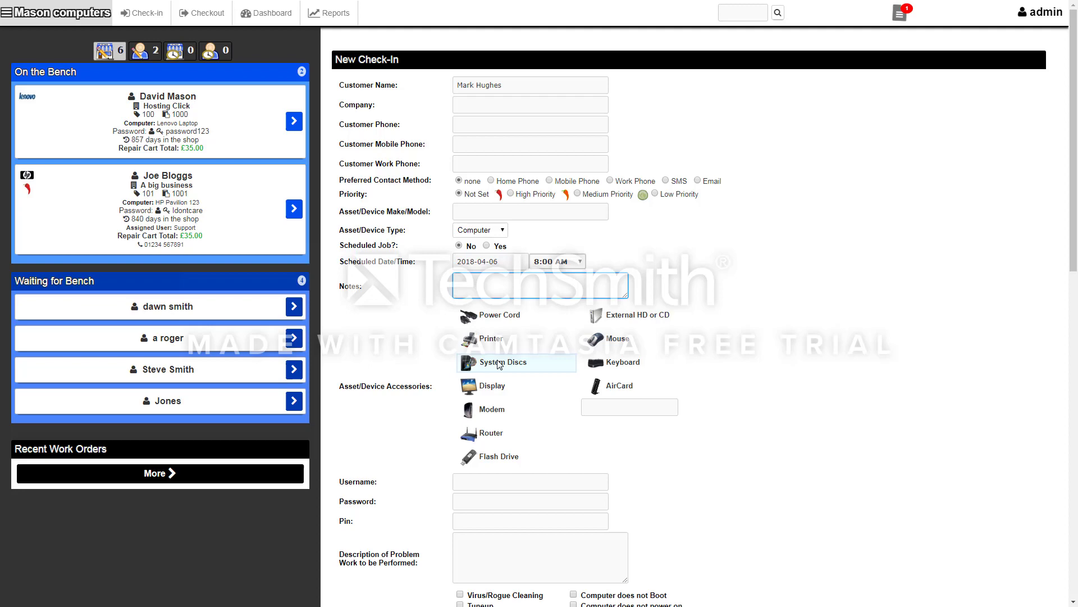
{"action": "scroll", "scroll_direction": "down", "scroll_amount": 3}
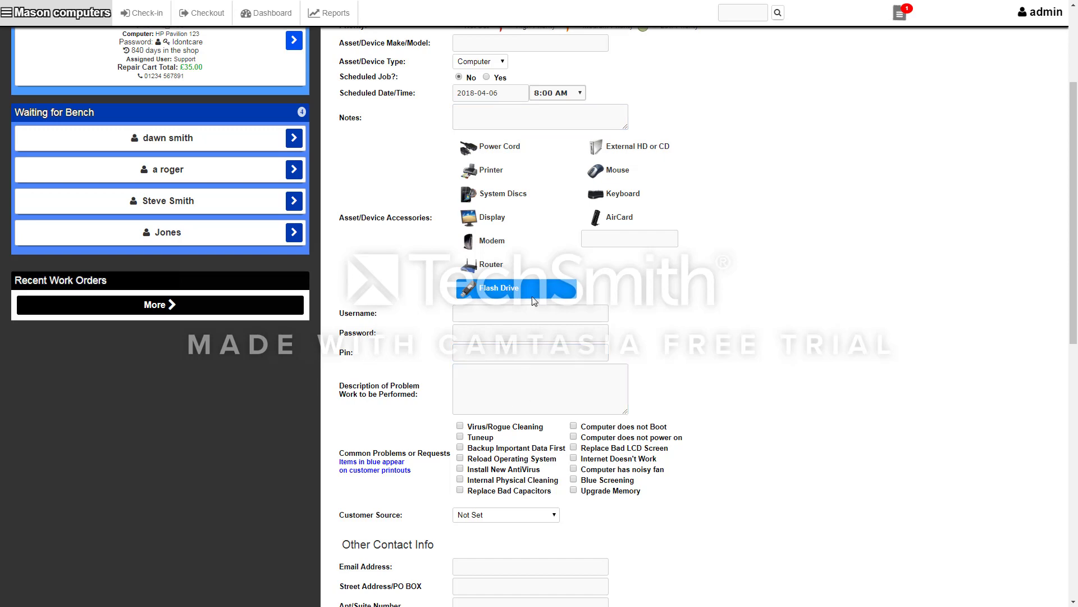
{"action": "scroll", "scroll_direction": "down", "scroll_amount": 3}
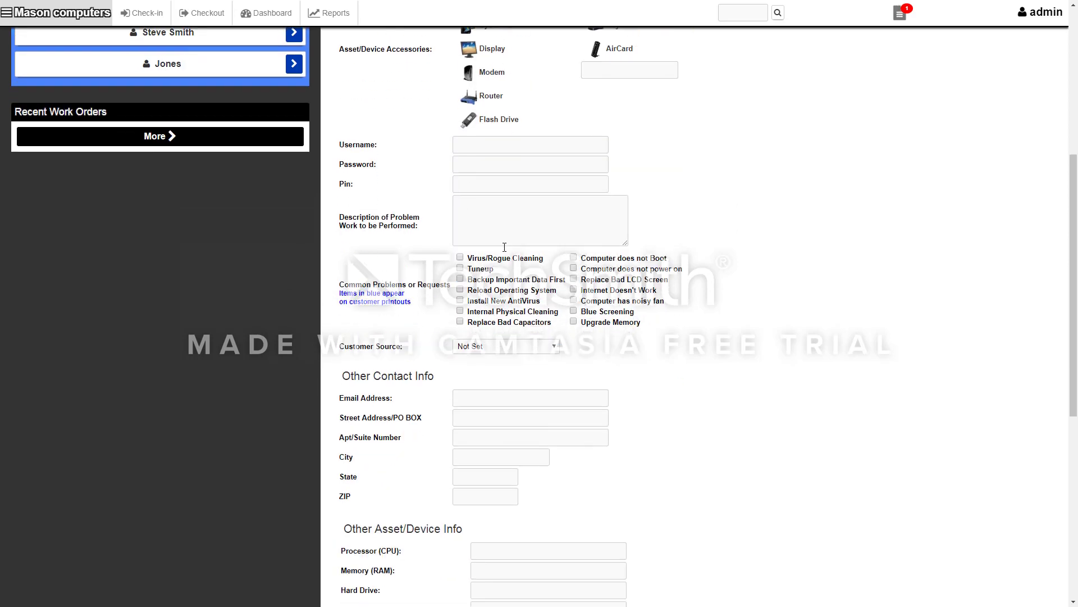
{"action": "left_click", "coordinate": [540, 220]}
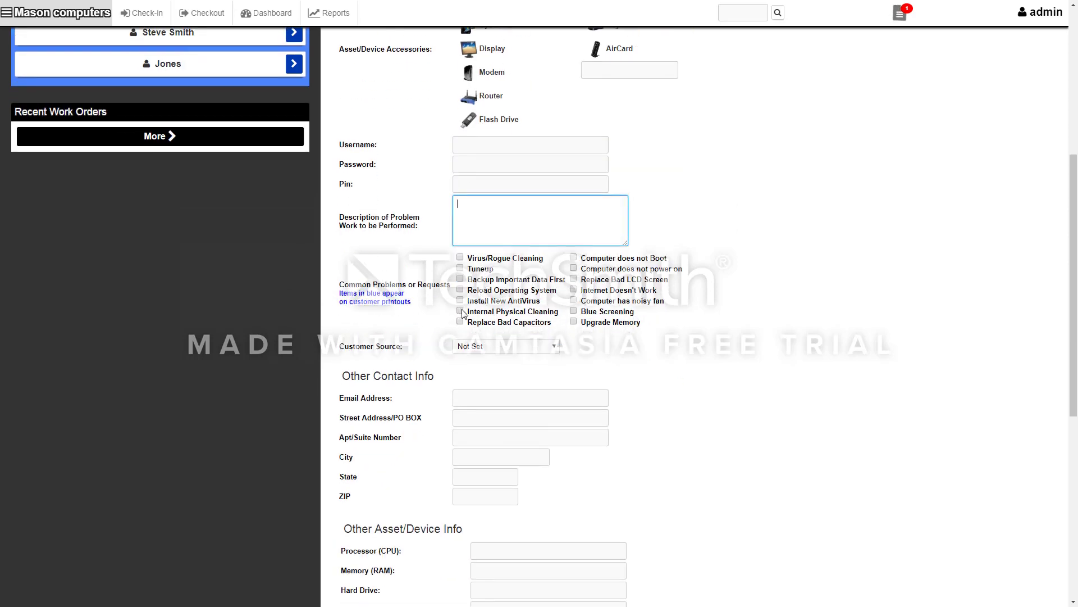
{"action": "scroll", "scroll_direction": "down", "scroll_amount": 3}
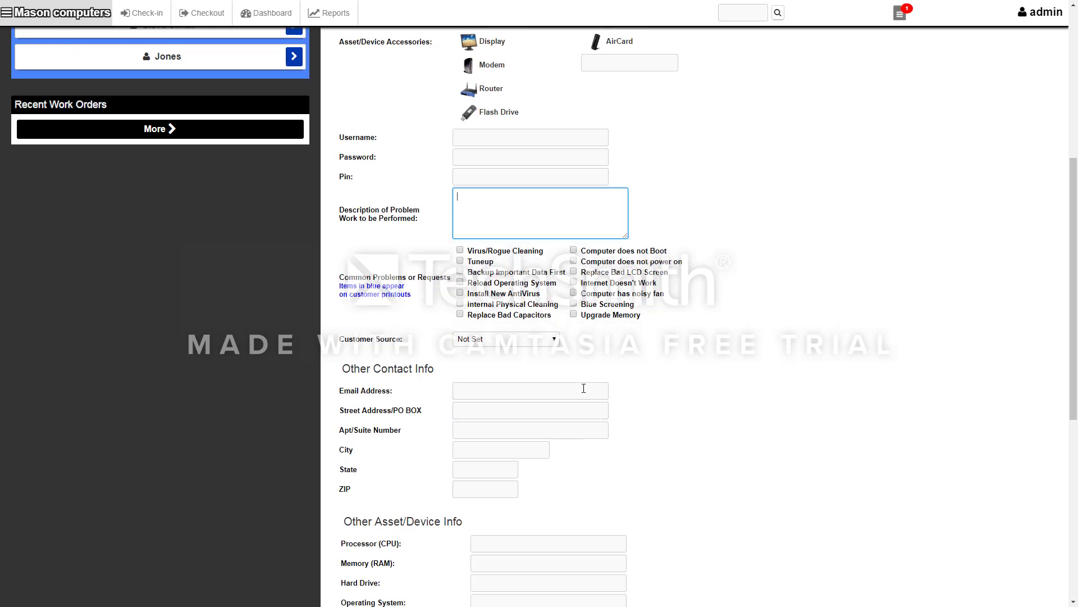
{"action": "scroll", "scroll_direction": "down", "scroll_amount": 3}
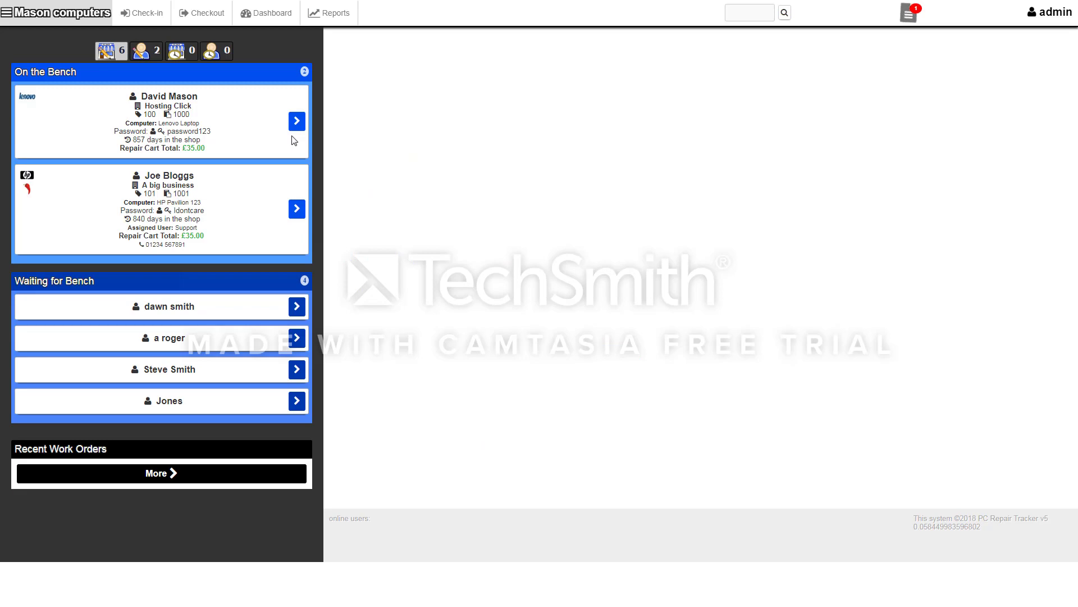
{"action": "left_click", "coordinate": [297, 121]}
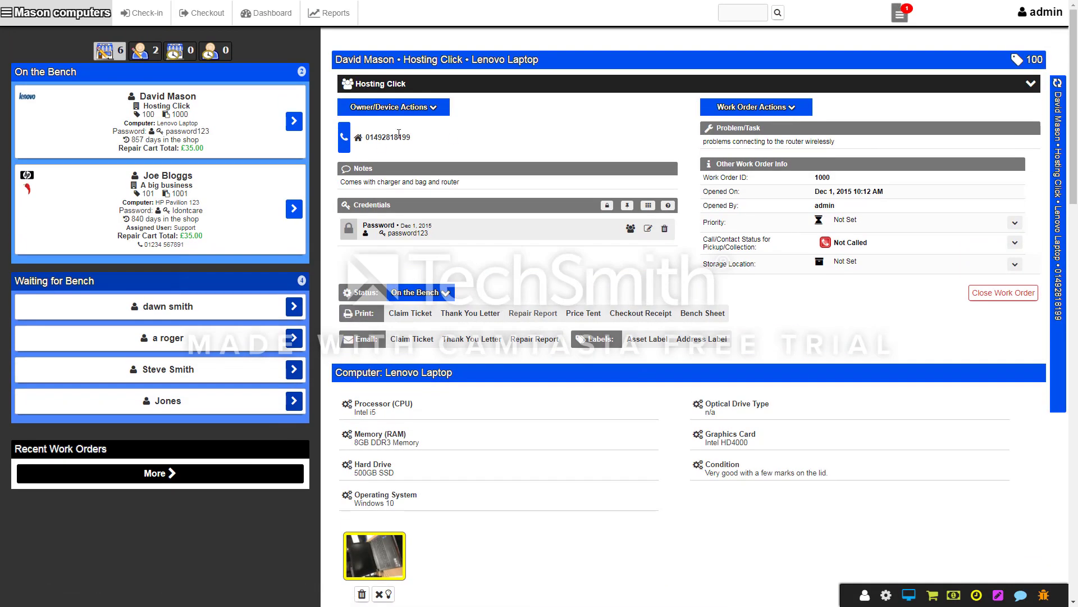
{"action": "scroll", "scroll_direction": "down", "scroll_amount": 3}
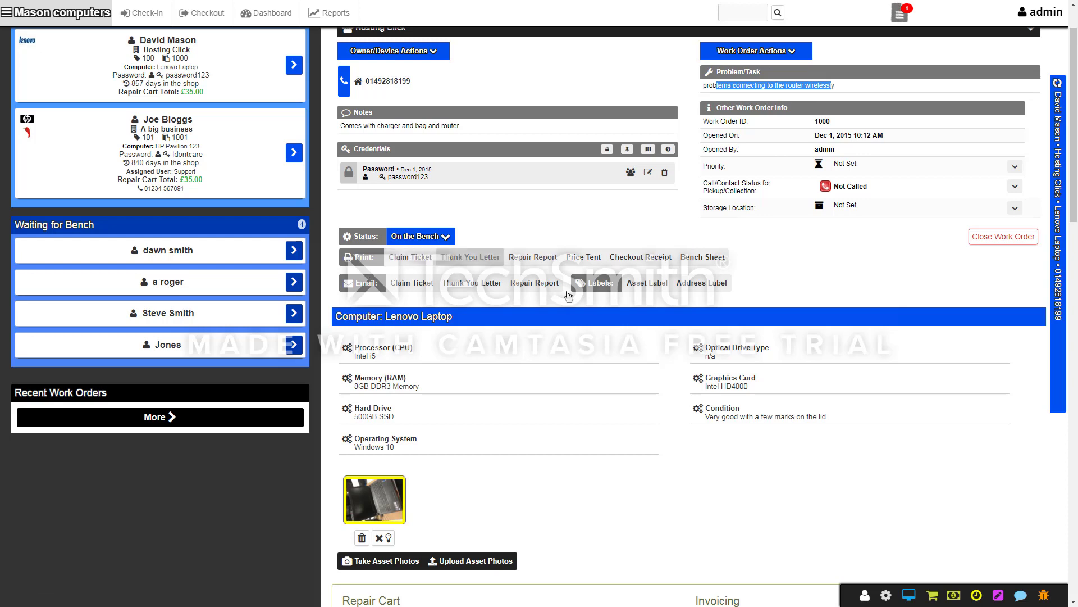
{"action": "left_click", "coordinate": [410, 257]}
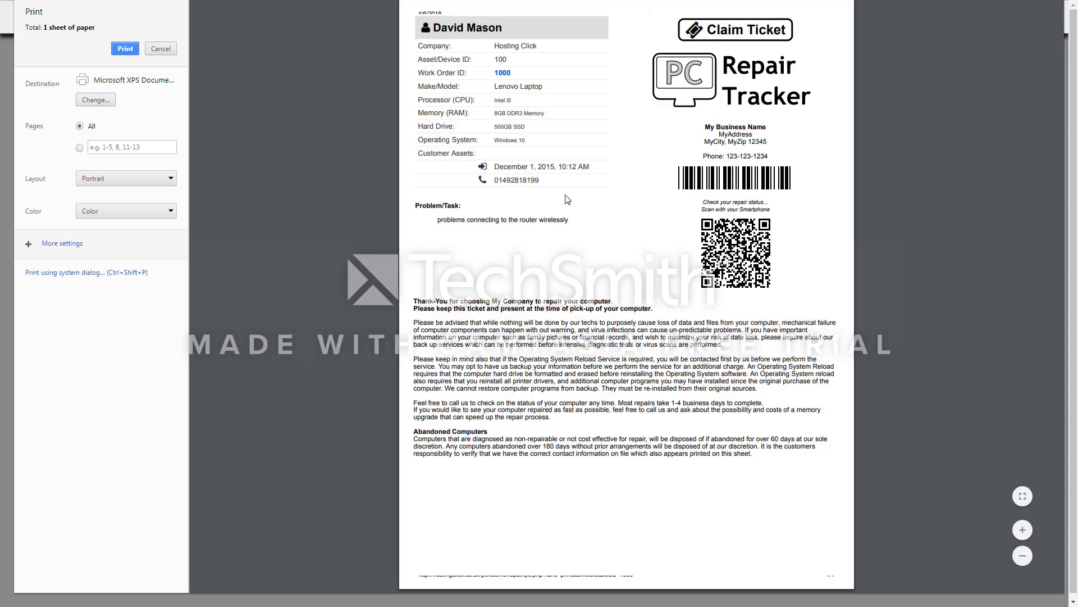
{"action": "mouse_move", "coordinate": [432, 423]}
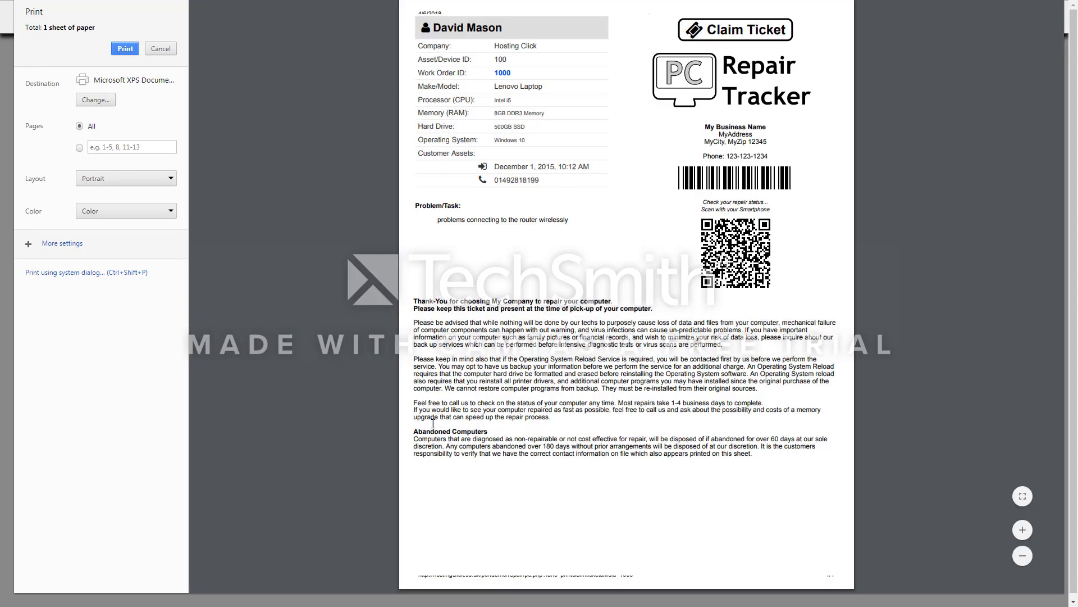
{"action": "mouse_move", "coordinate": [145, 24]}
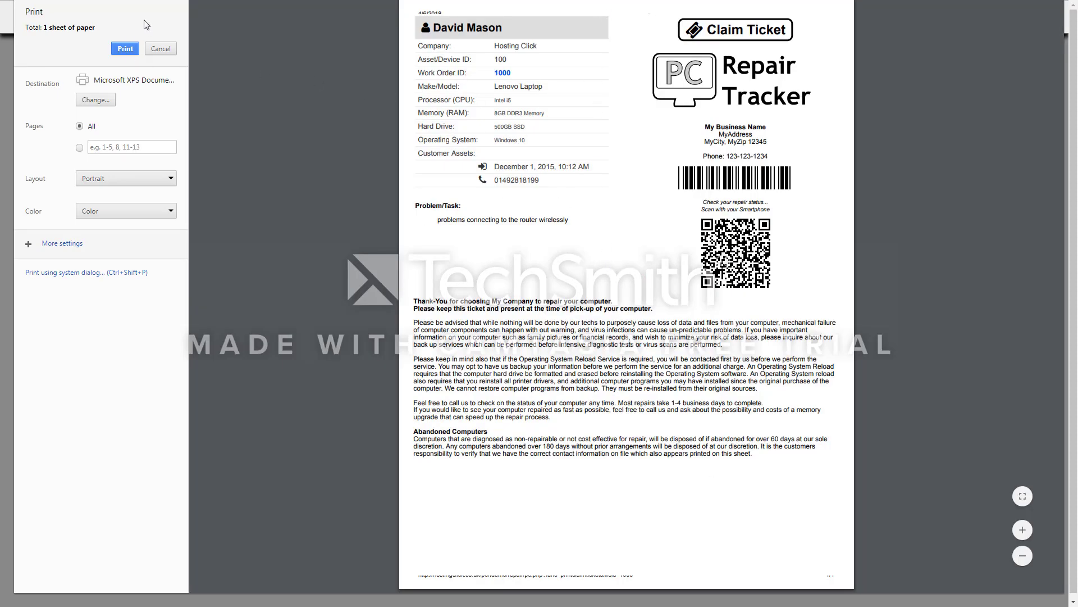
{"action": "left_click", "coordinate": [160, 49]}
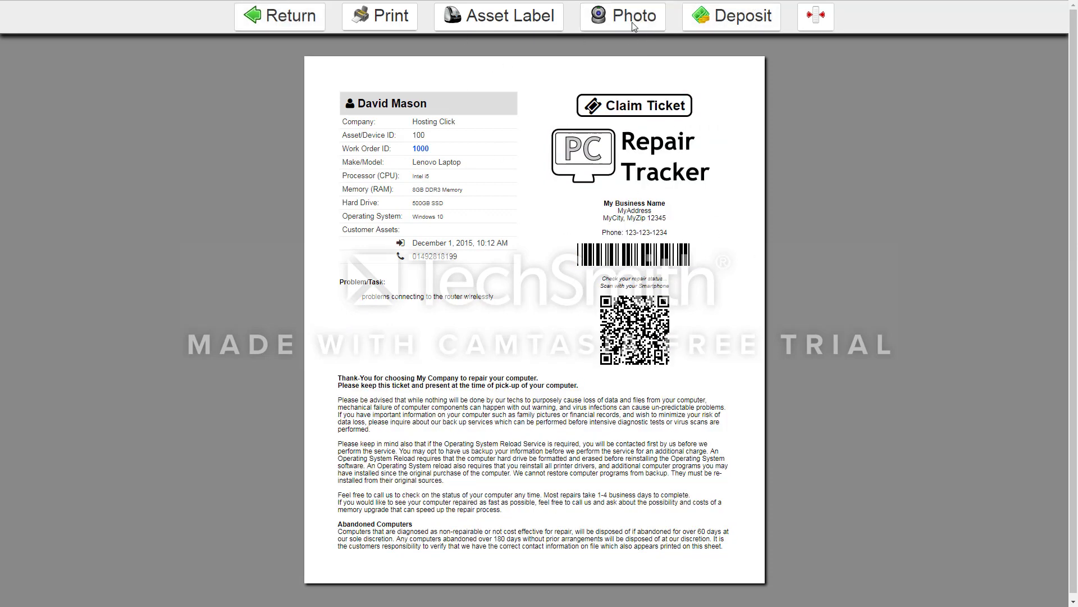
{"action": "left_click", "coordinate": [279, 16]}
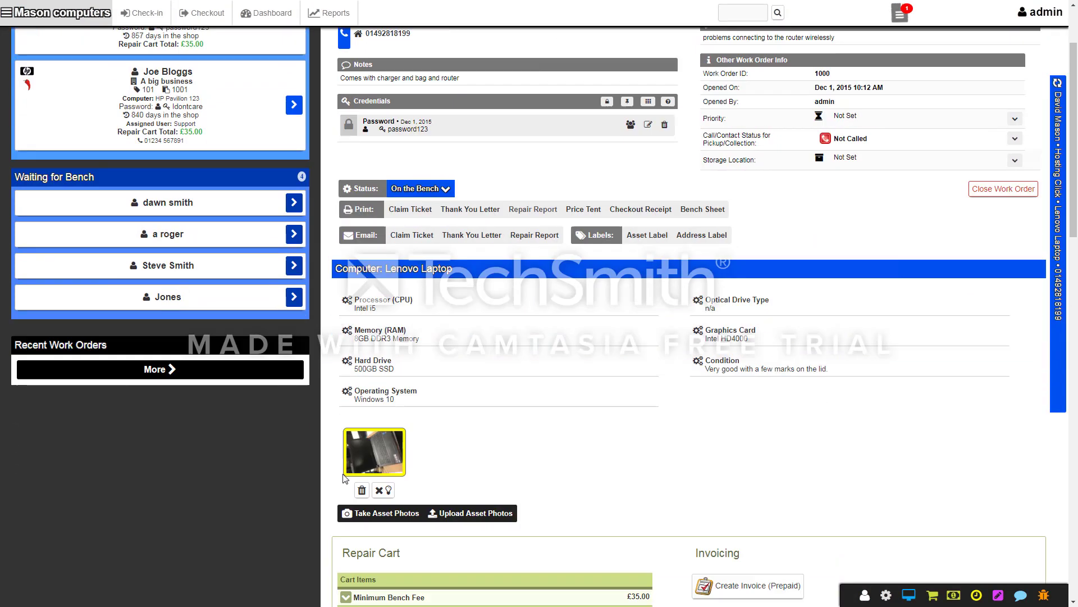
Add a £60 Tune up/Bench Fee to the repair cart, bringing the total to £95.
{"action": "scroll", "scroll_direction": "down", "scroll_amount": 3}
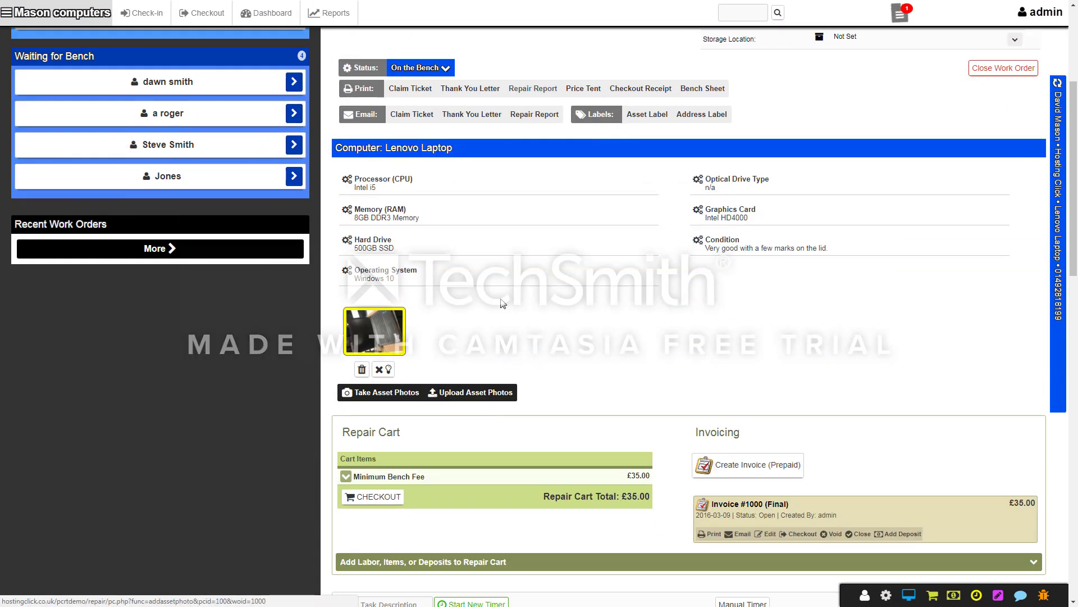
{"action": "mouse_move", "coordinate": [299, 332]}
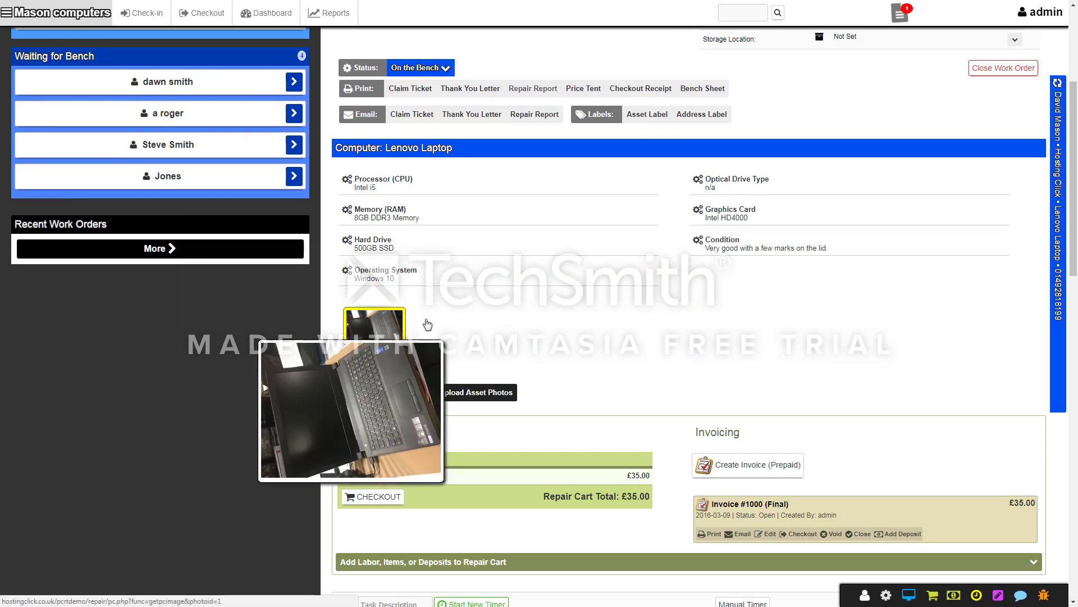
{"action": "scroll", "scroll_direction": "down", "scroll_amount": 3}
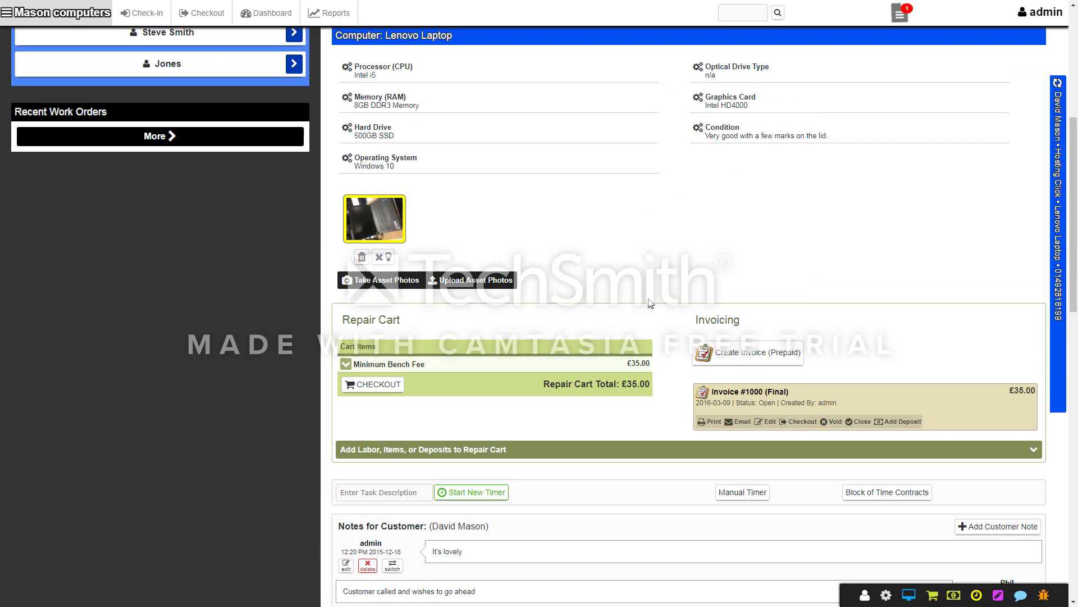
{"action": "scroll", "scroll_direction": "down", "scroll_amount": 3}
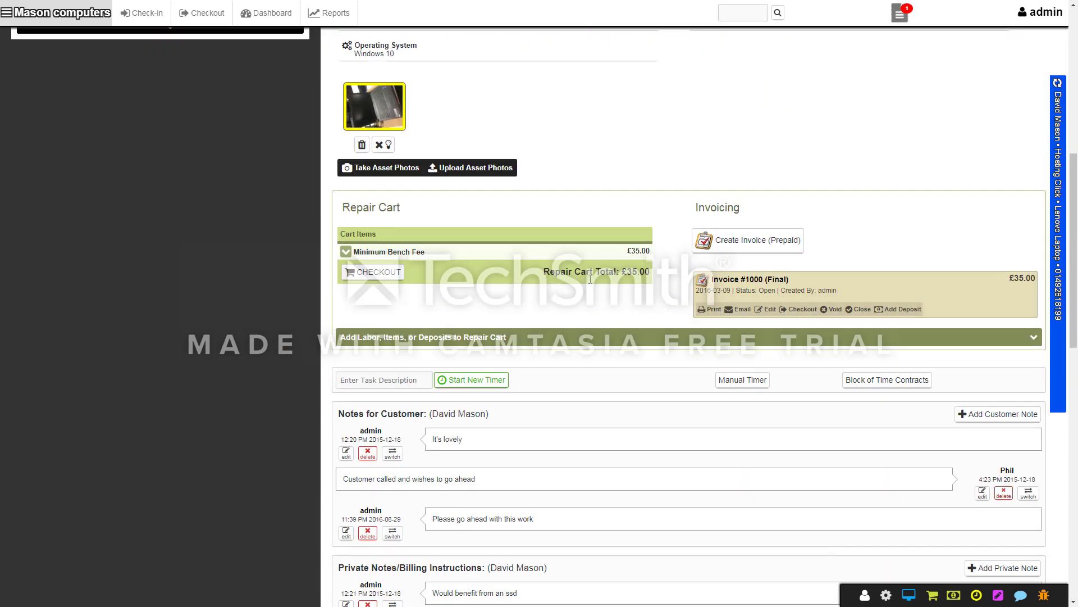
{"action": "scroll", "scroll_direction": "down", "scroll_amount": 3}
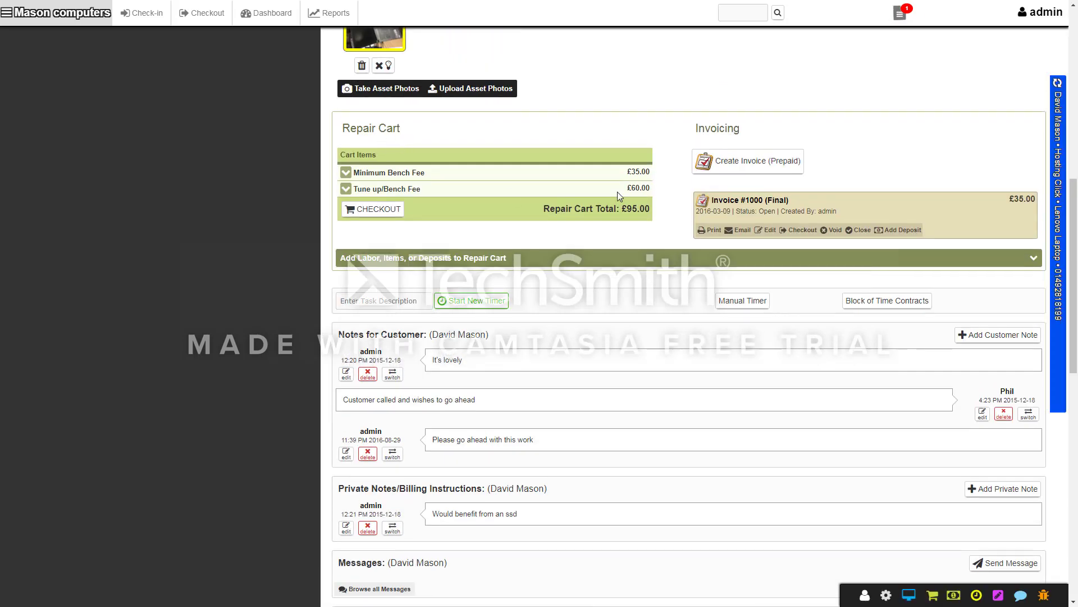
{"action": "scroll", "scroll_direction": "down", "scroll_amount": 3}
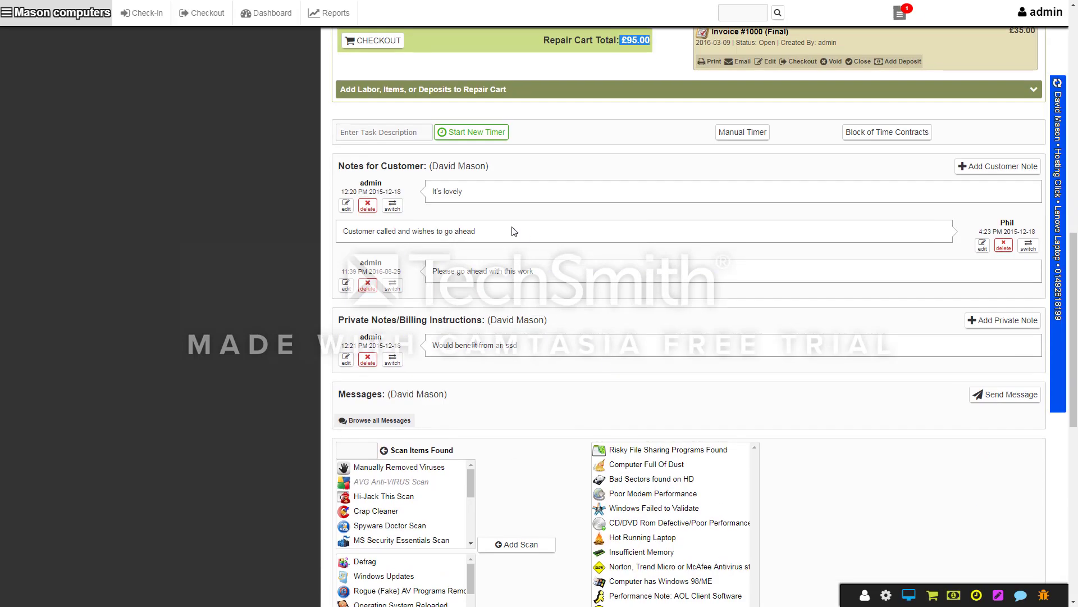
Write and save a customer note reading 'note for the customer about the machine'.
{"action": "left_click", "coordinate": [998, 166]}
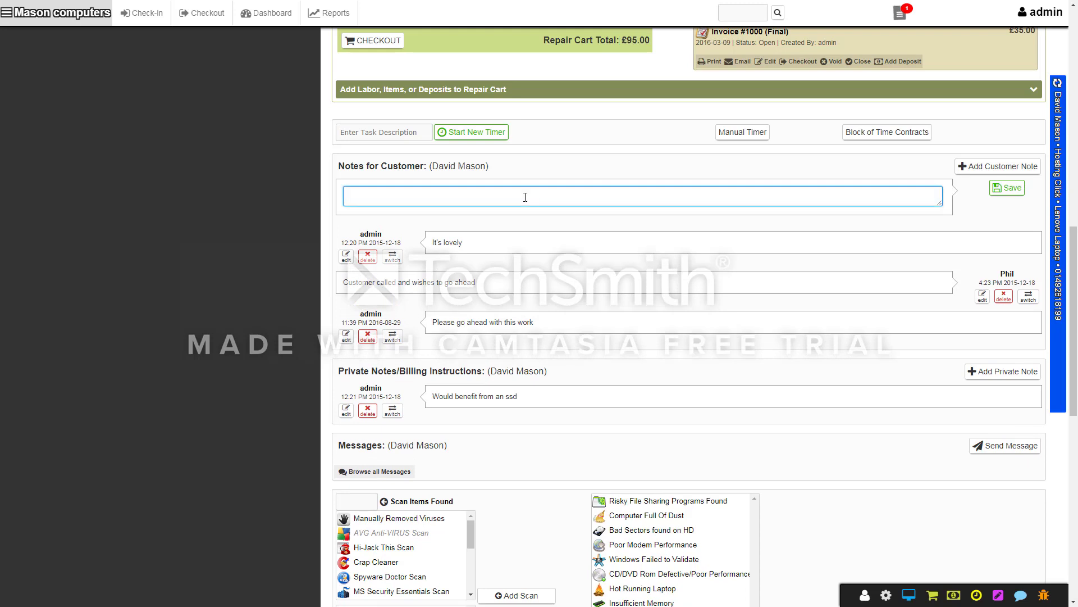
{"action": "type", "text": "note for"}
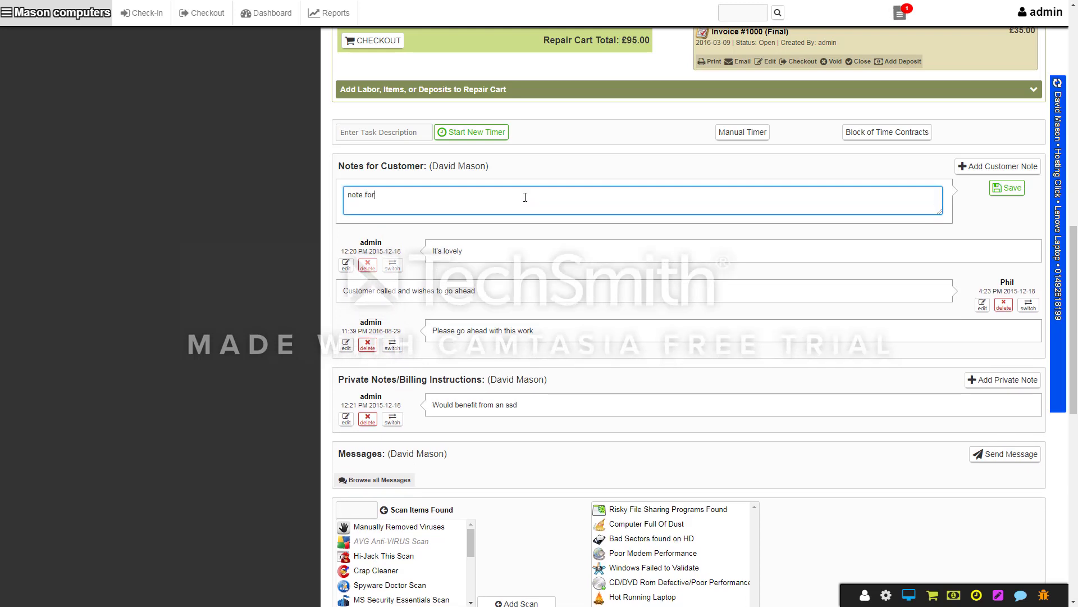
{"action": "type", "text": "the customer about th"}
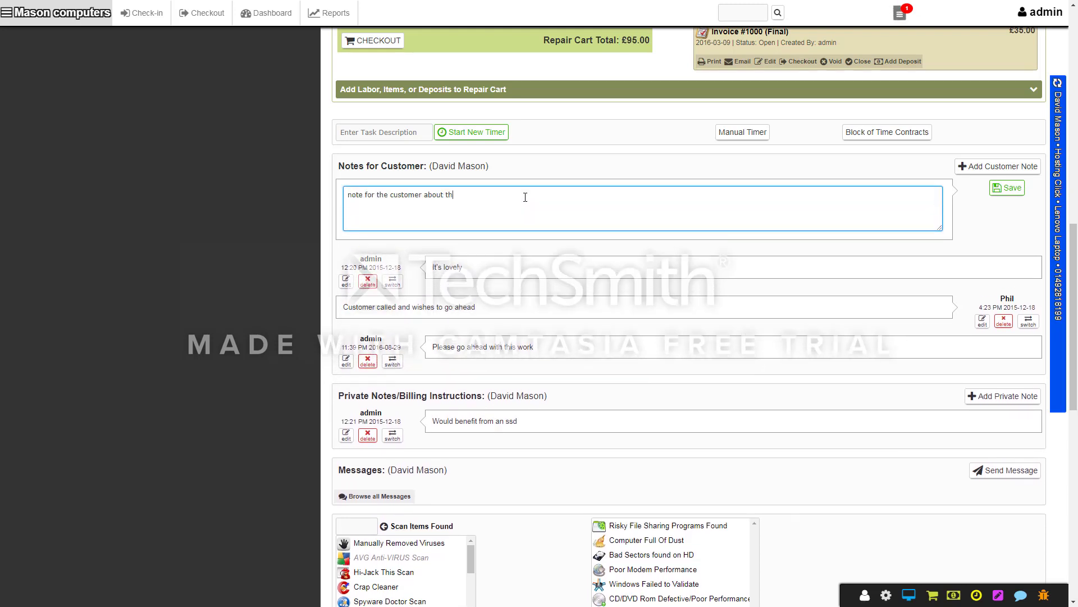
{"action": "type", "text": "e mac"}
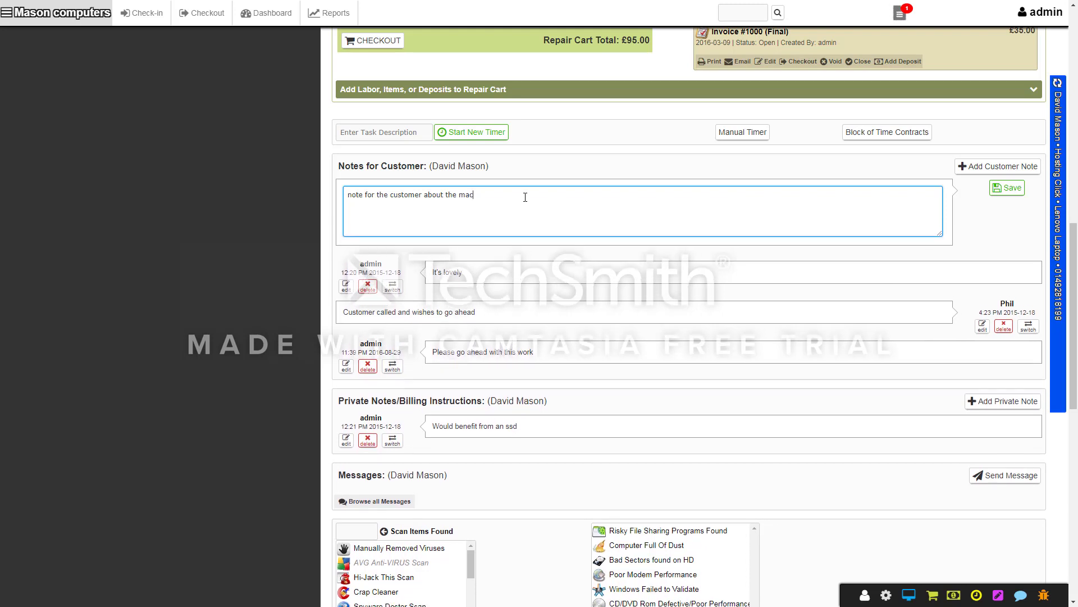
{"action": "type", "text": "hine"}
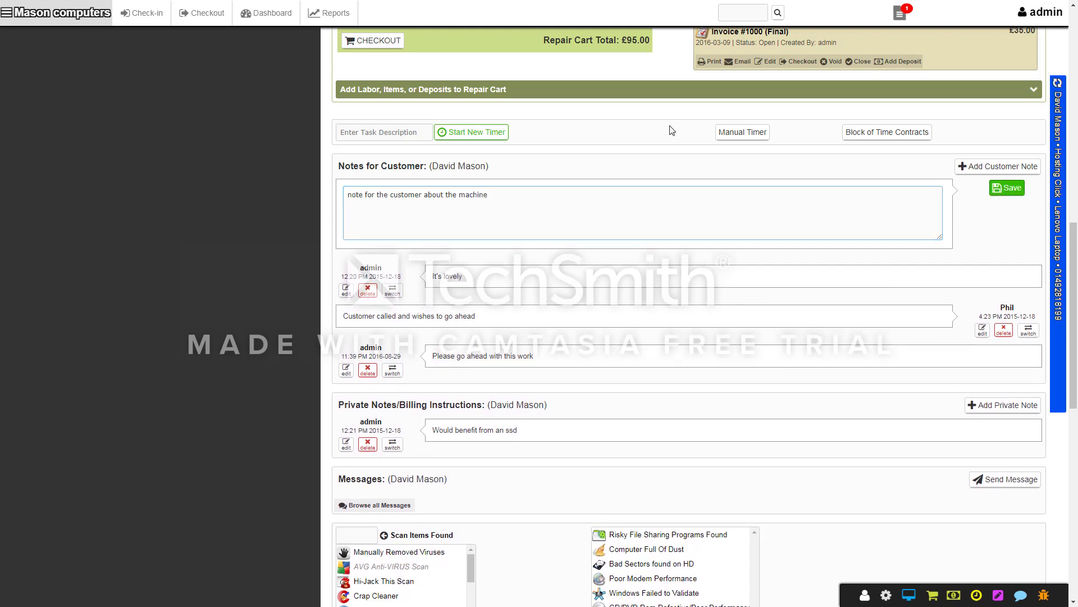
{"action": "left_click", "coordinate": [1006, 187]}
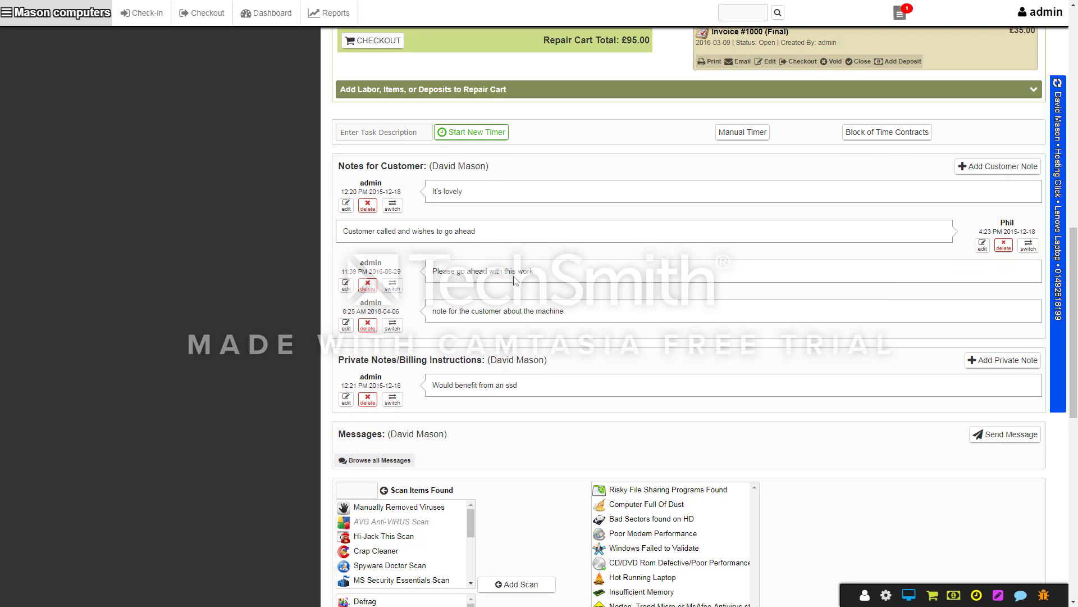
{"action": "mouse_move", "coordinate": [594, 362]}
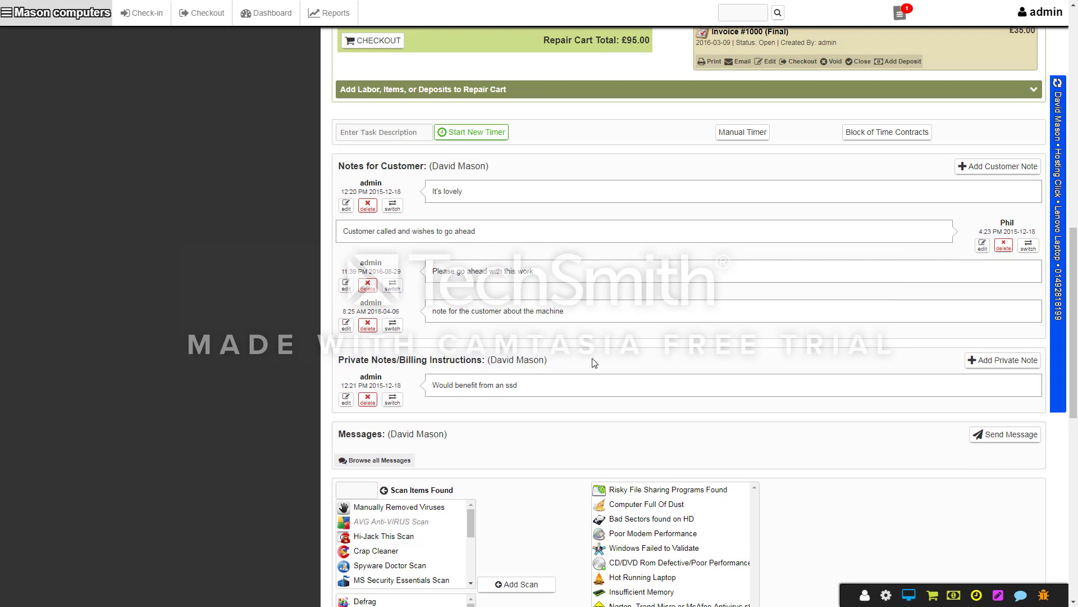
Record a Defrag action and scroll to the Scans, Actions, Installs and Notes panels.
{"action": "scroll", "scroll_direction": "down", "scroll_amount": 3}
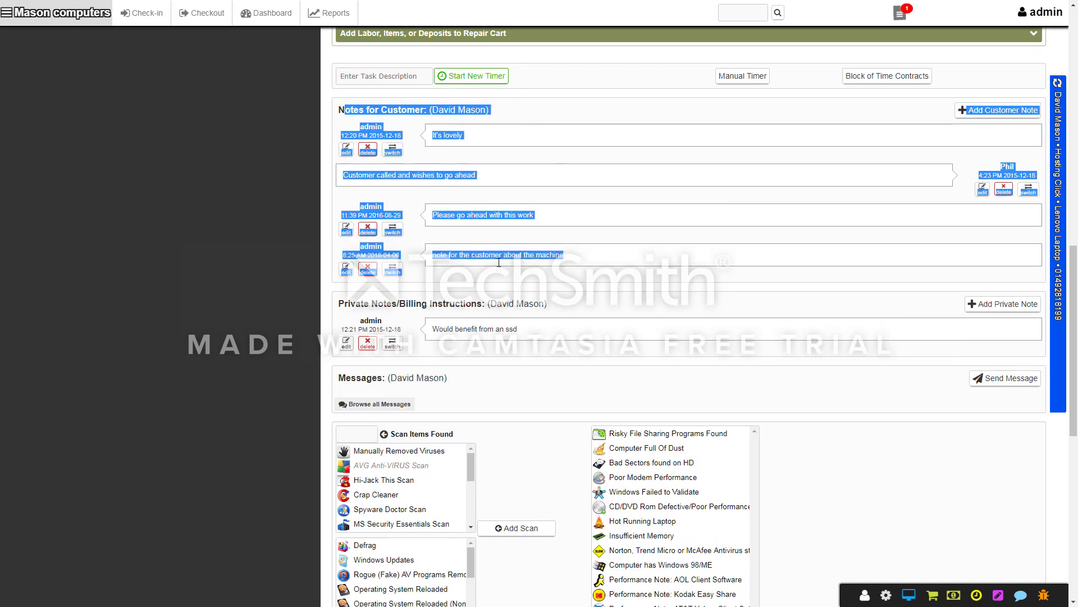
{"action": "left_click", "coordinate": [327, 110]}
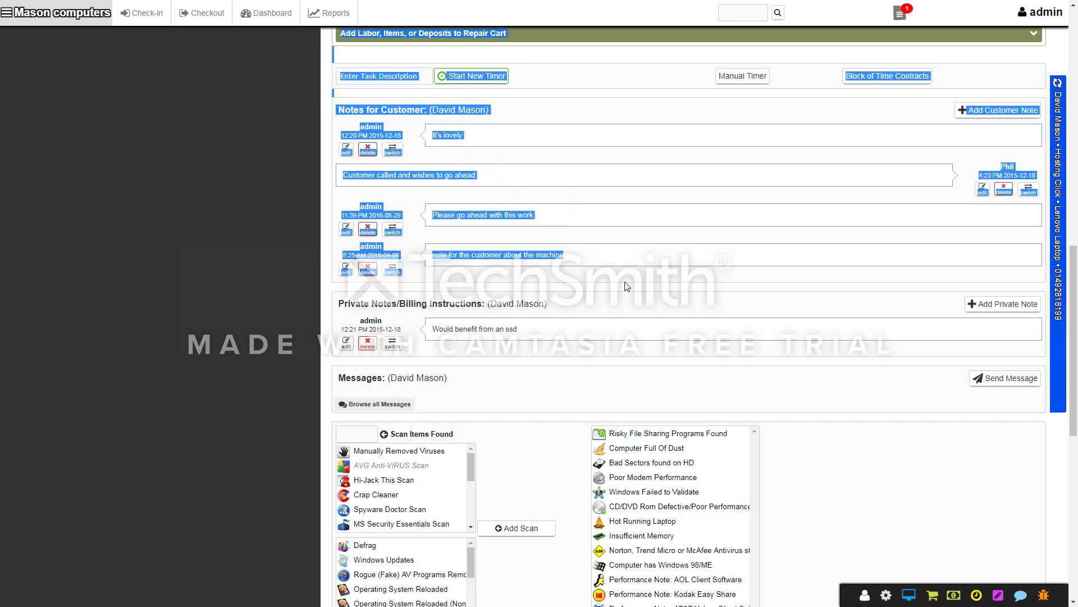
{"action": "scroll", "scroll_direction": "down", "scroll_amount": 3}
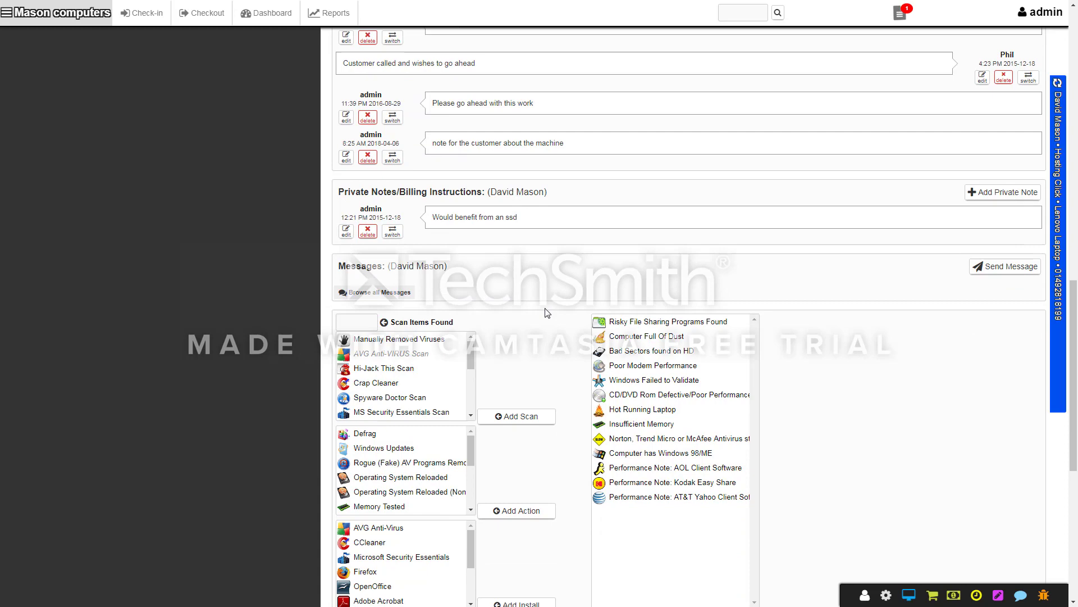
{"action": "scroll", "scroll_direction": "down", "scroll_amount": 3}
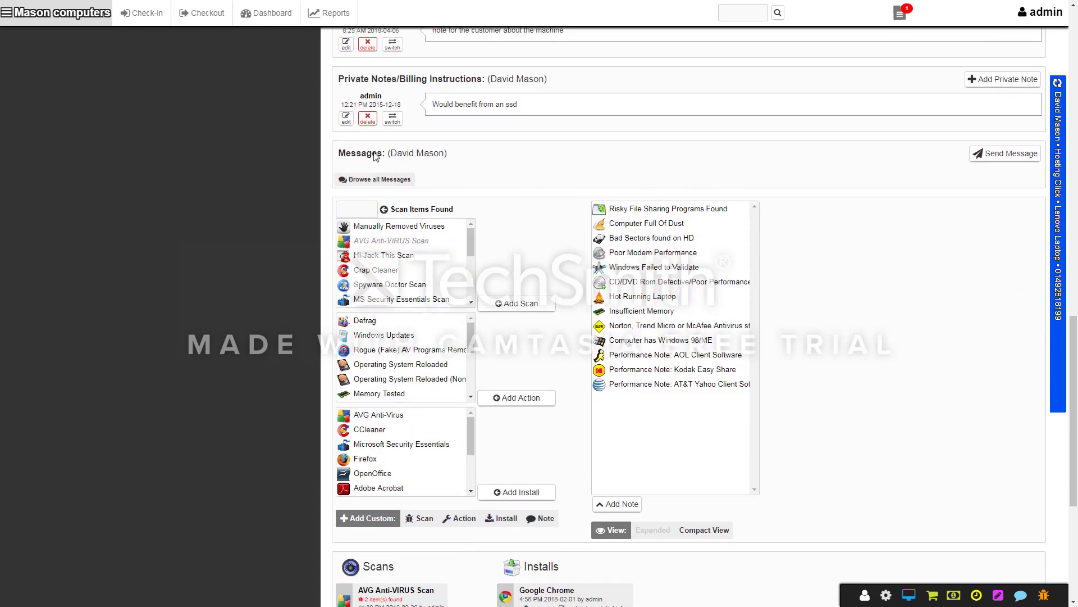
{"action": "mouse_move", "coordinate": [371, 324]}
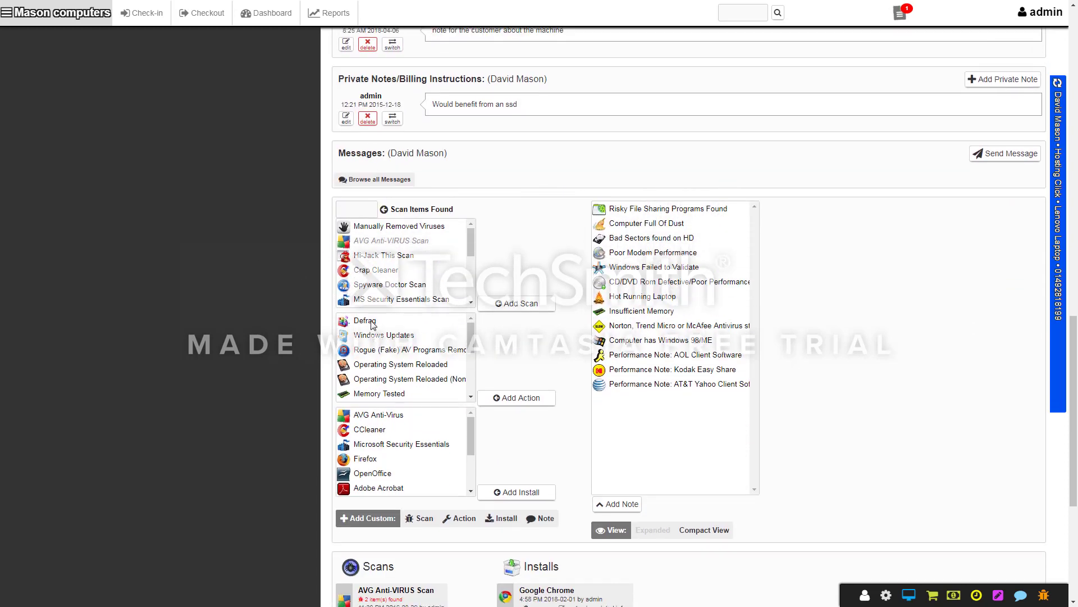
{"action": "scroll", "scroll_direction": "down", "scroll_amount": 3}
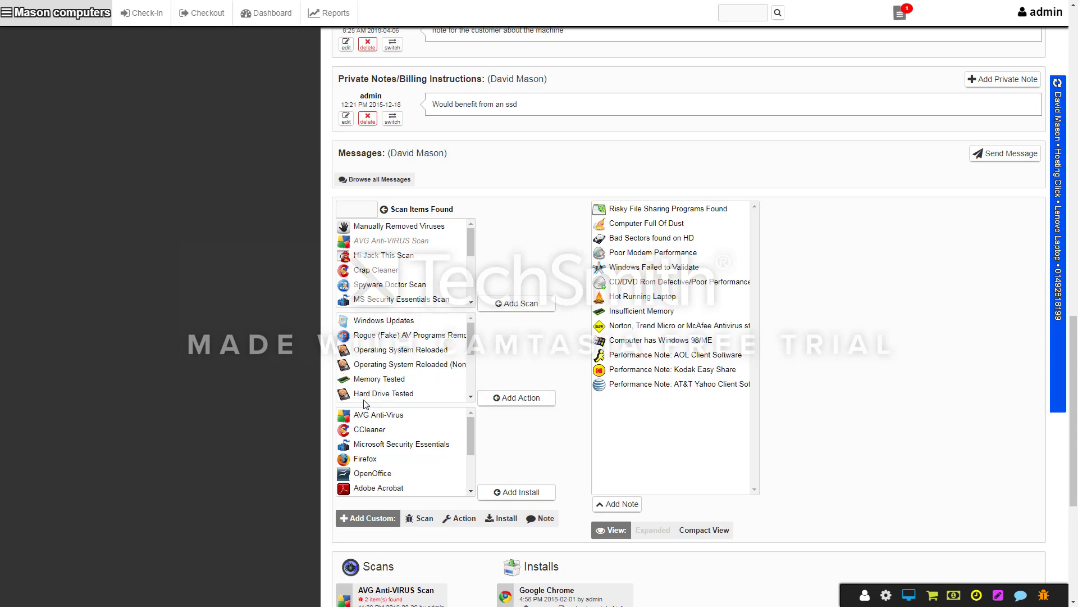
{"action": "scroll", "scroll_direction": "down", "scroll_amount": 3}
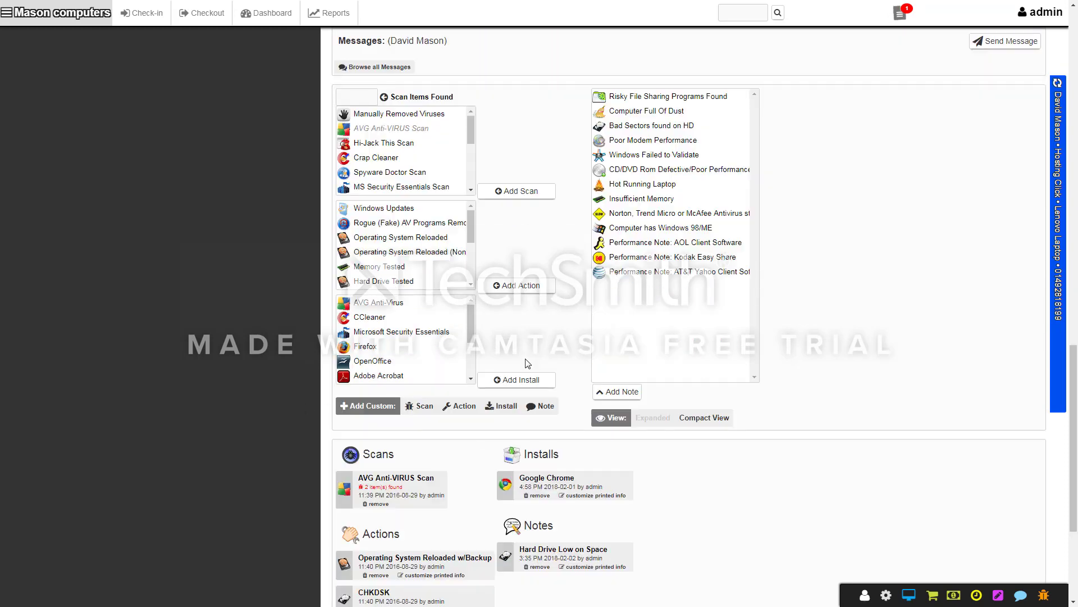
{"action": "scroll", "scroll_direction": "down", "scroll_amount": 3}
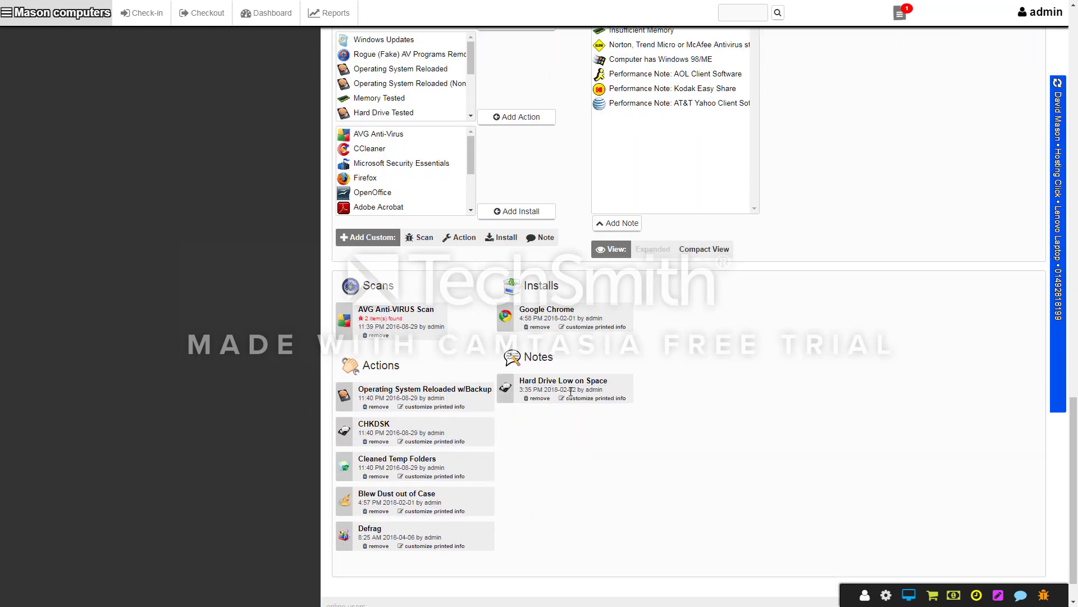
{"action": "scroll", "scroll_direction": "down", "scroll_amount": 3}
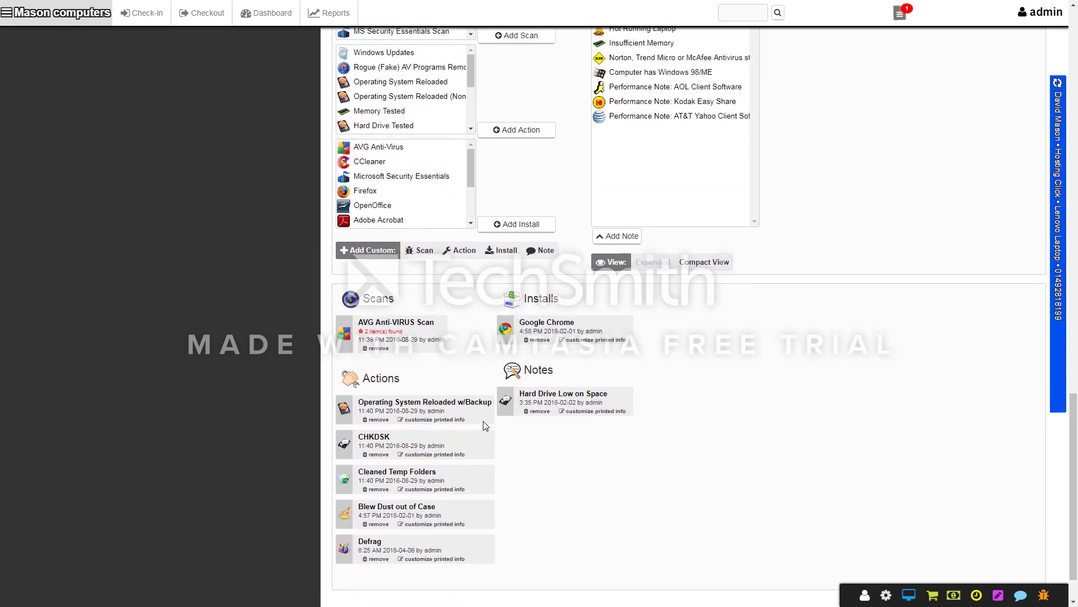
Scroll the work order back up and open the touchscreen Remote Support Sessions board.
{"action": "scroll", "scroll_direction": "up", "scroll_amount": 3}
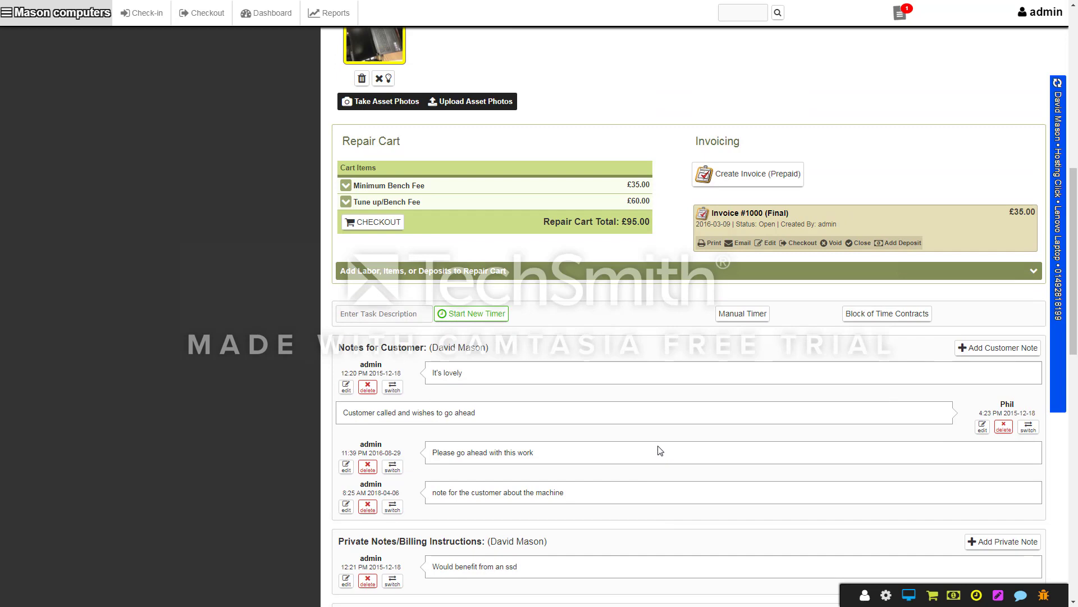
{"action": "scroll", "scroll_direction": "up", "scroll_amount": 3}
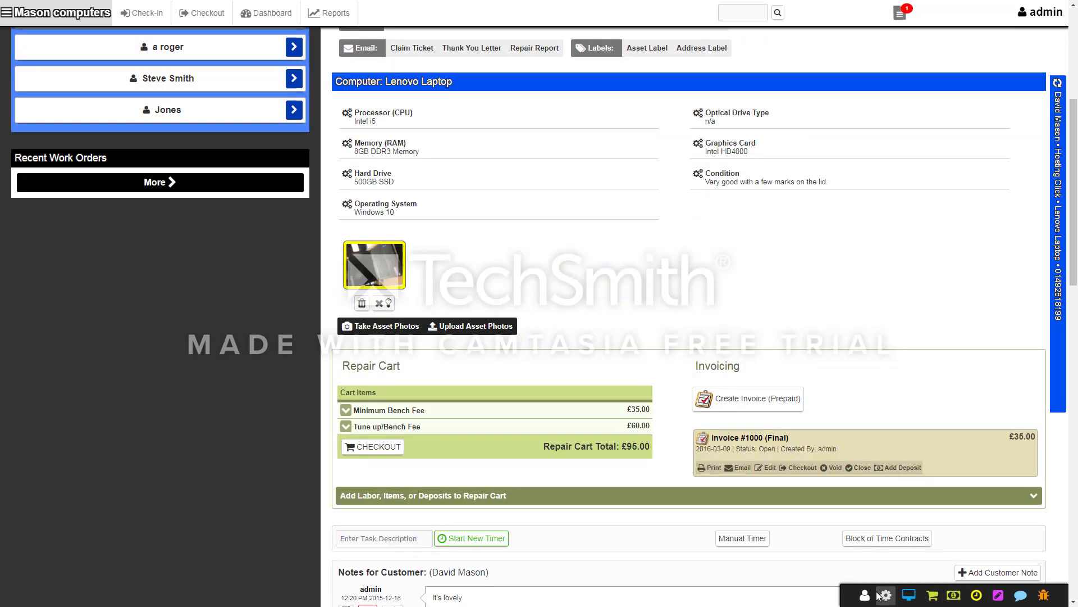
{"action": "scroll", "scroll_direction": "up", "scroll_amount": 3}
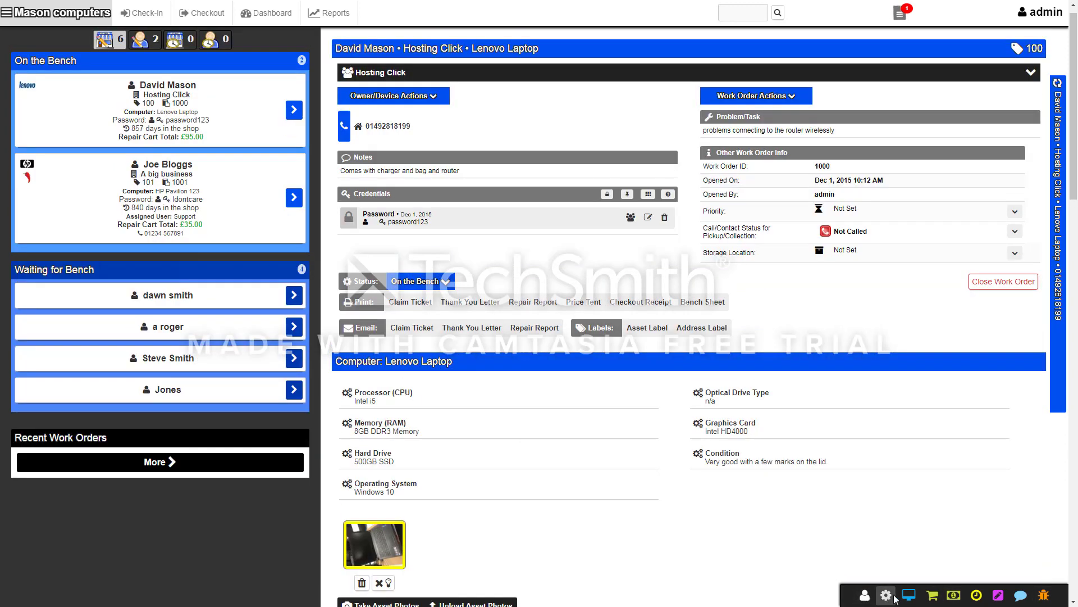
{"action": "scroll", "scroll_direction": "down", "scroll_amount": 3}
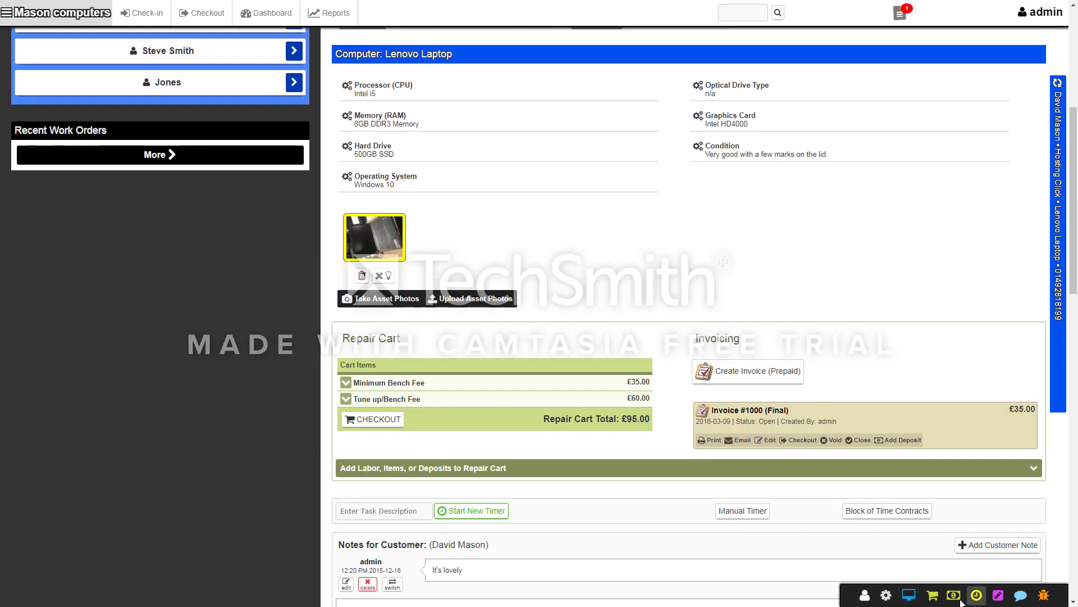
{"action": "scroll", "scroll_direction": "down", "scroll_amount": 3}
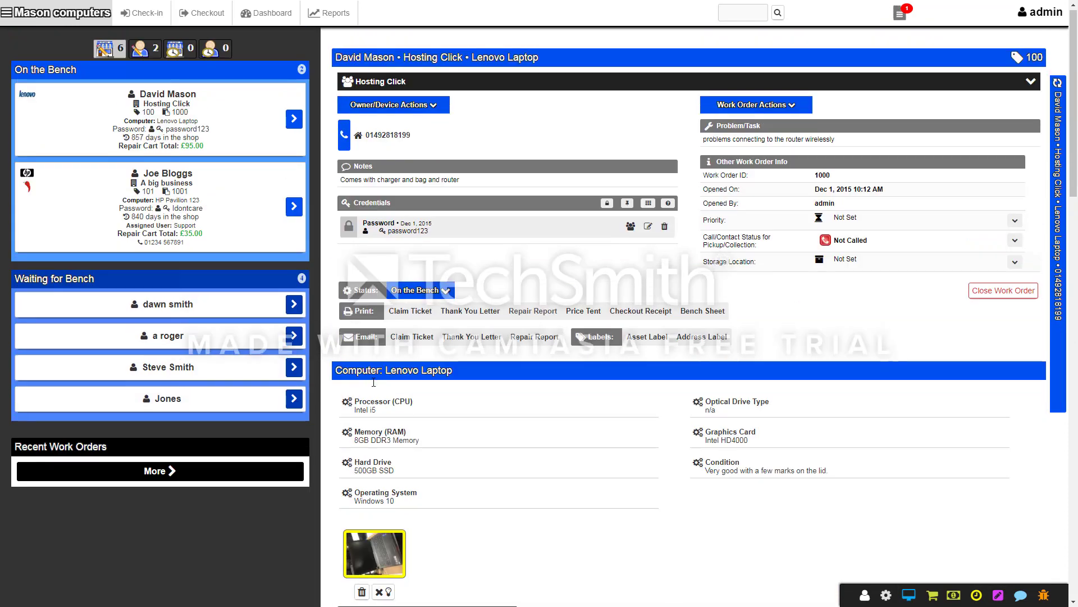
{"action": "left_click", "coordinate": [681, 11]}
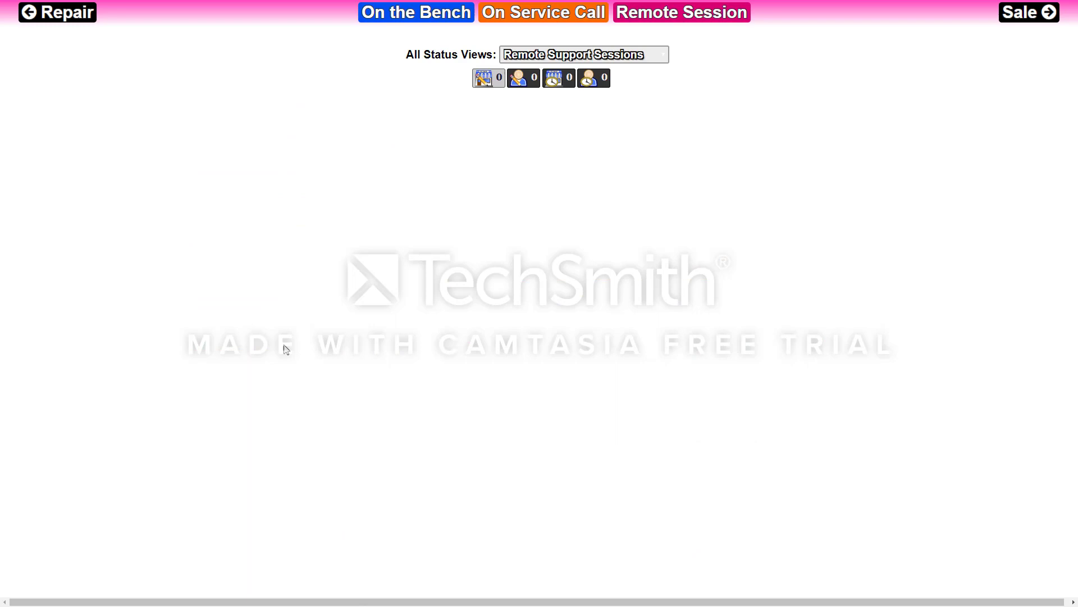
{"action": "mouse_move", "coordinate": [377, 19]}
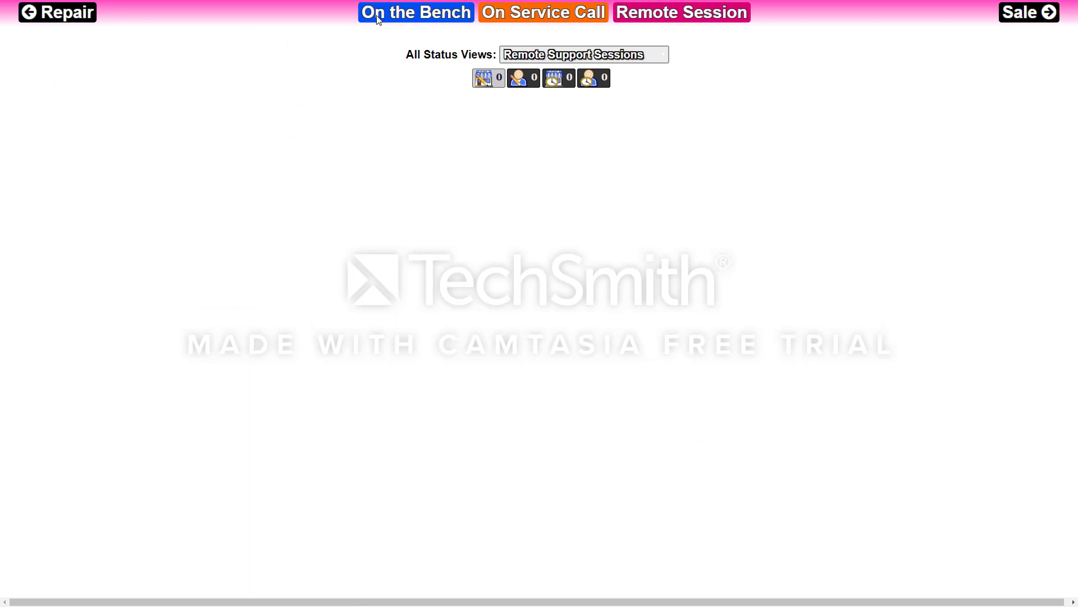
Switch the touchscreen view to On the Bench on the way back to the dashboard.
{"action": "left_click", "coordinate": [415, 12]}
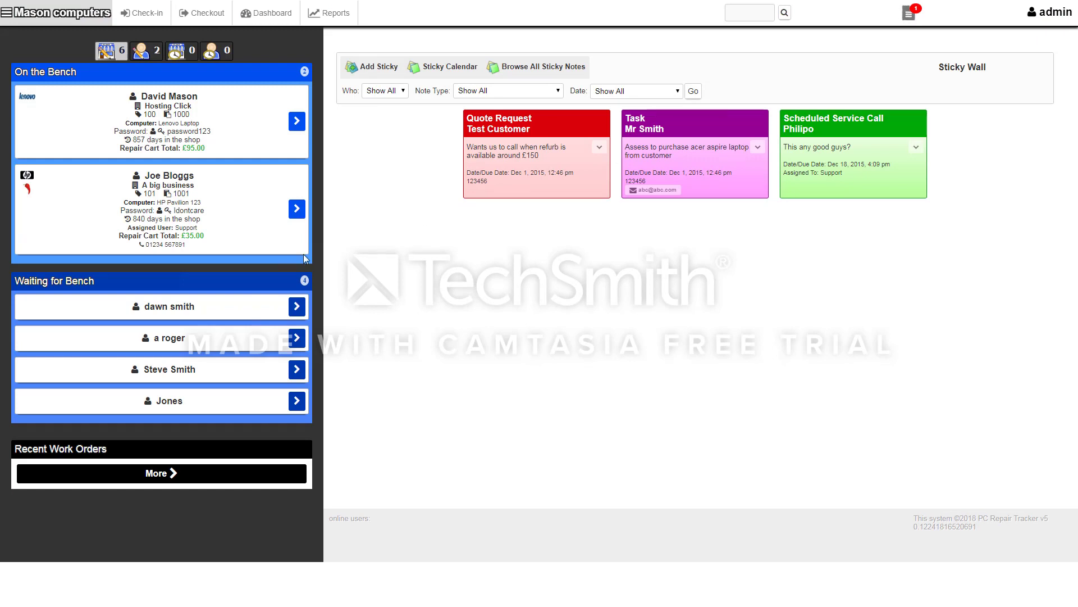
{"action": "mouse_move", "coordinate": [589, 459]}
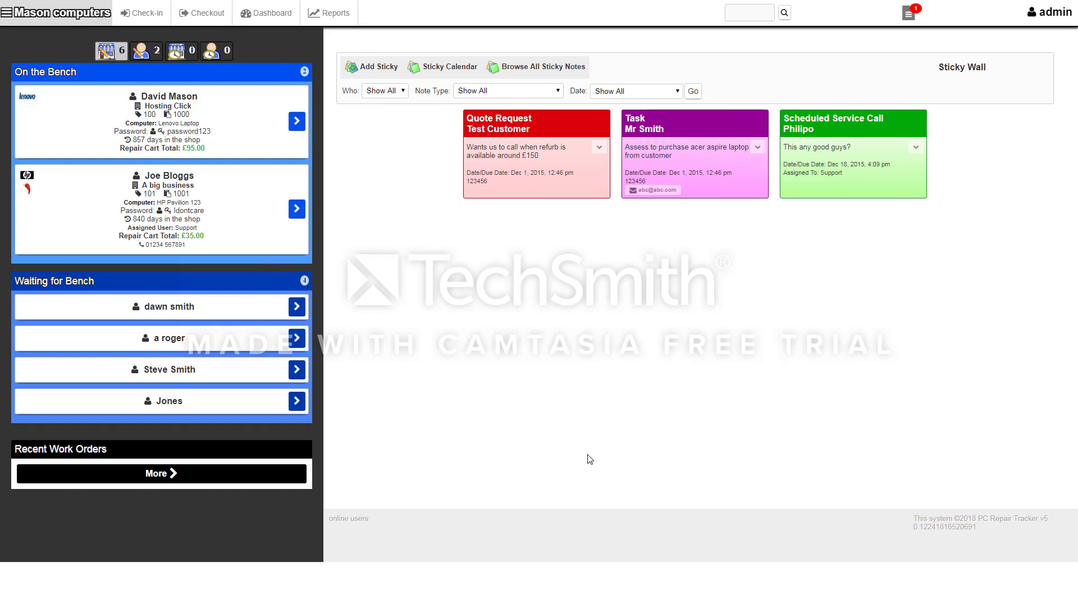
{"action": "mouse_move", "coordinate": [640, 377]}
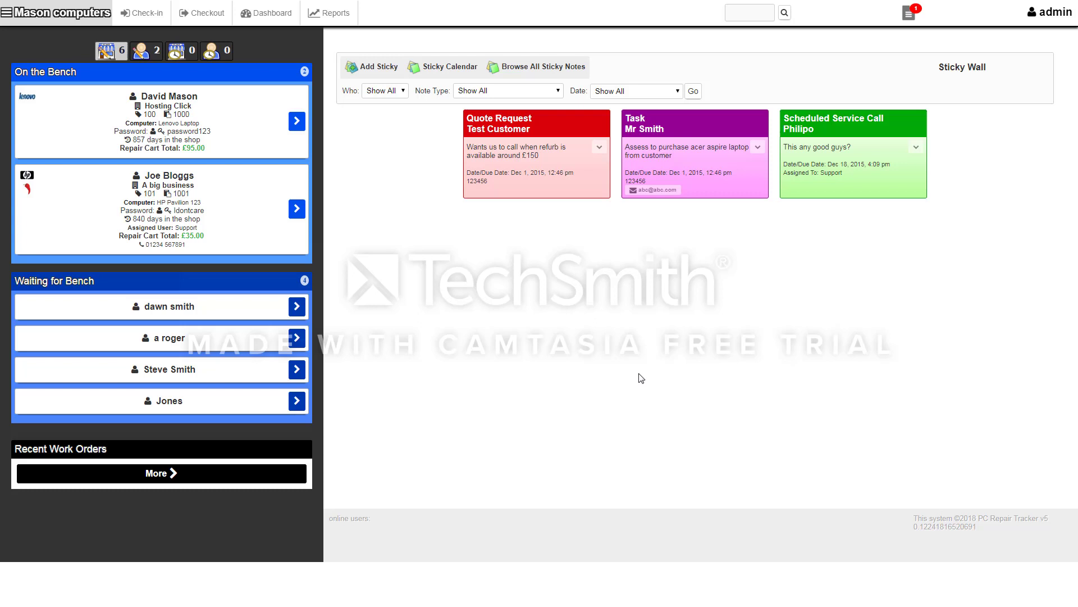
{"action": "mouse_move", "coordinate": [340, 34]}
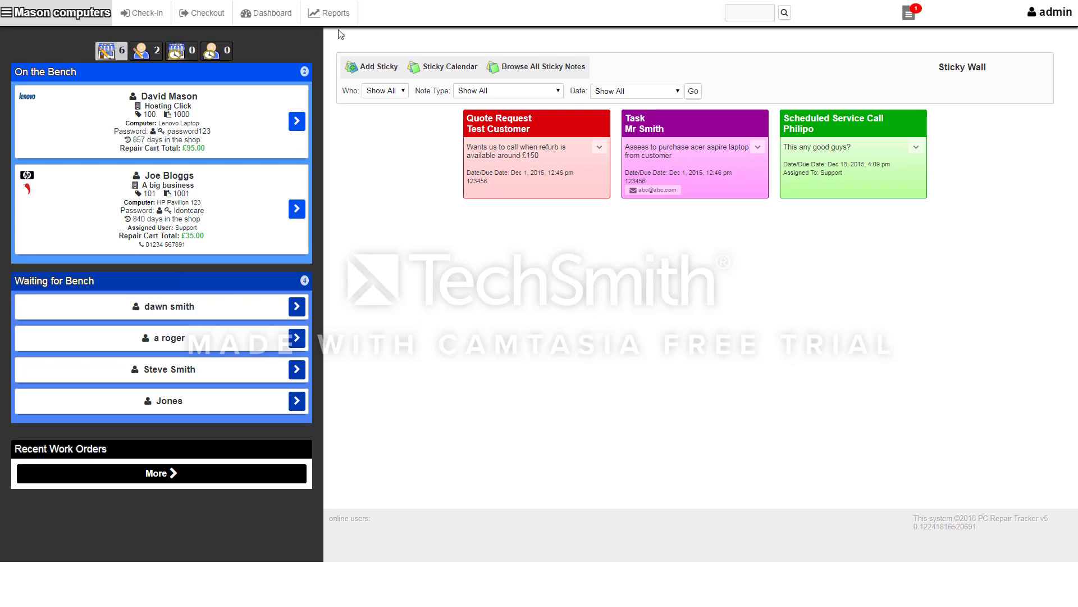
{"action": "mouse_move", "coordinate": [825, 89]}
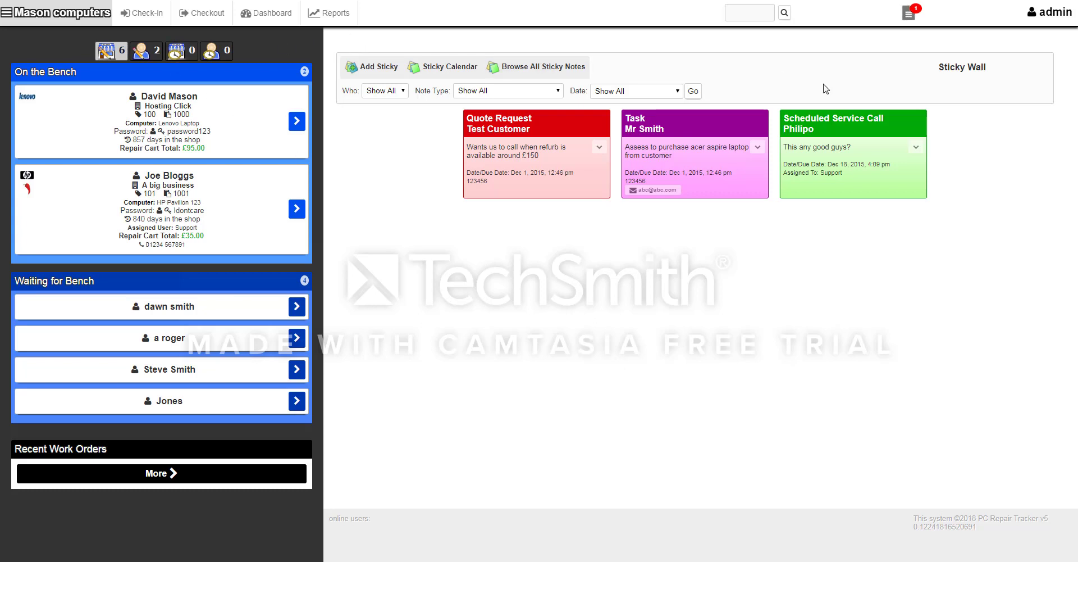
{"action": "mouse_move", "coordinate": [908, 12]}
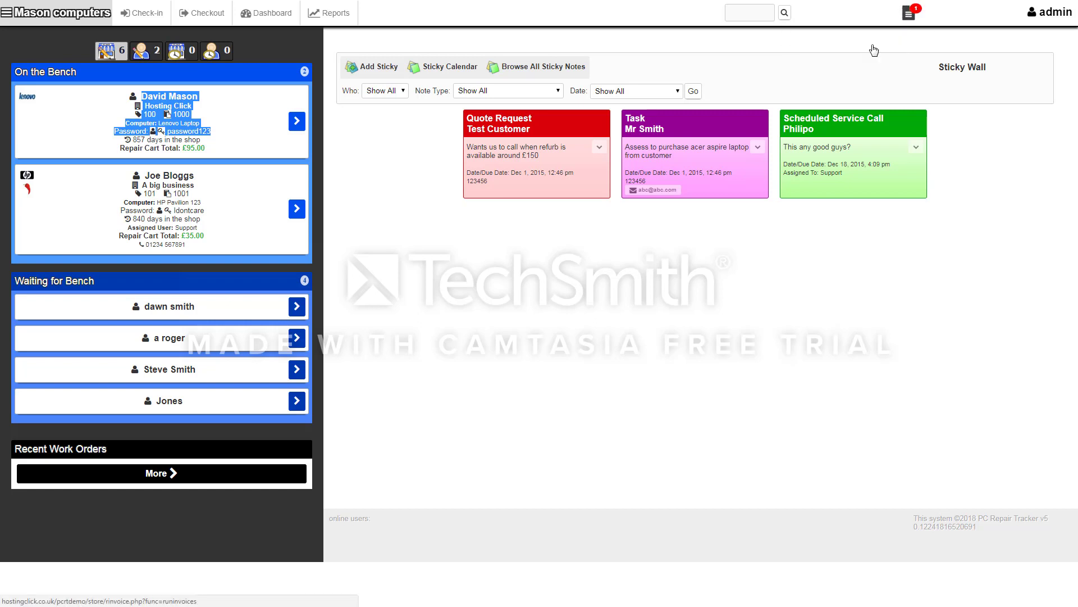
{"action": "mouse_move", "coordinate": [239, 439]}
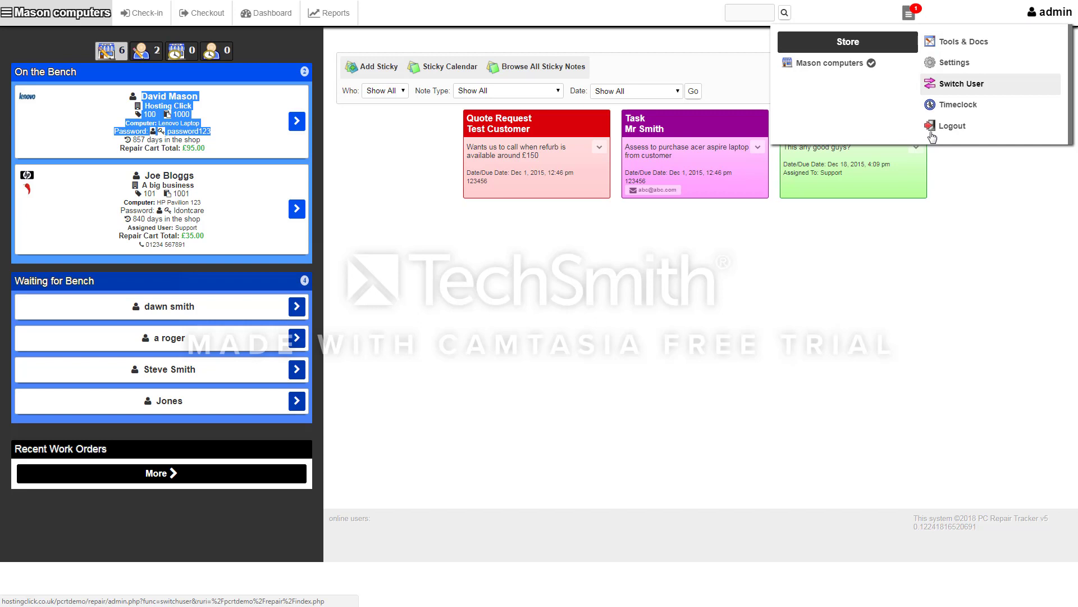
{"action": "mouse_move", "coordinate": [799, 71]}
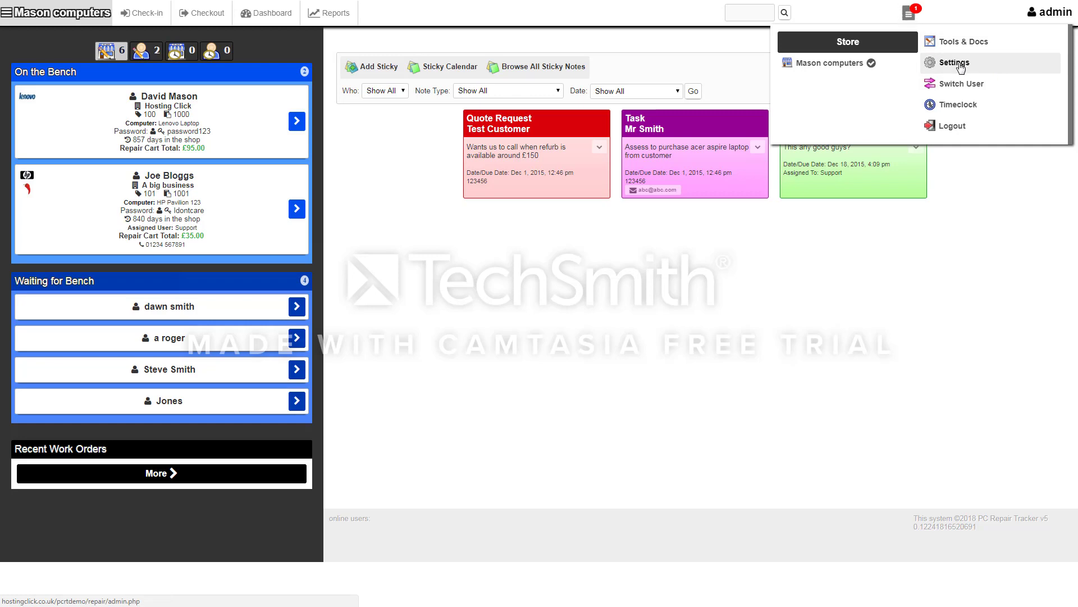
Browse the settings page's personal, manage-options and admin-only settings, then expand the navigation menu.
{"action": "left_click", "coordinate": [951, 62]}
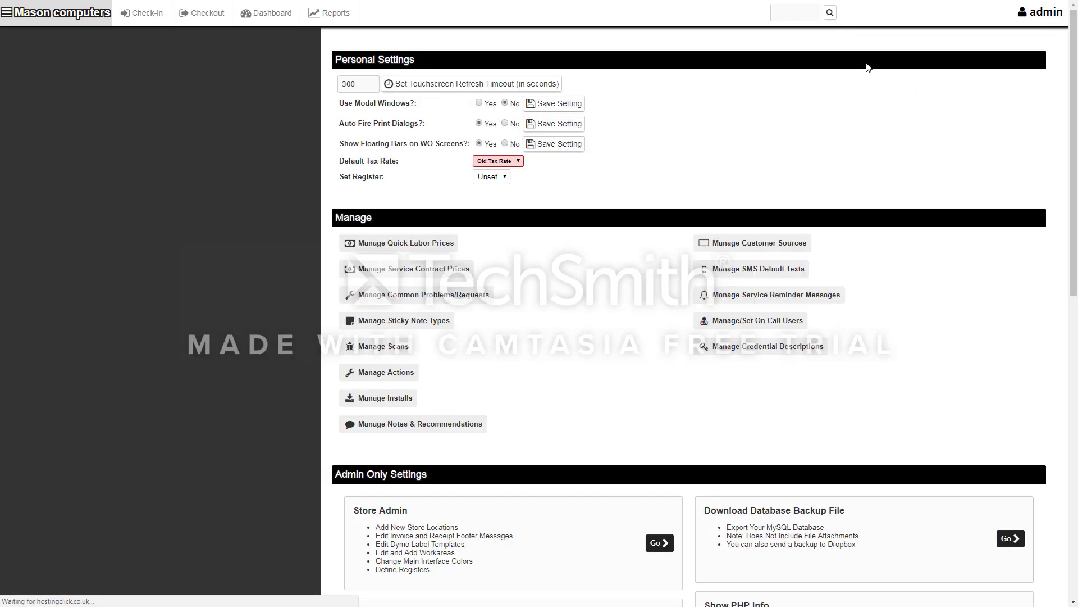
{"action": "scroll", "scroll_direction": "down", "scroll_amount": 3}
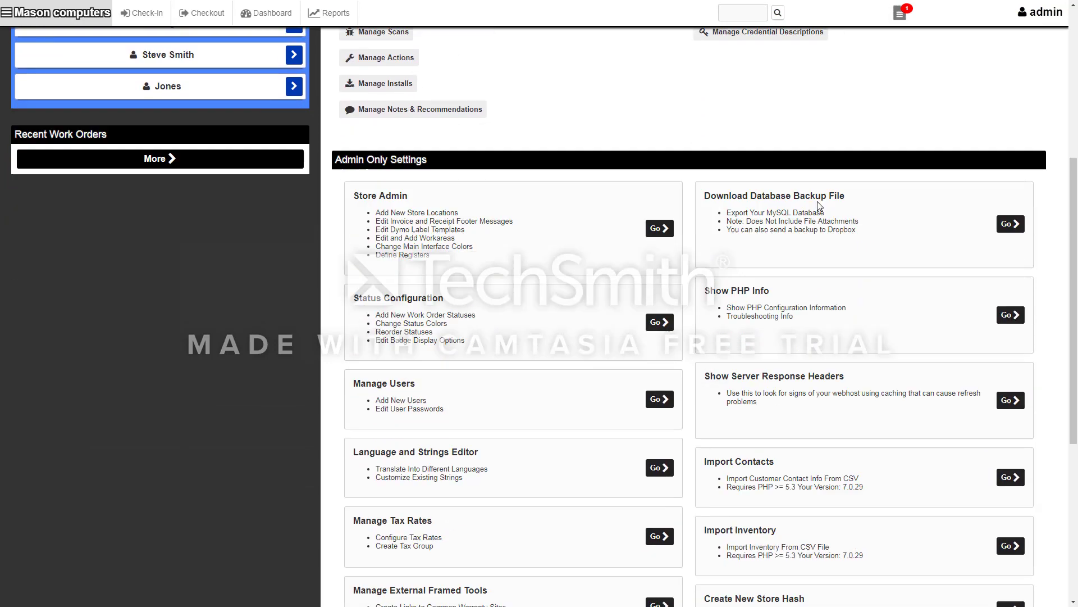
{"action": "scroll", "scroll_direction": "down", "scroll_amount": 3}
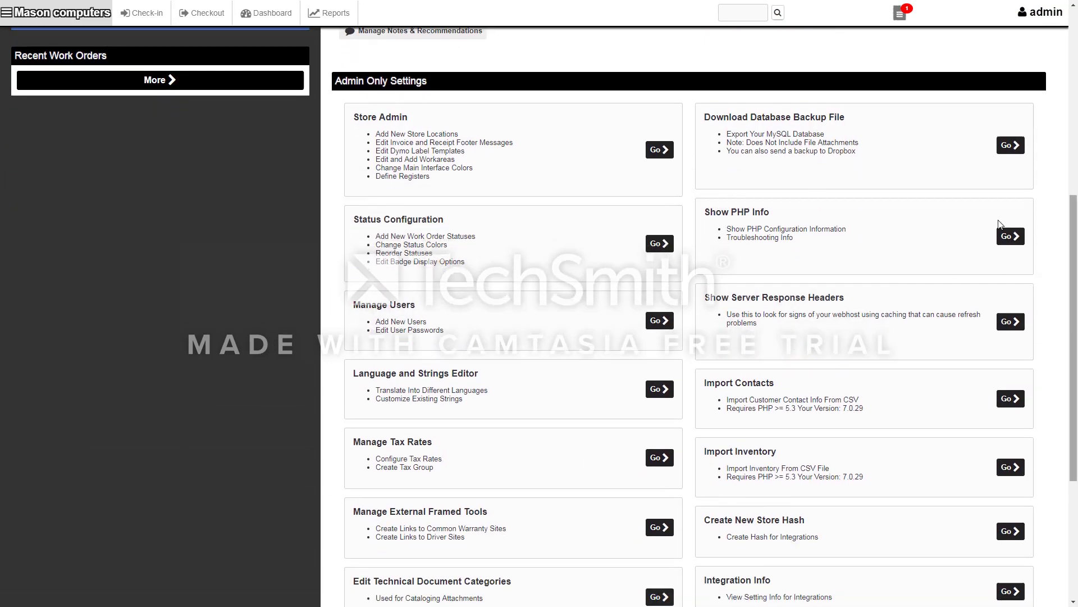
{"action": "scroll", "scroll_direction": "up", "scroll_amount": 3}
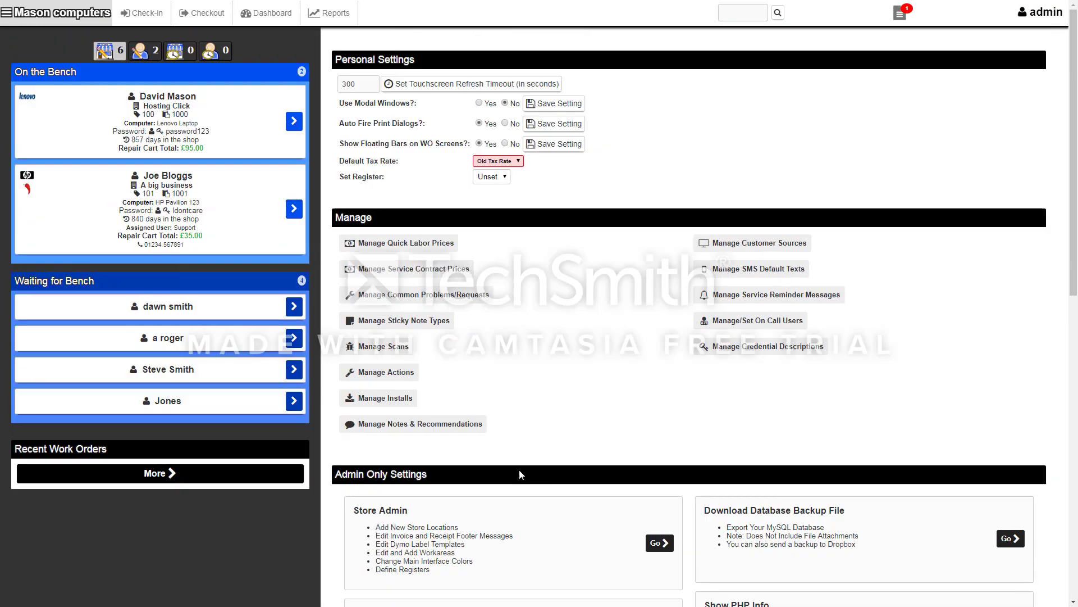
{"action": "mouse_move", "coordinate": [465, 258]}
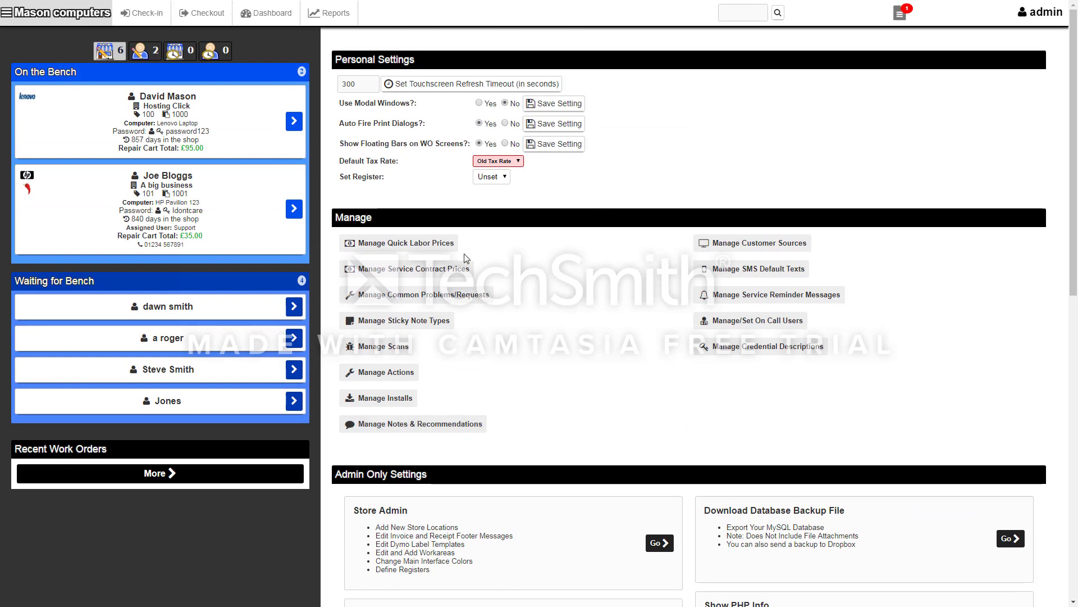
{"action": "mouse_move", "coordinate": [645, 309]}
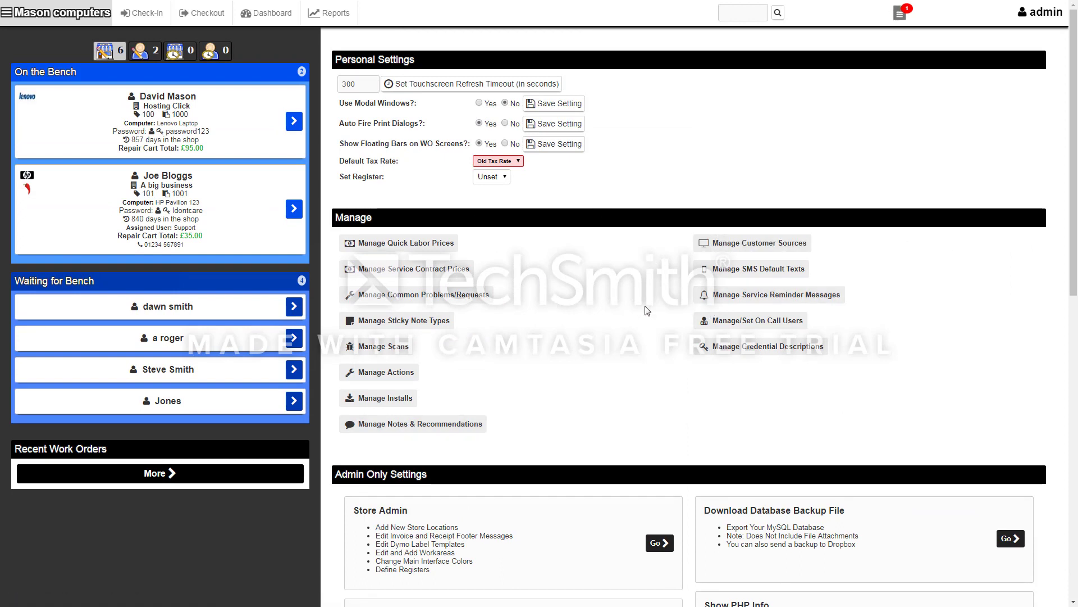
{"action": "mouse_move", "coordinate": [299, 163]}
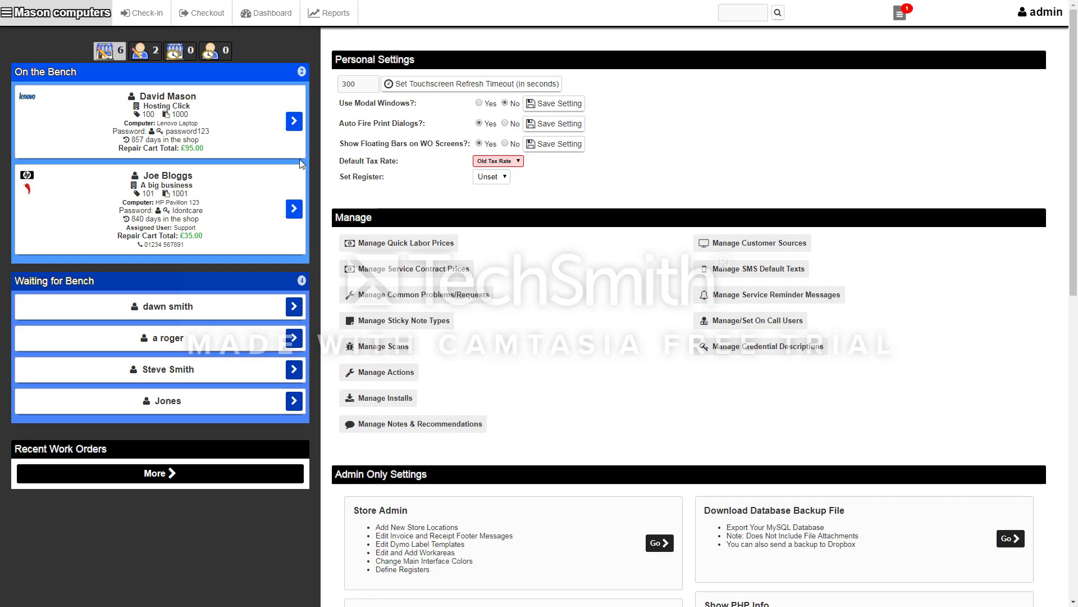
{"action": "left_click", "coordinate": [11, 12]}
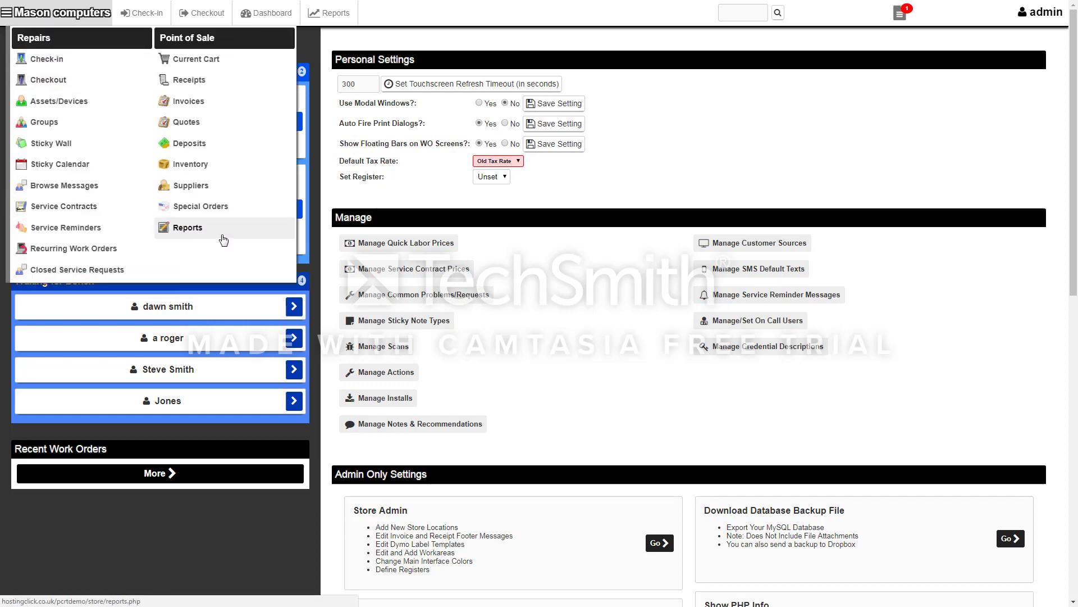
Browse the ready-to-sell systems and the Cables and Adapters stock category.
{"action": "left_click", "coordinate": [56, 13]}
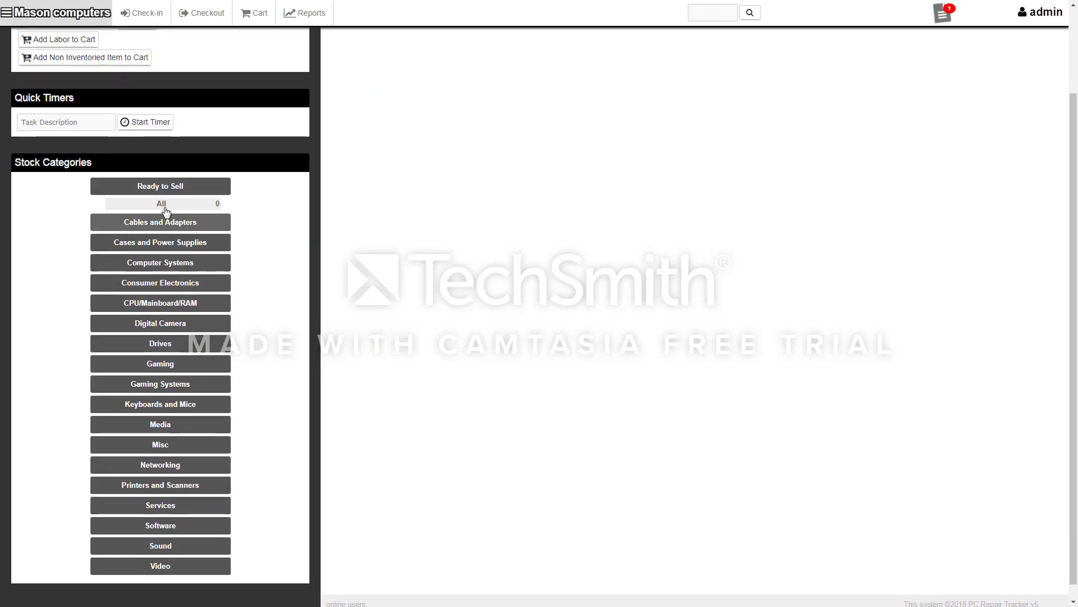
{"action": "left_click", "coordinate": [160, 186]}
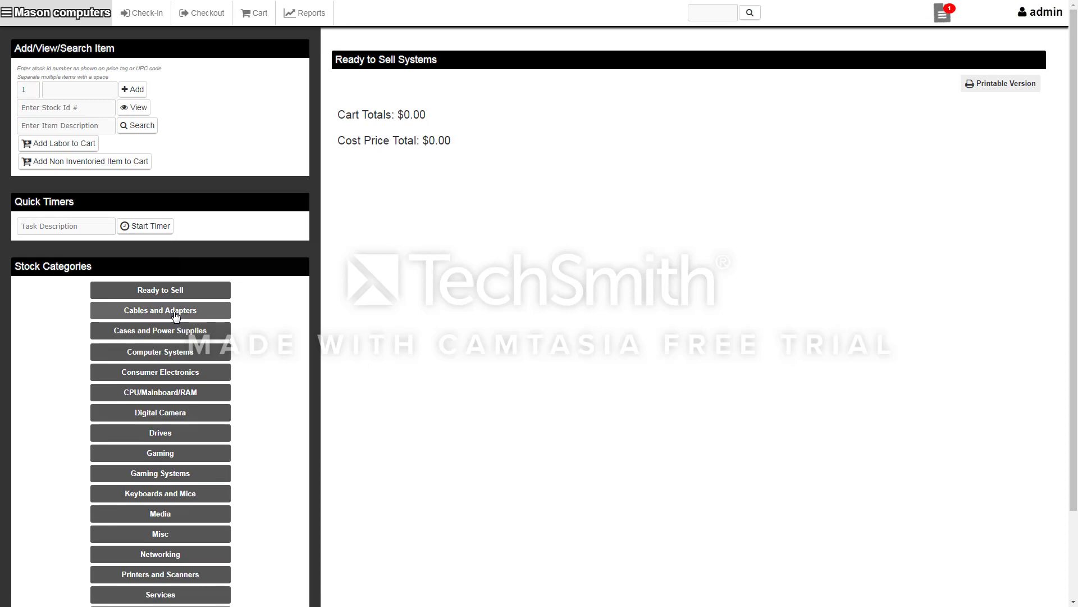
{"action": "left_click", "coordinate": [159, 309]}
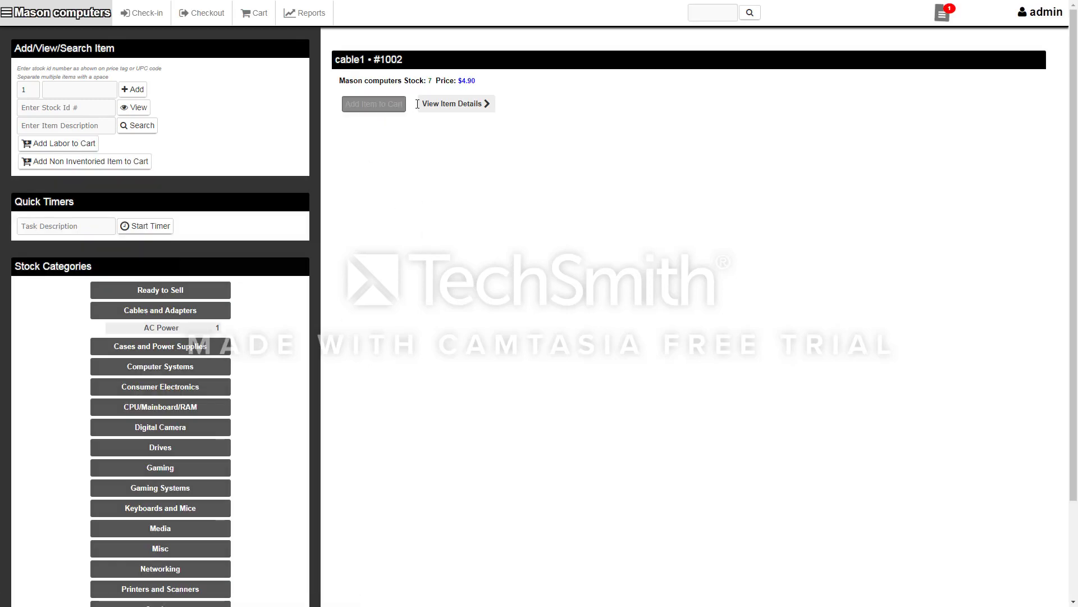
Add cable1 to the cart, review the $14.70 cart, and return to the Dashboard.
{"action": "left_click", "coordinate": [373, 104]}
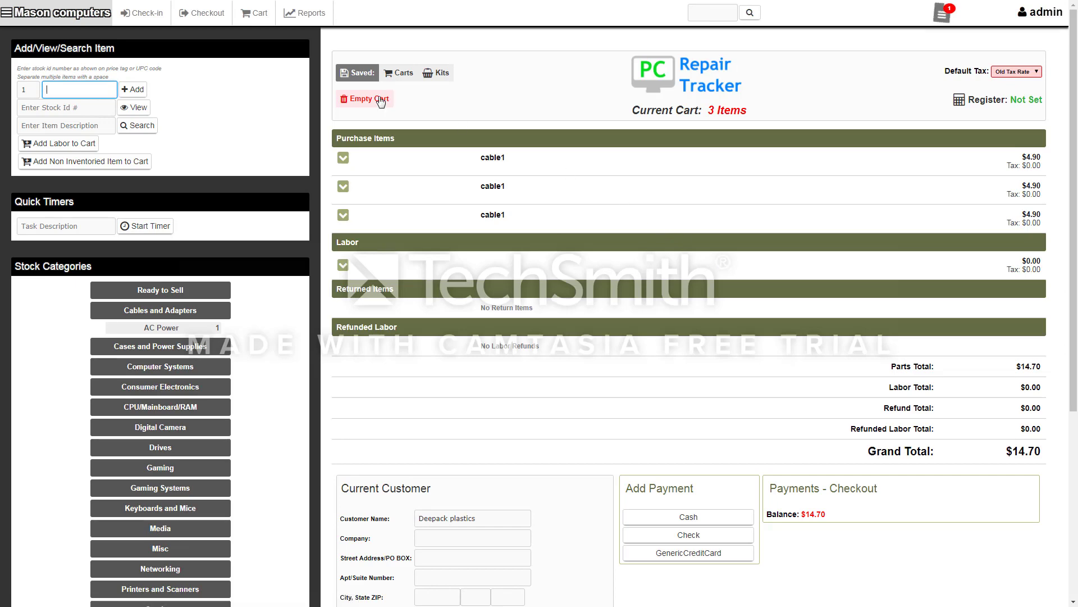
{"action": "scroll", "scroll_direction": "down", "scroll_amount": 3}
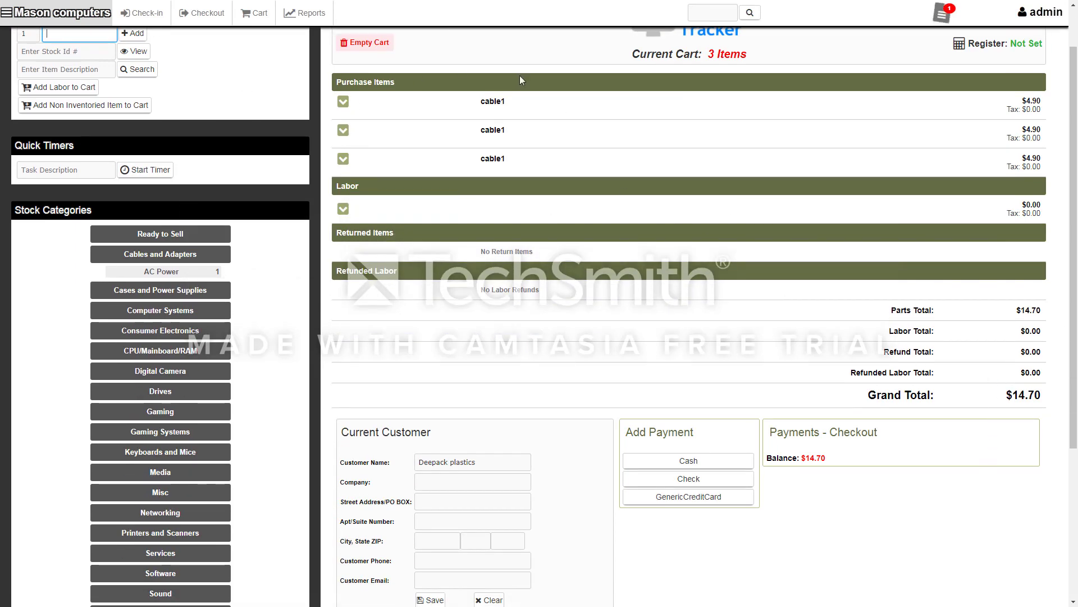
{"action": "scroll", "scroll_direction": "down", "scroll_amount": 3}
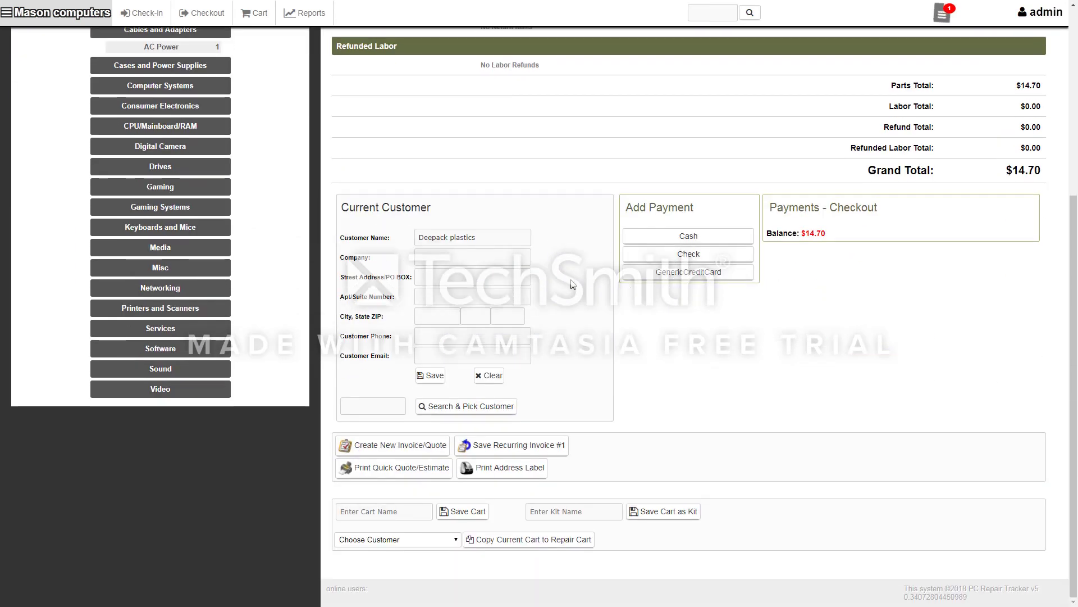
{"action": "scroll", "scroll_direction": "up", "scroll_amount": 3}
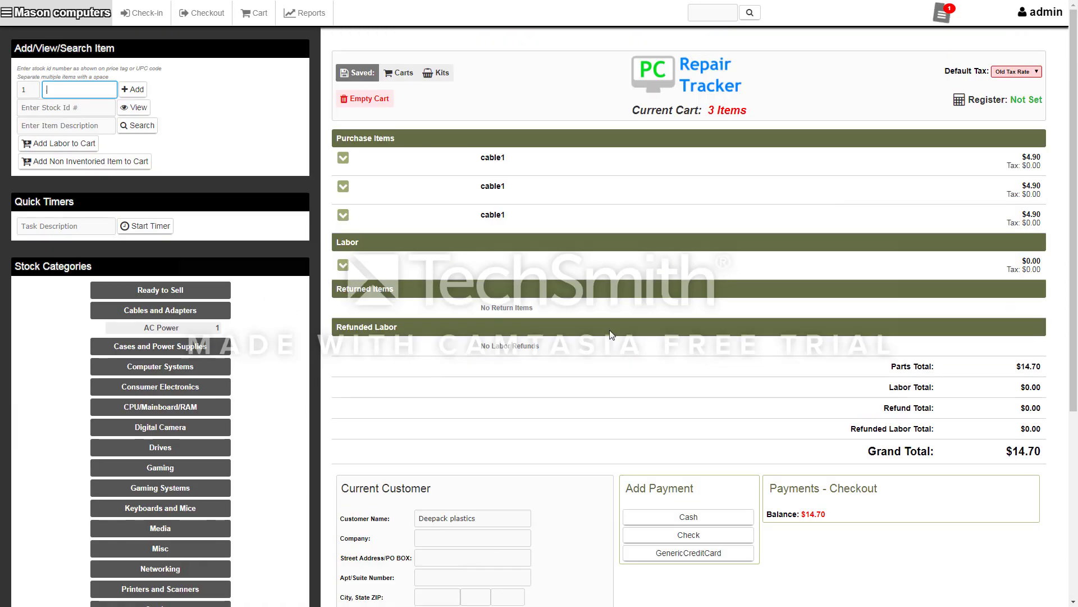
{"action": "left_click", "coordinate": [9, 13]}
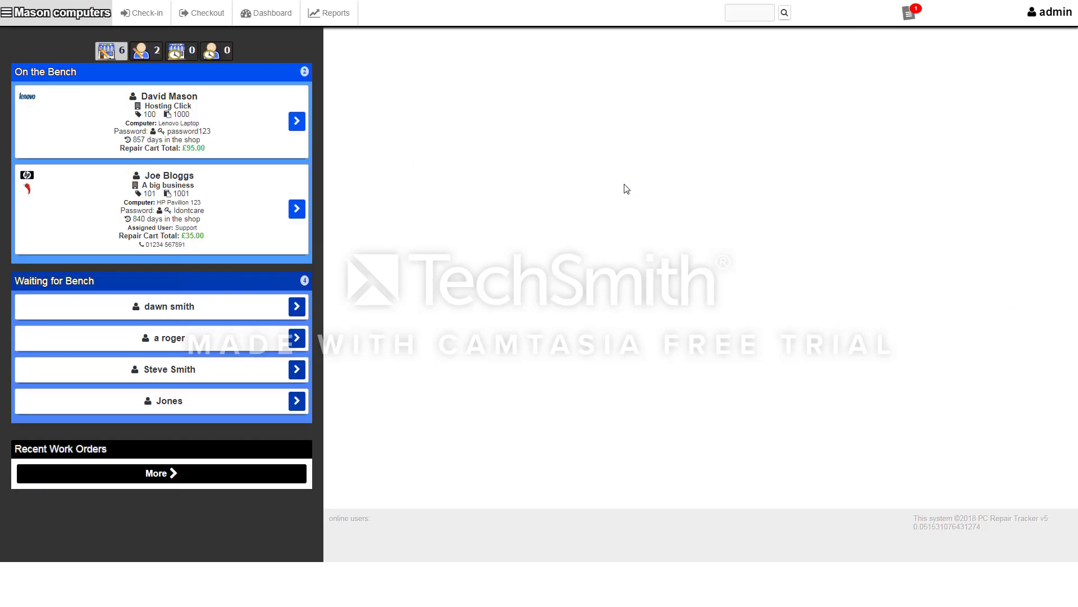
Set the Lenovo Laptop work order to Completed/Ready for Pickup and view devices awaiting checkout.
{"action": "left_click", "coordinate": [297, 121]}
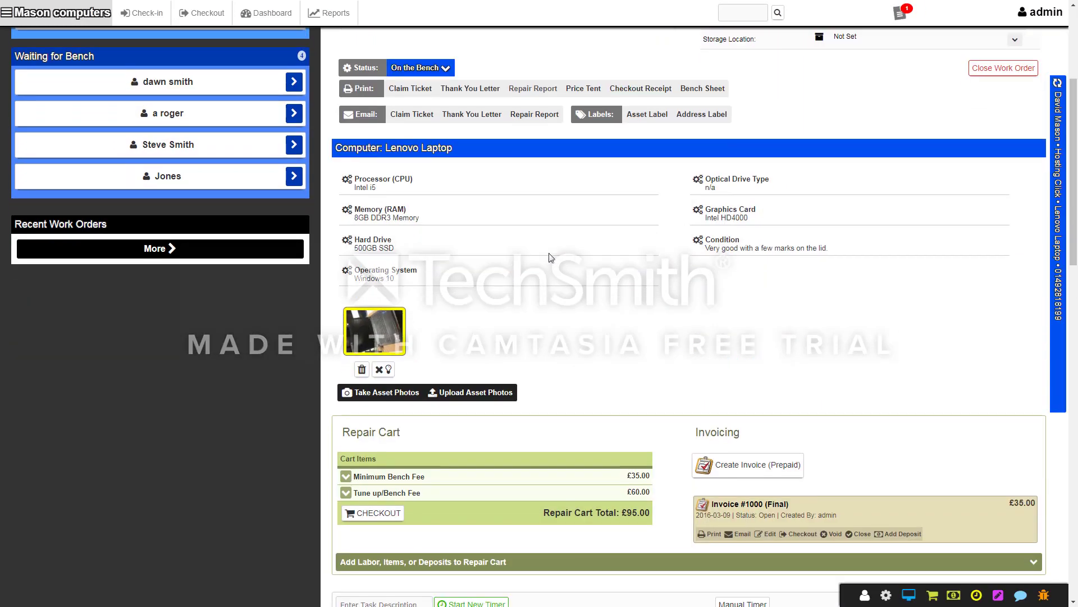
{"action": "left_click", "coordinate": [371, 512]}
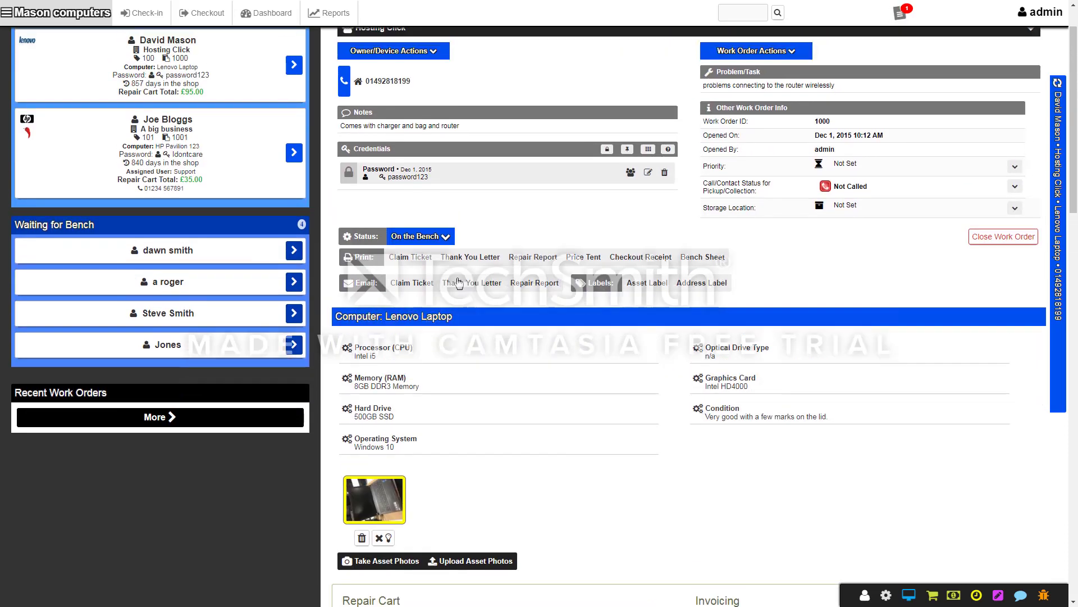
{"action": "left_click", "coordinate": [420, 236]}
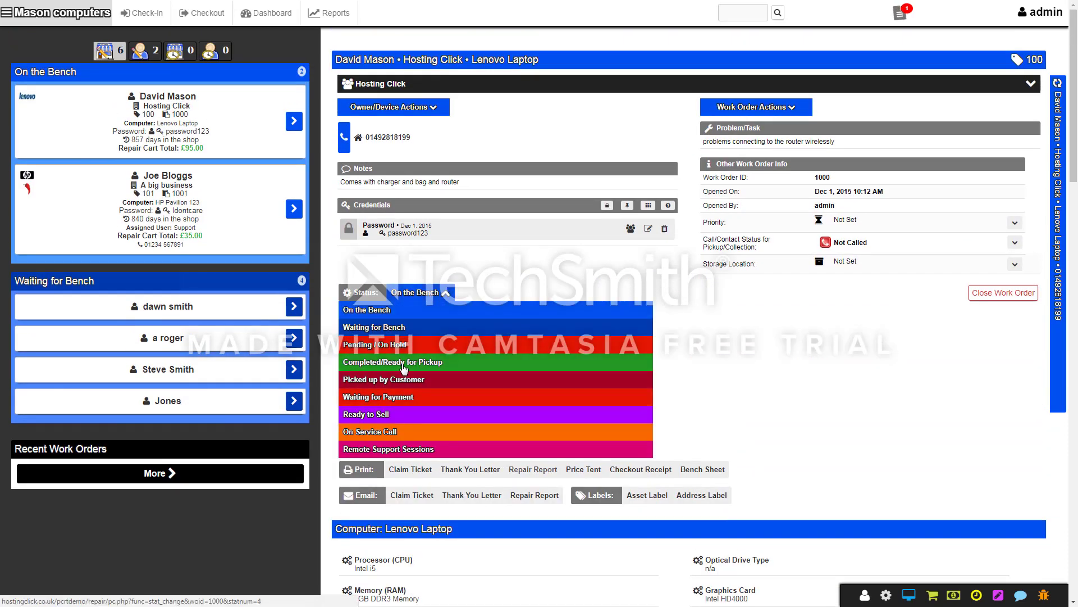
{"action": "left_click", "coordinate": [392, 361]}
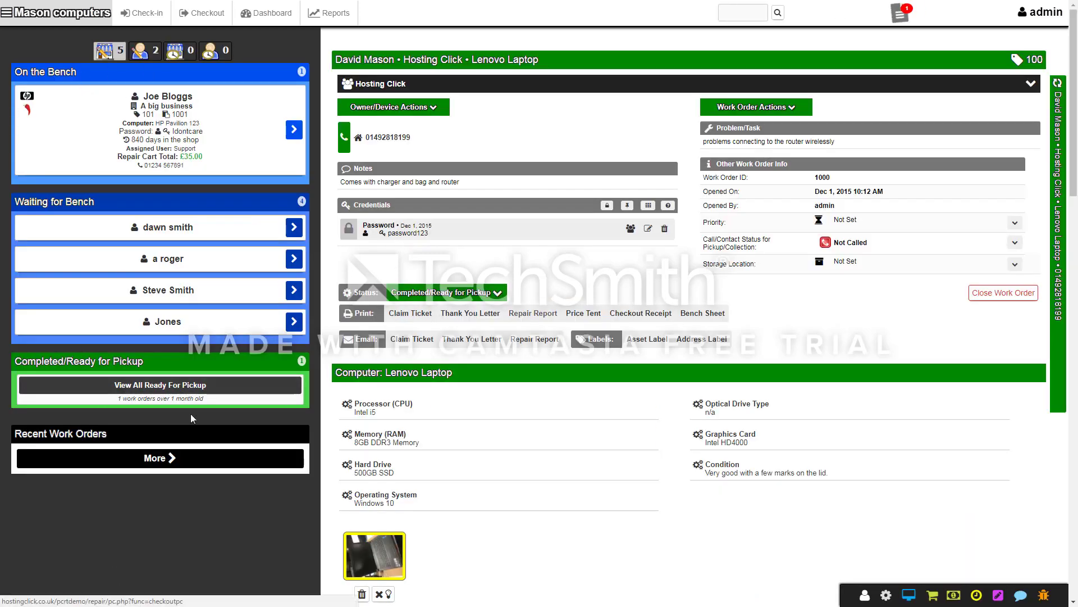
{"action": "left_click", "coordinate": [201, 12]}
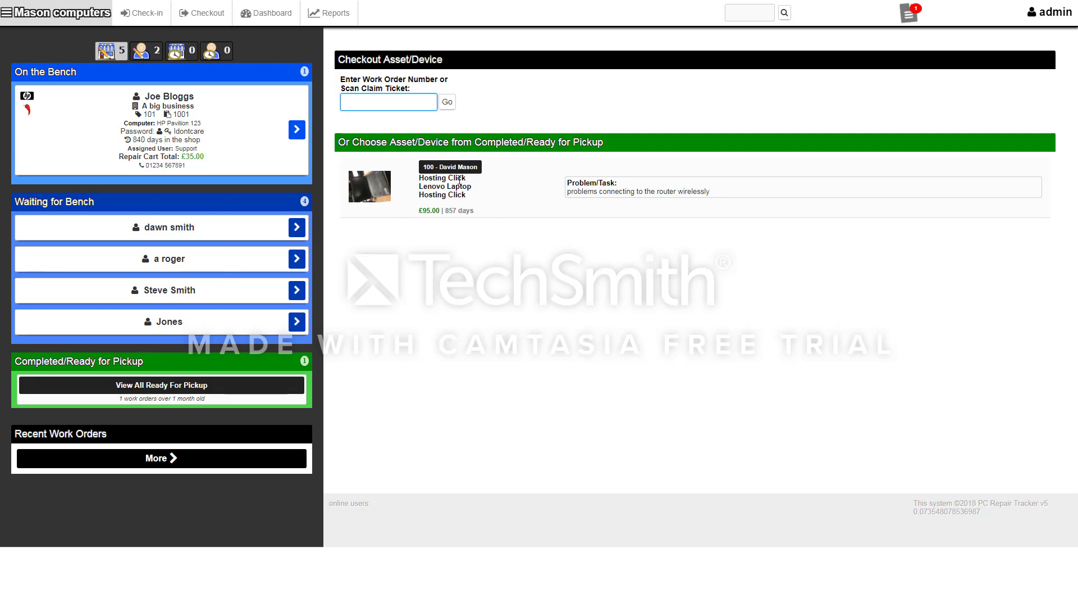
Open the ready-for-pickup laptop work order and check out its 95.00 repair cart.
{"action": "left_click", "coordinate": [445, 185]}
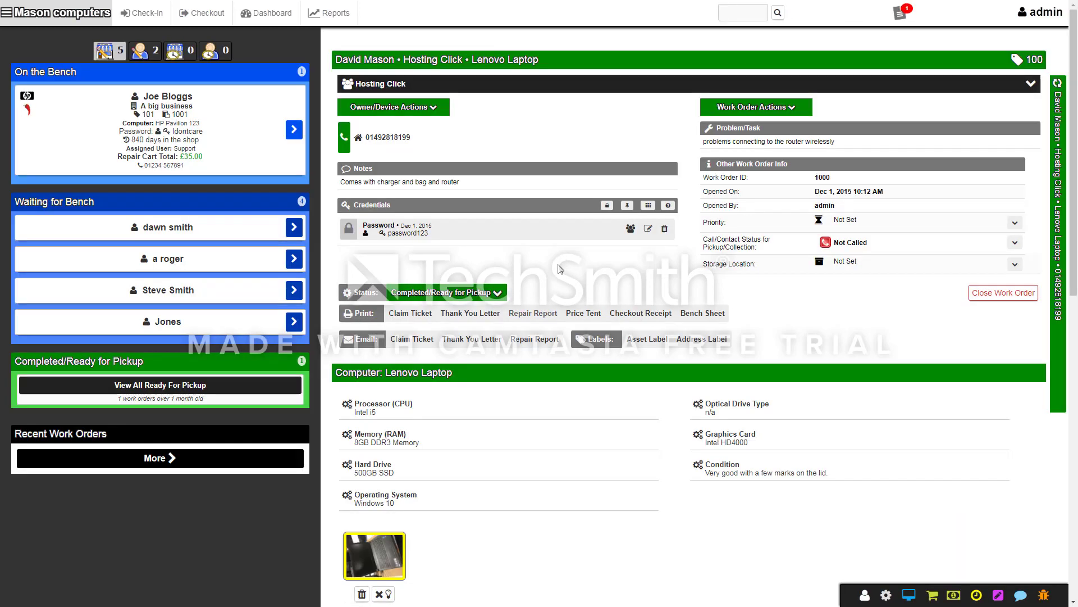
{"action": "scroll", "scroll_direction": "down", "scroll_amount": 3}
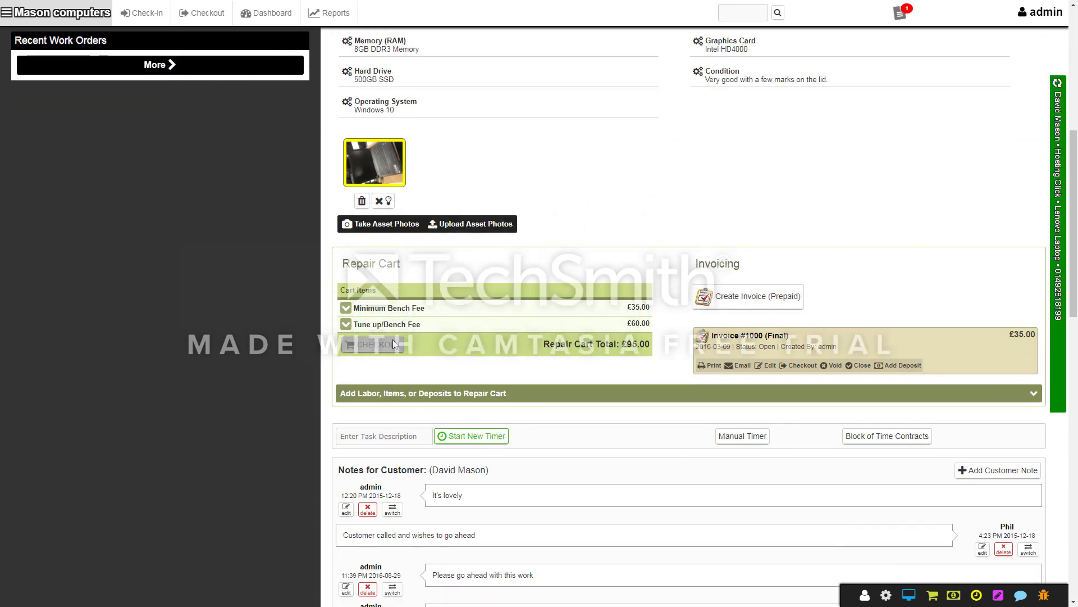
{"action": "left_click", "coordinate": [372, 344]}
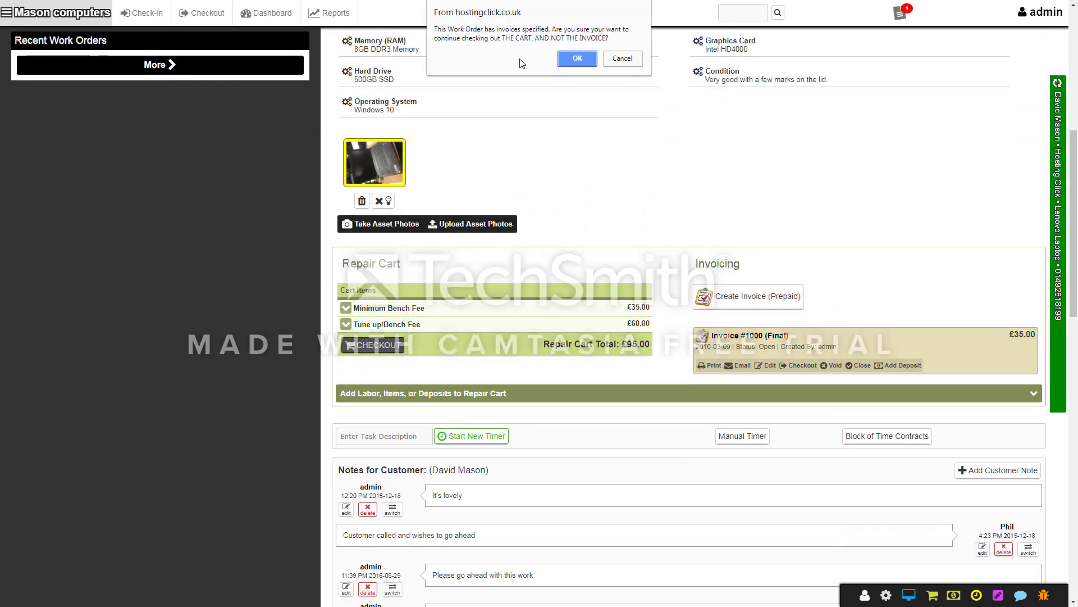
{"action": "left_click", "coordinate": [577, 58]}
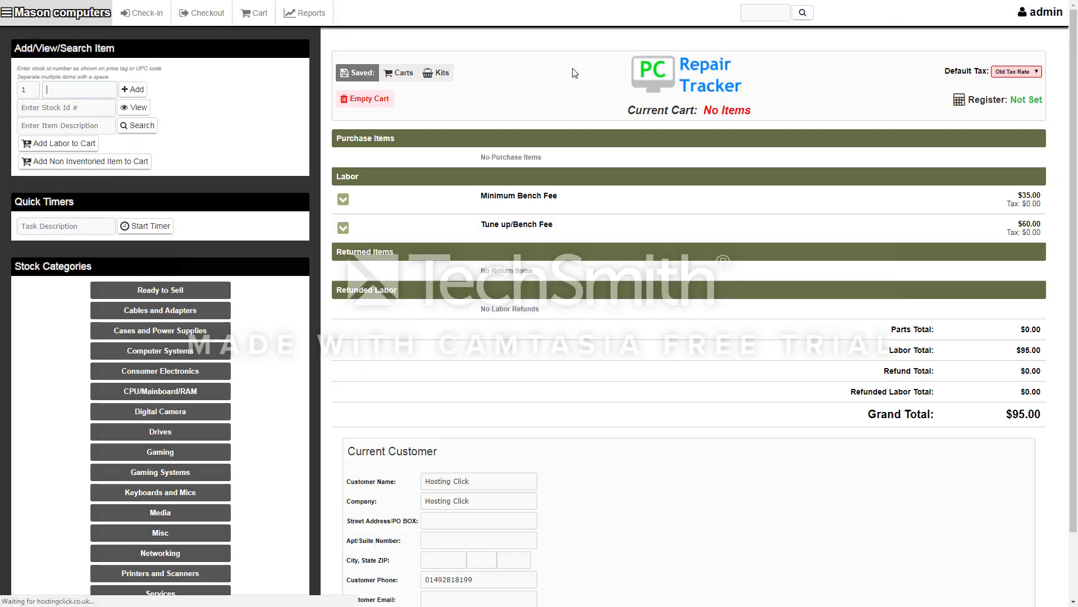
Record a 95.00 cash payment from Hosting Click covering the balance.
{"action": "scroll", "scroll_direction": "down", "scroll_amount": 3}
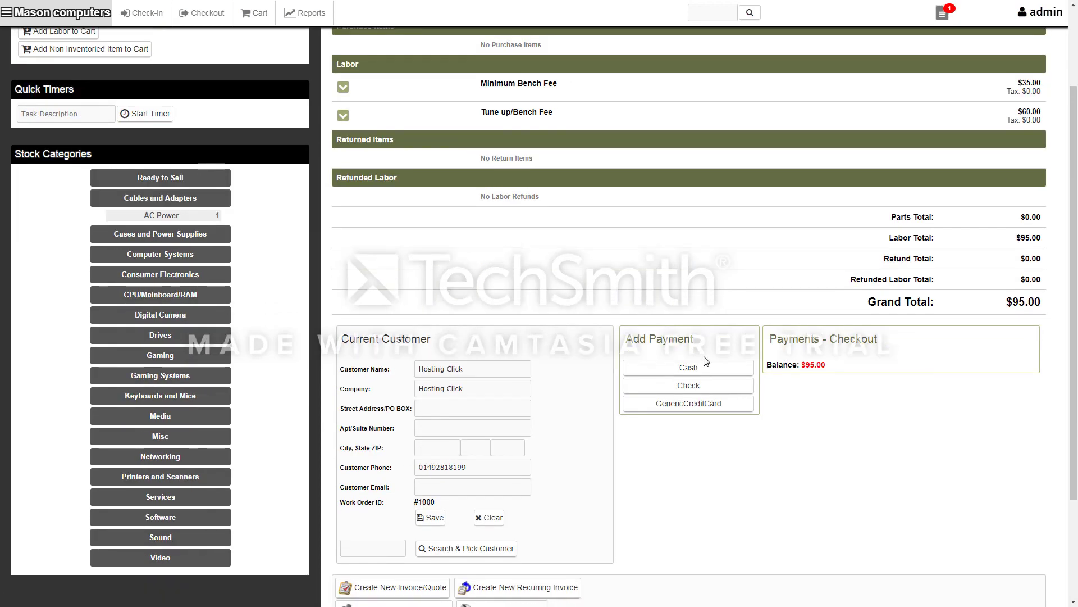
{"action": "left_click", "coordinate": [688, 367]}
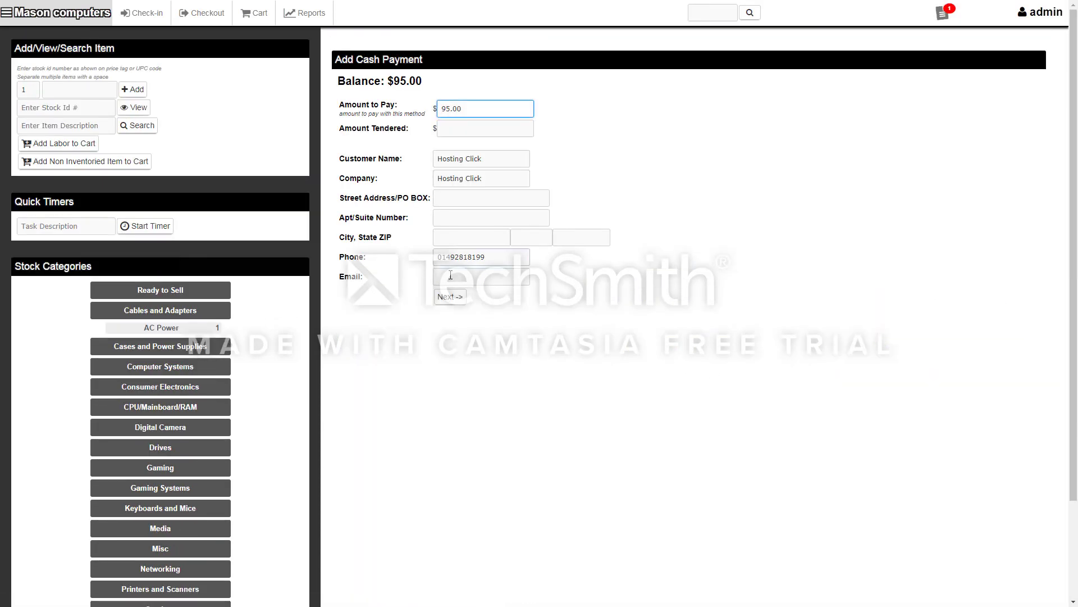
{"action": "left_click", "coordinate": [484, 129]}
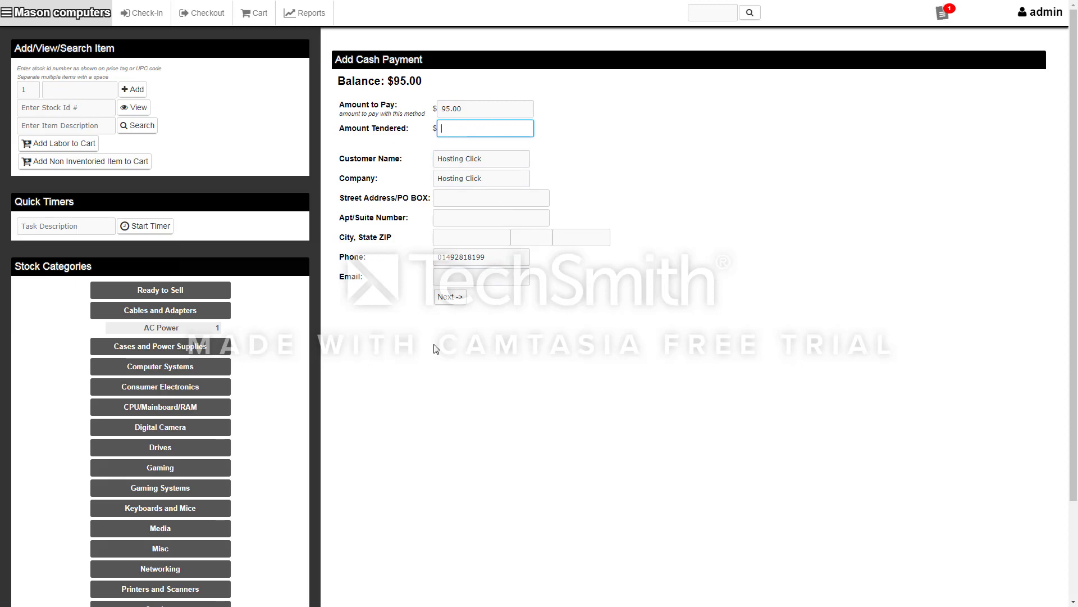
{"action": "left_click", "coordinate": [449, 297]}
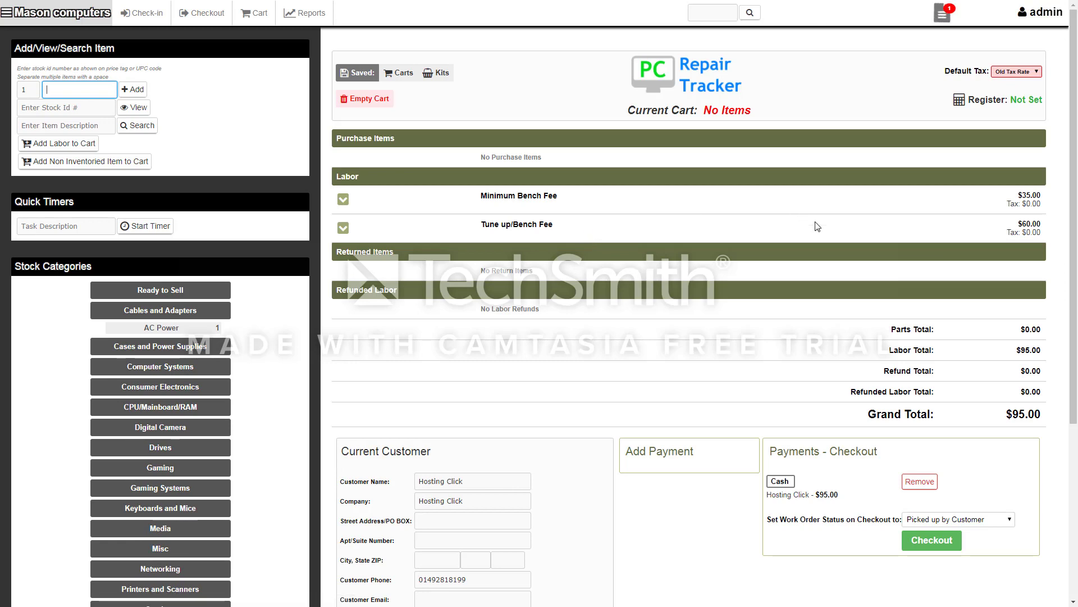
{"action": "scroll", "scroll_direction": "down", "scroll_amount": 3}
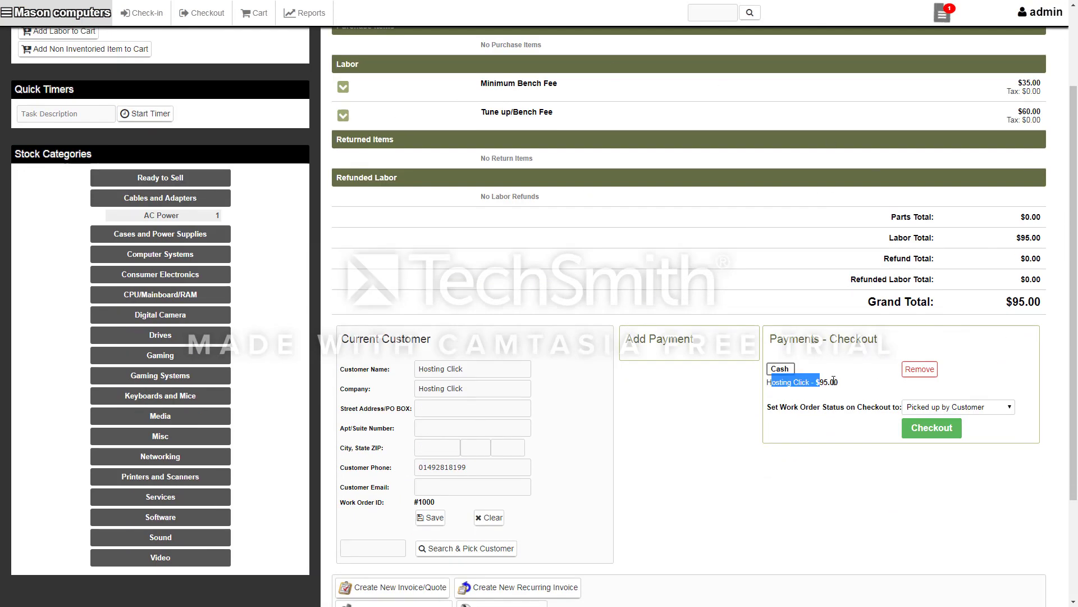
{"action": "mouse_move", "coordinate": [945, 415]}
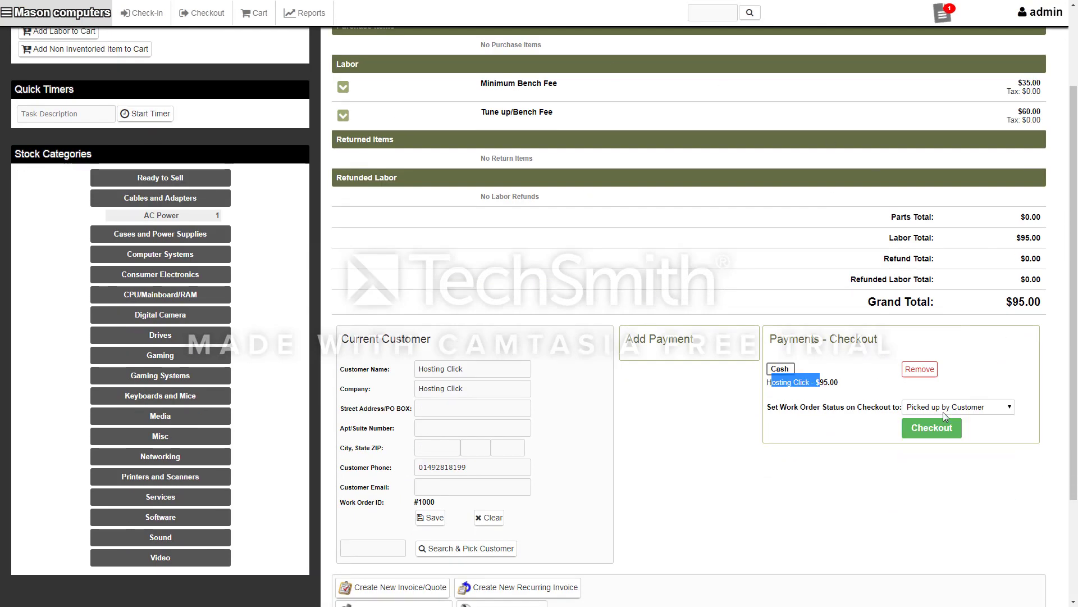
Complete checkout, print paid receipt #1002, and return to the picked-up work order.
{"action": "left_click", "coordinate": [931, 427]}
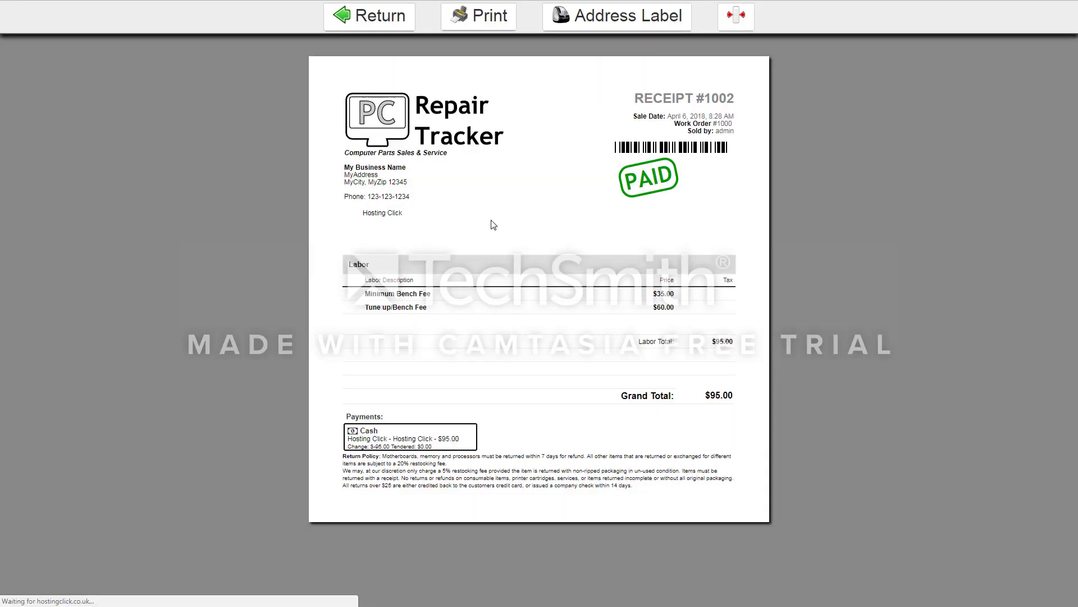
{"action": "left_click", "coordinate": [478, 15]}
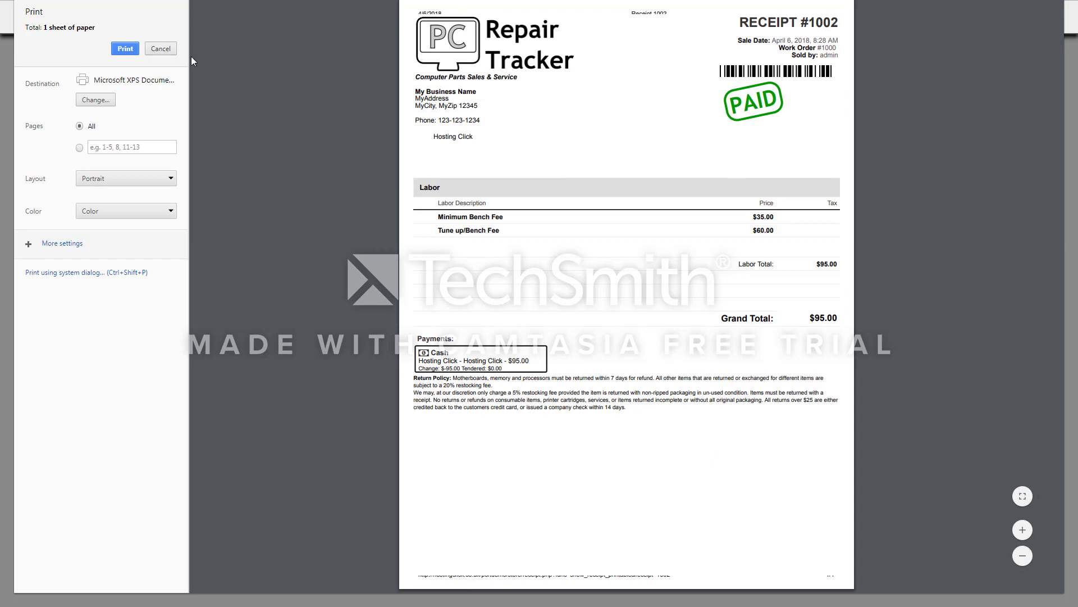
{"action": "left_click", "coordinate": [160, 49]}
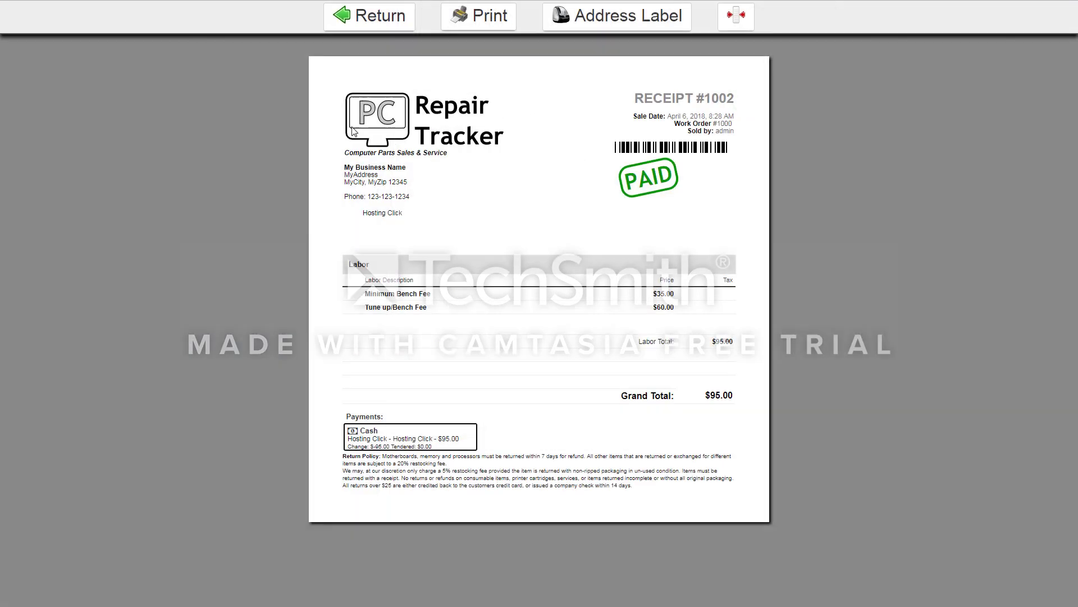
{"action": "left_click", "coordinate": [368, 15]}
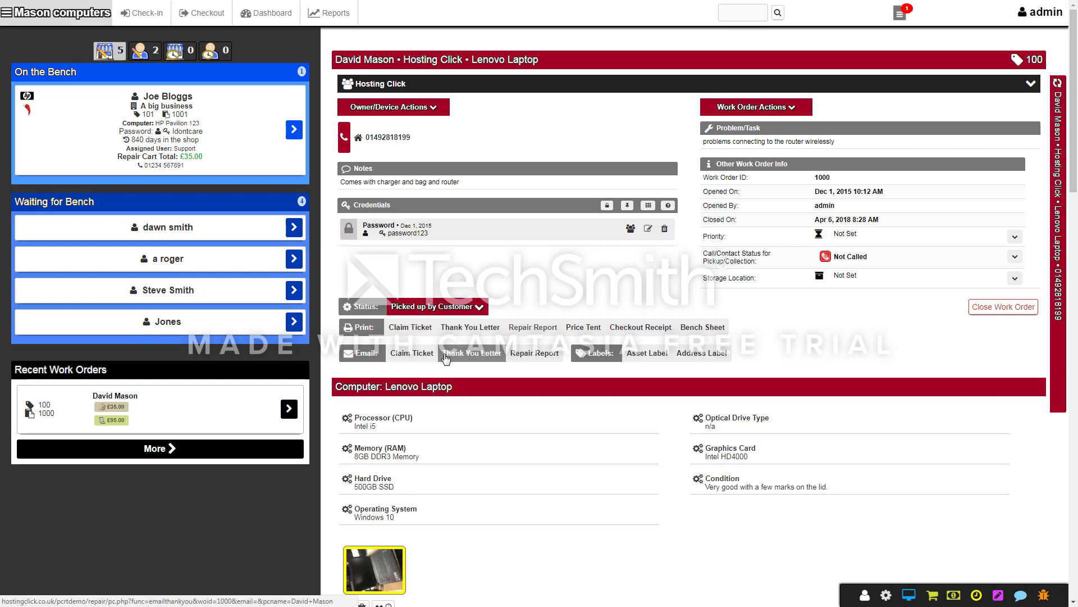
{"action": "mouse_move", "coordinate": [470, 326]}
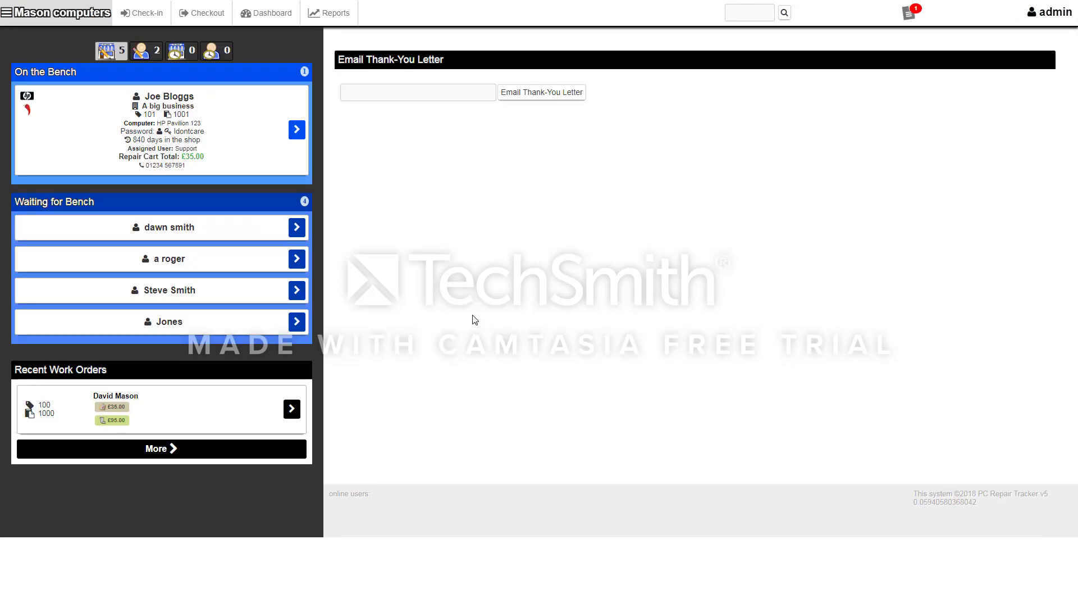
Focus the empty email field on the Thank-You Letter page and expand the admin account menu.
{"action": "left_click", "coordinate": [417, 92]}
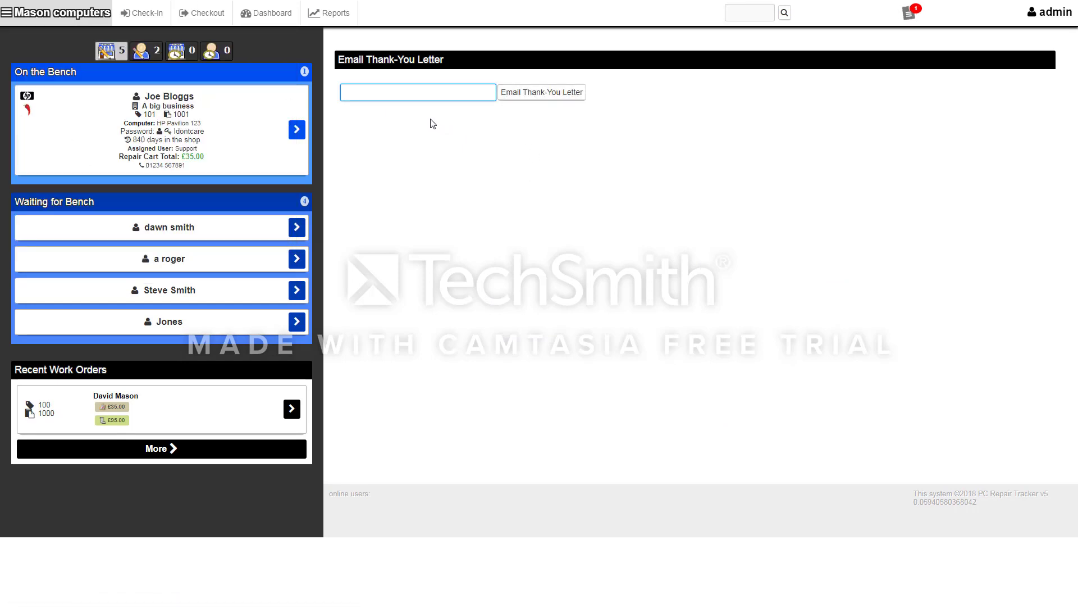
{"action": "mouse_move", "coordinate": [169, 39]}
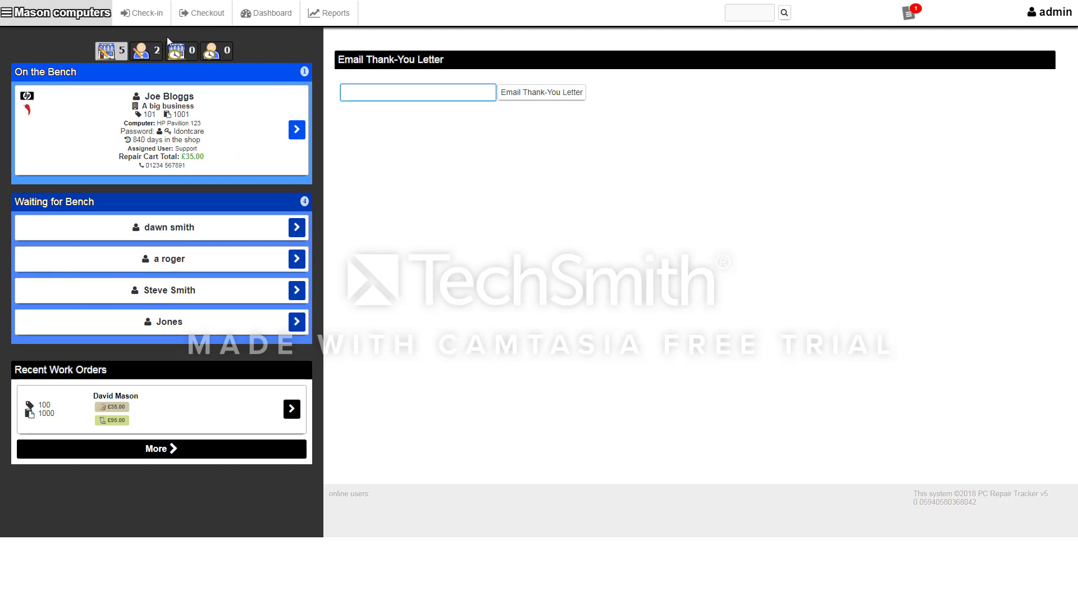
{"action": "left_click", "coordinate": [1049, 11]}
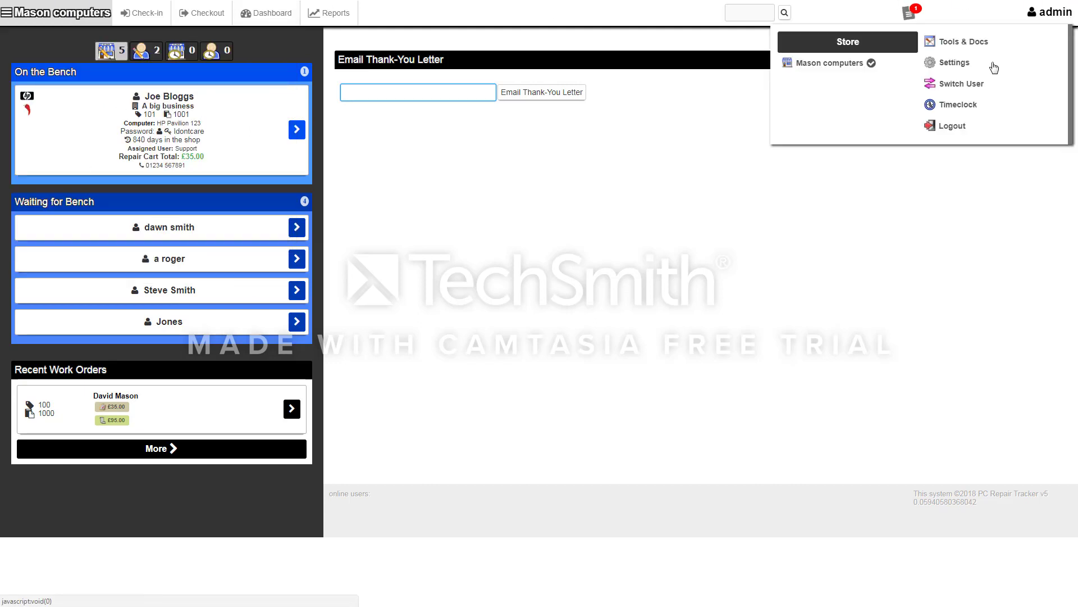